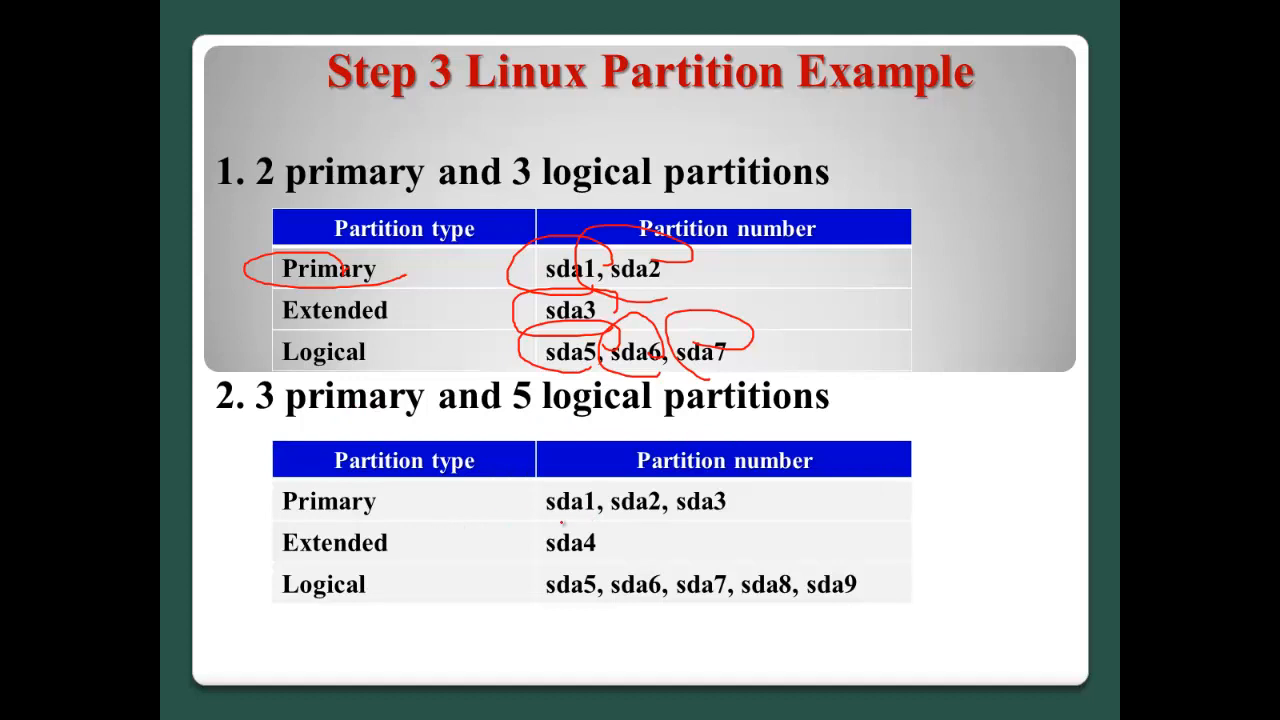
Mark up the partition example table on the Linux partition slide
drag(550, 520, 780, 520)
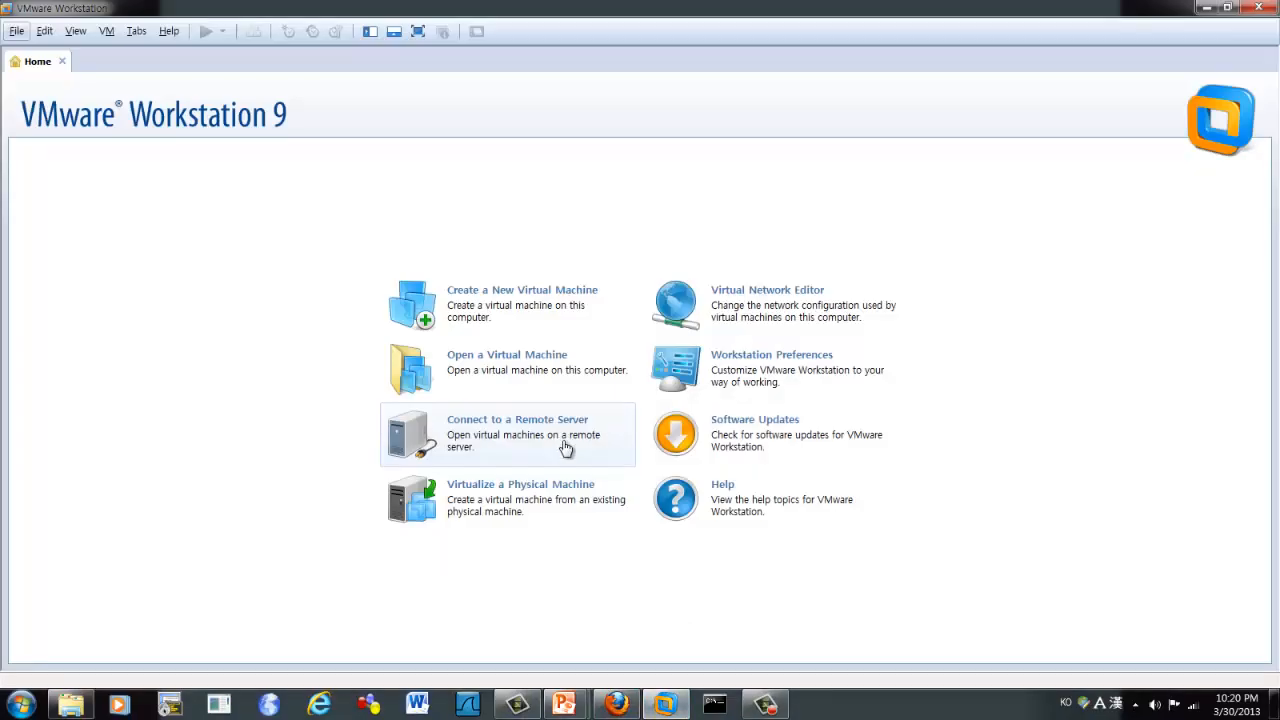
mouse_move(506, 308)
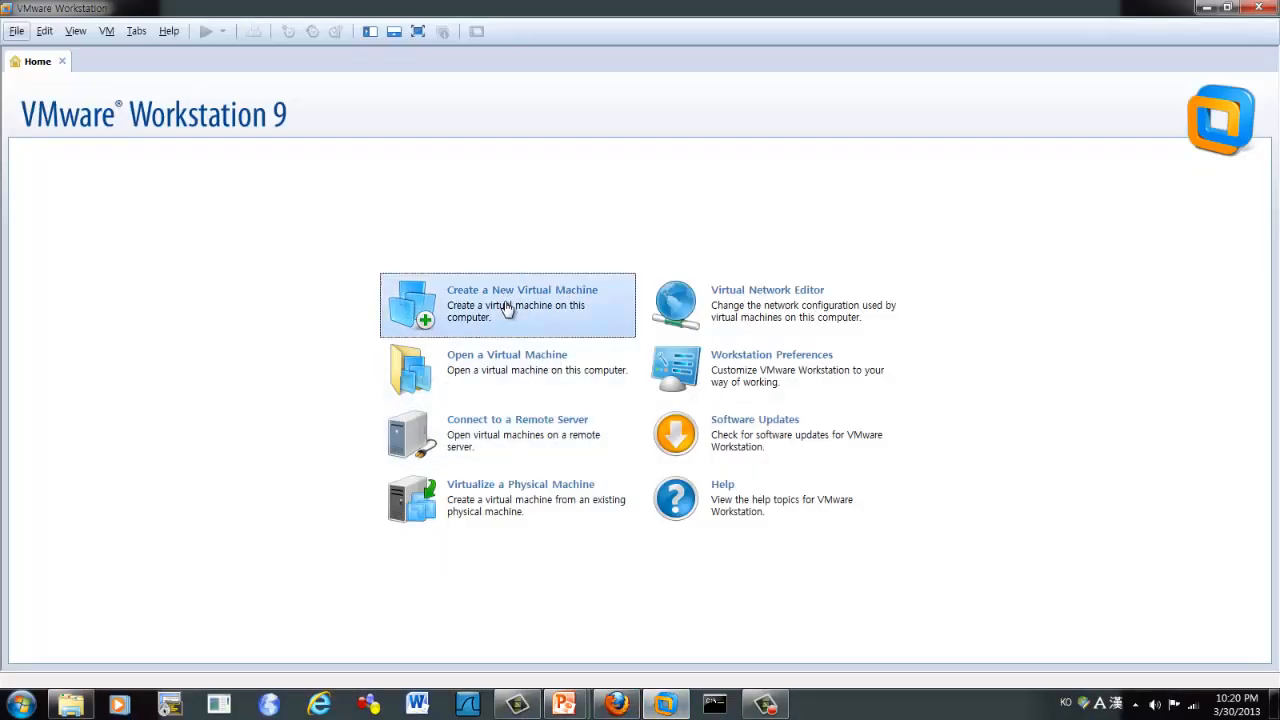
Start a typical new virtual machine, OS installed later, guest type Linux / Ubuntu
click(504, 304)
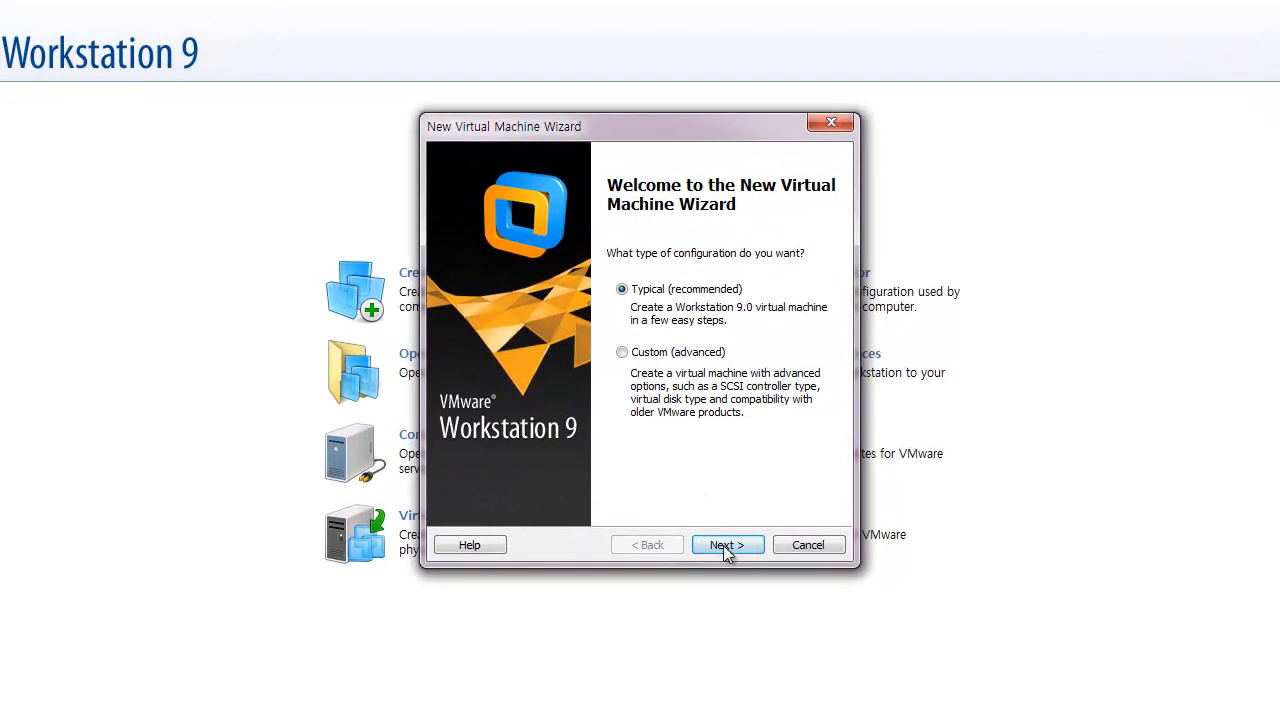
click(728, 544)
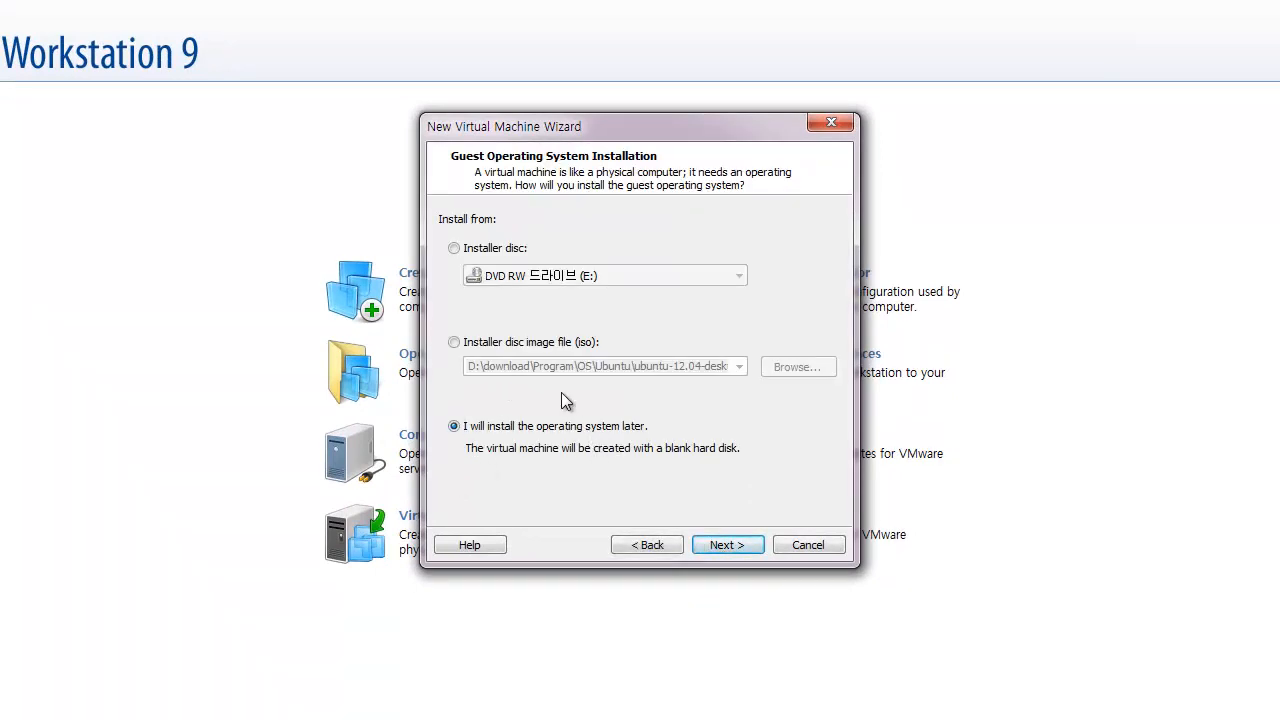
mouse_move(512, 448)
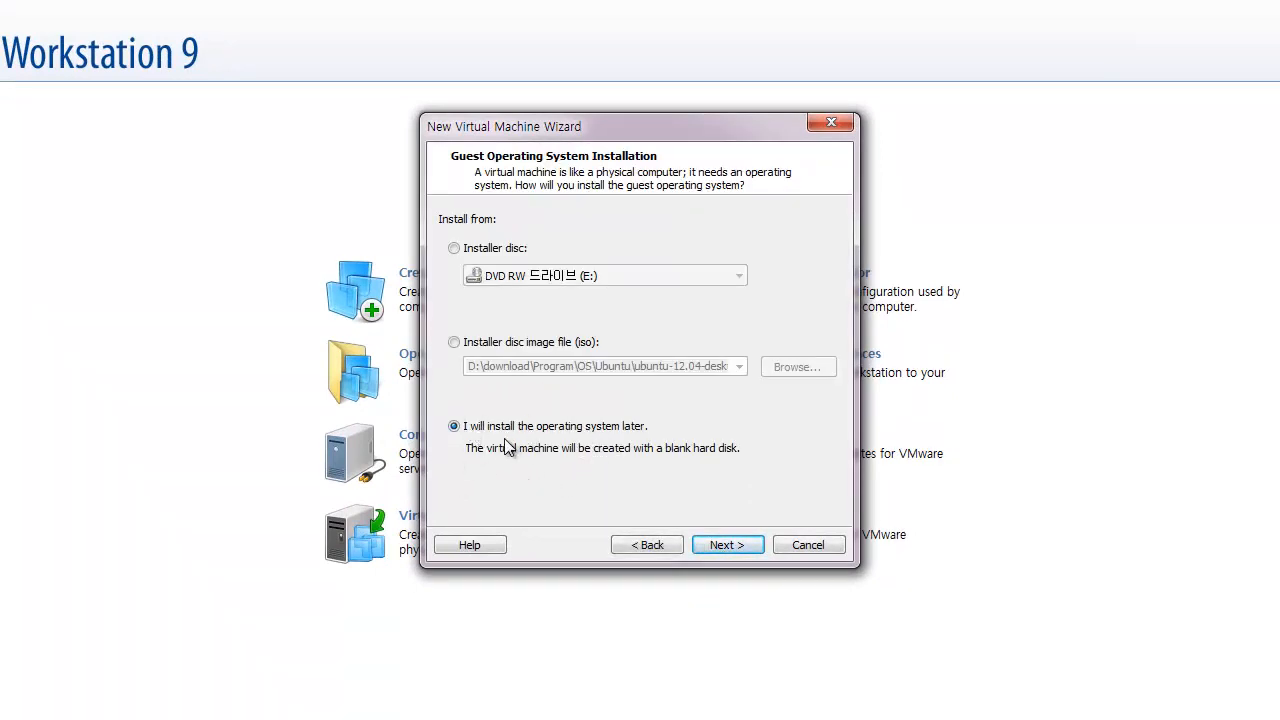
mouse_move(716, 520)
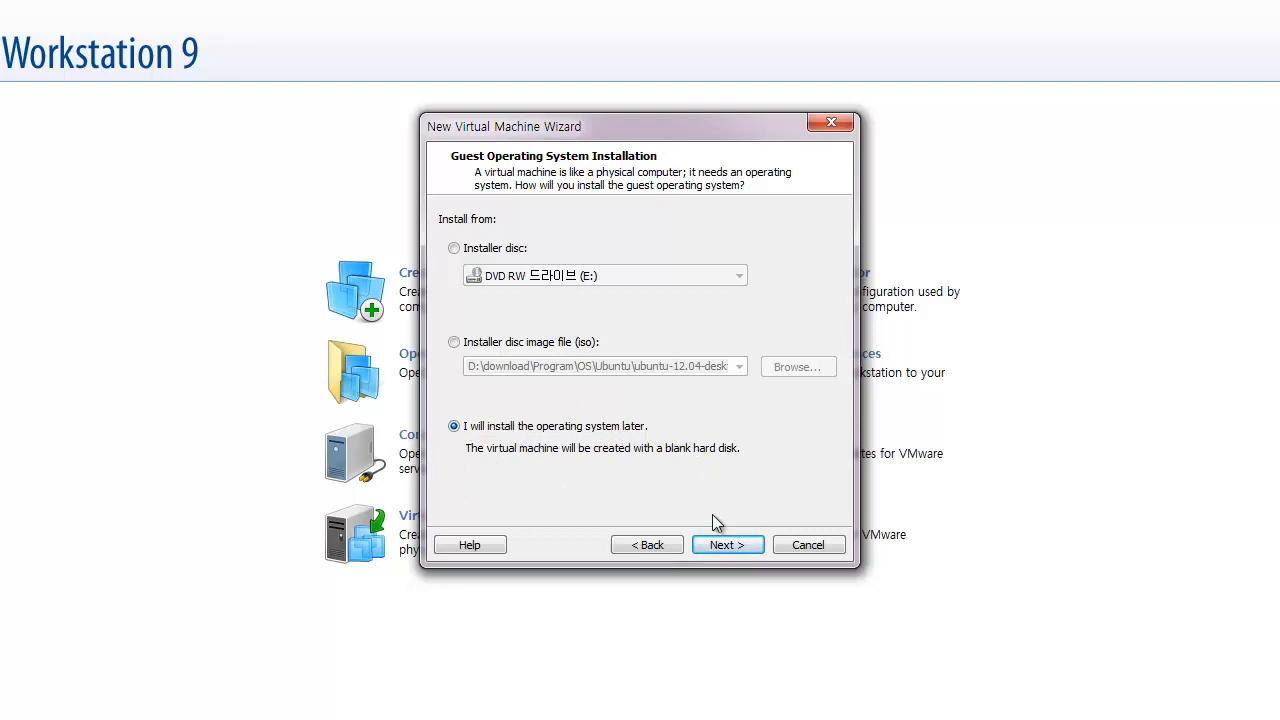
click(728, 544)
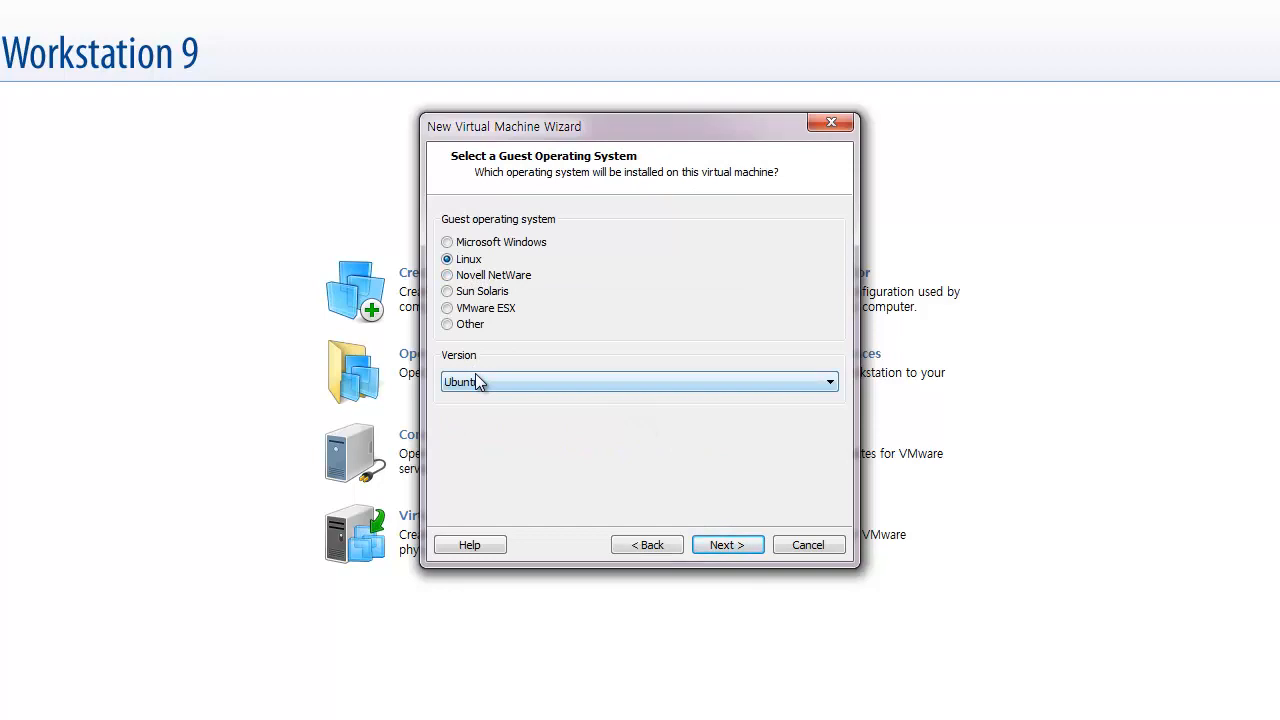
click(828, 380)
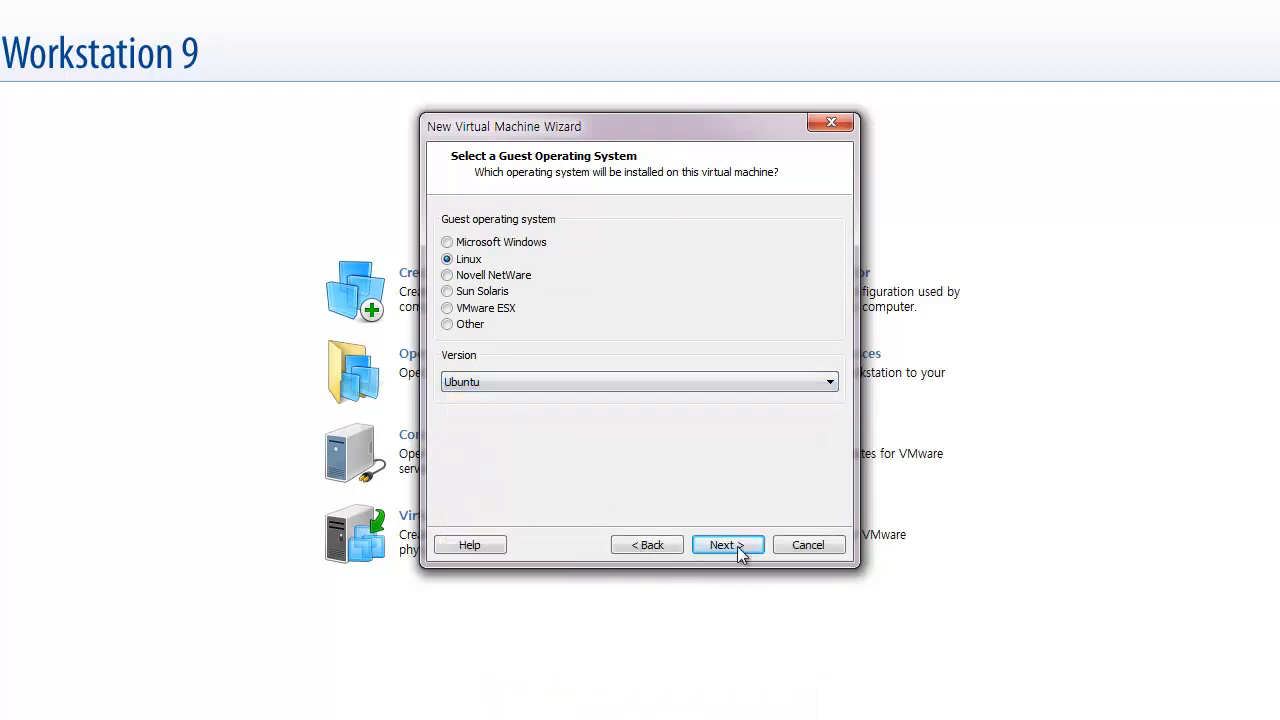
click(728, 544)
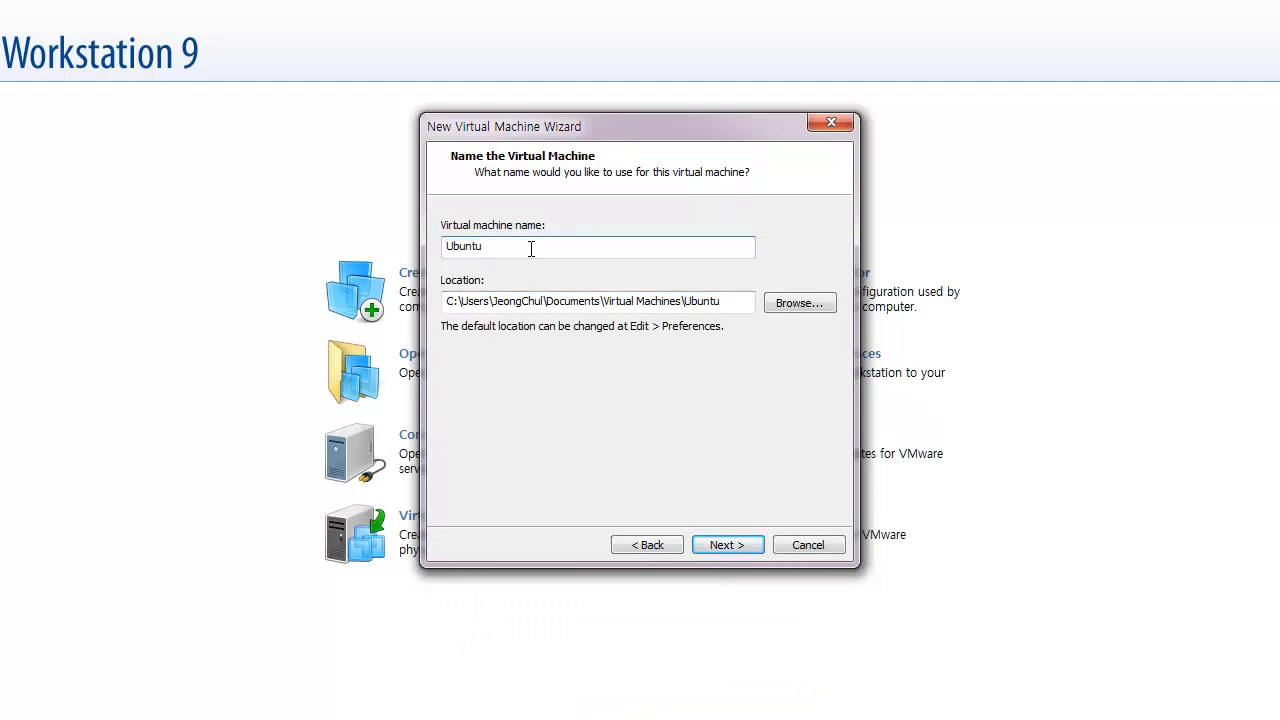
Name the machine Ubuntu2 and store it in a new Ubuntu2 folder
click(800, 302)
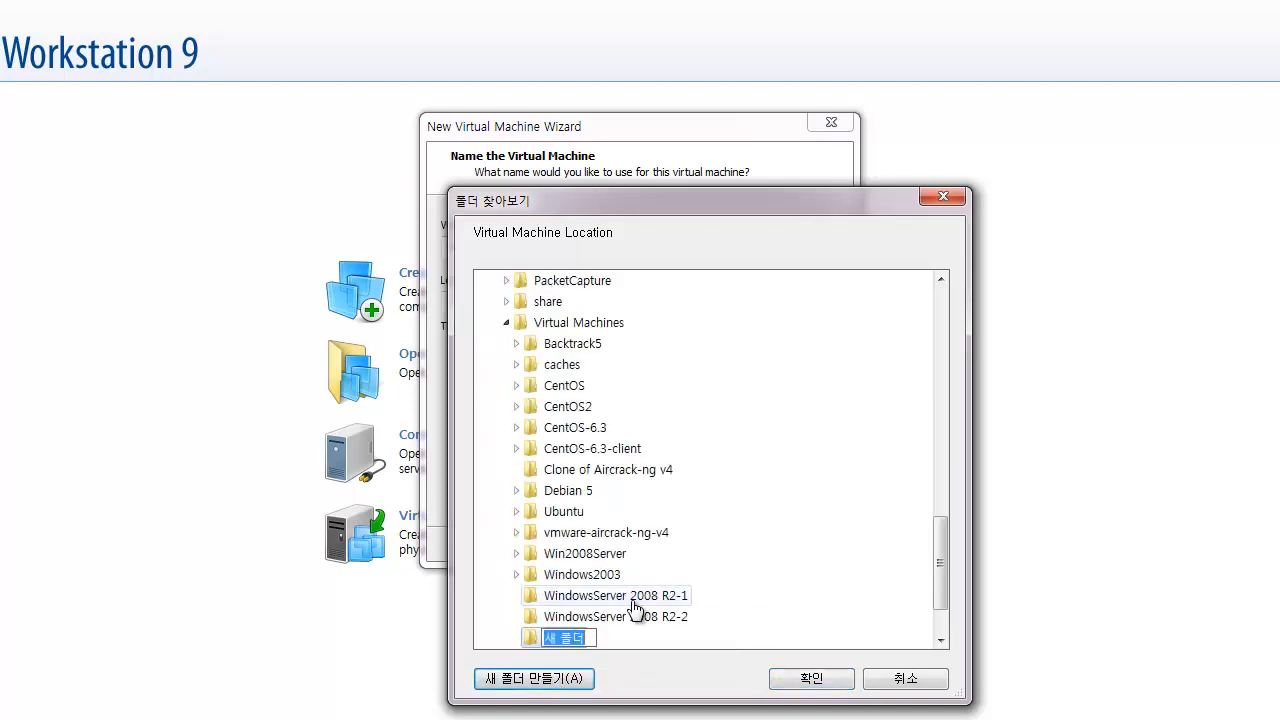
text(Ubunut)
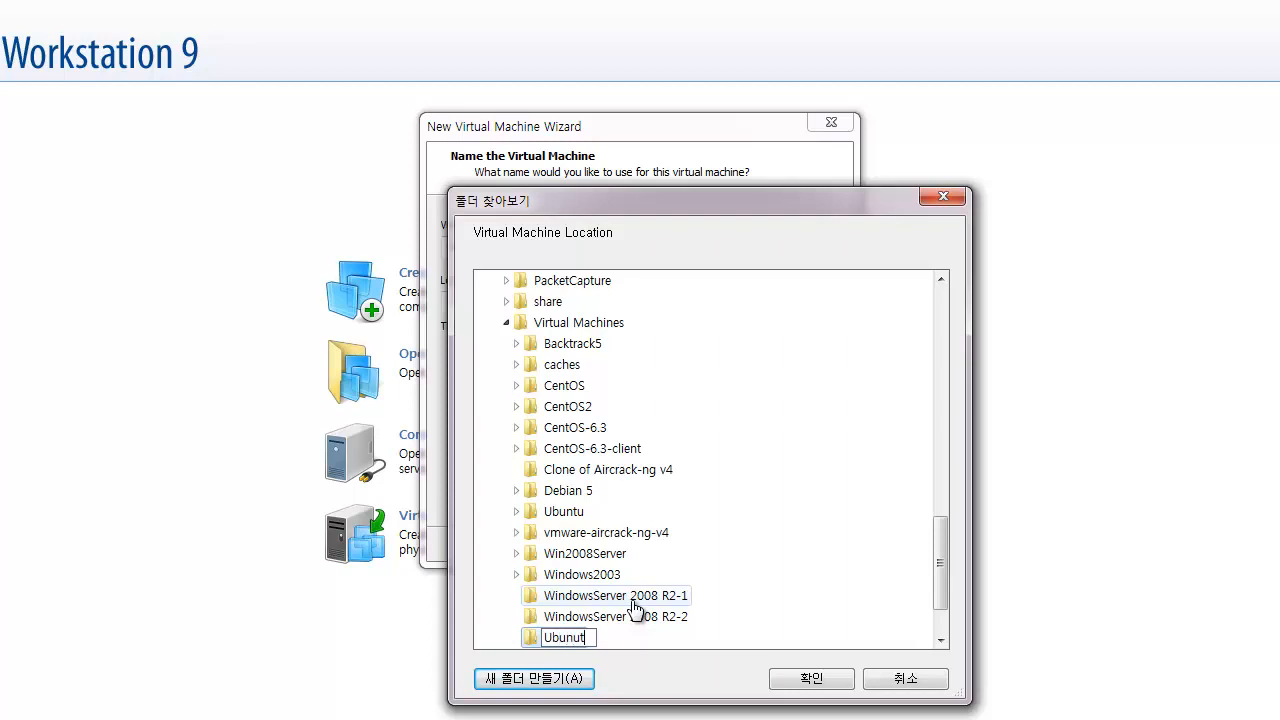
text(Ubuntu2)
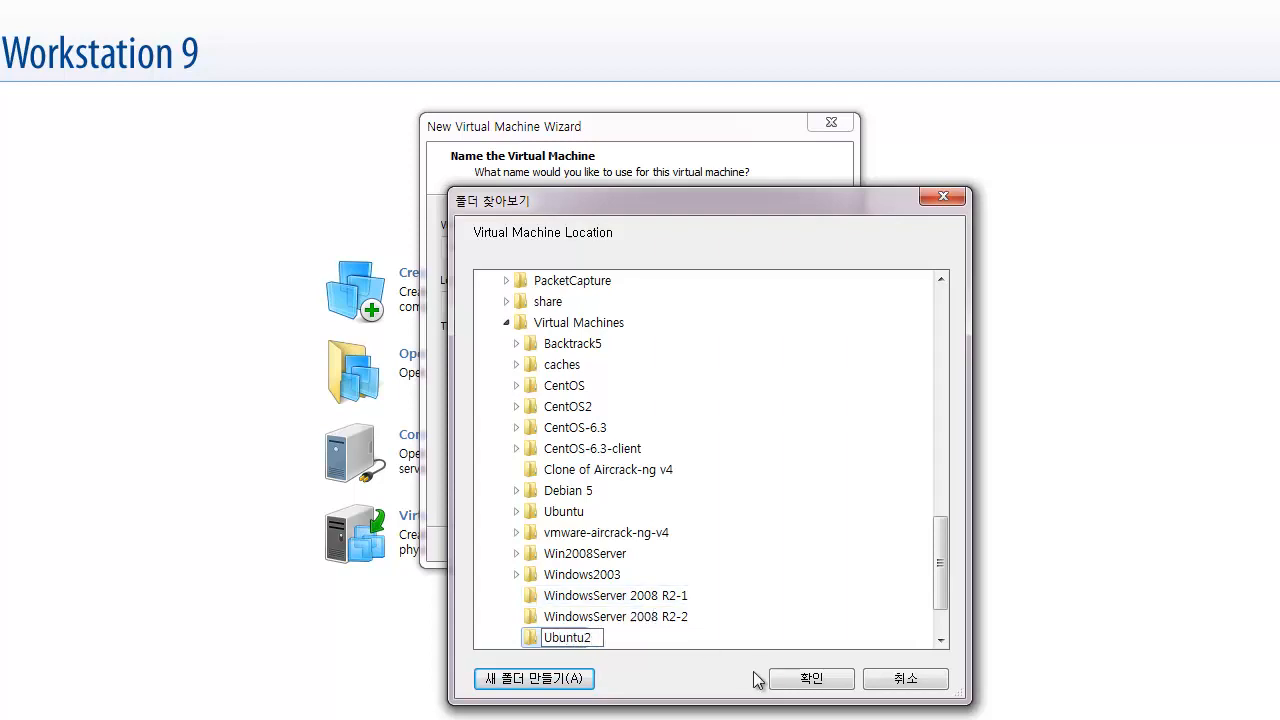
click(812, 678)
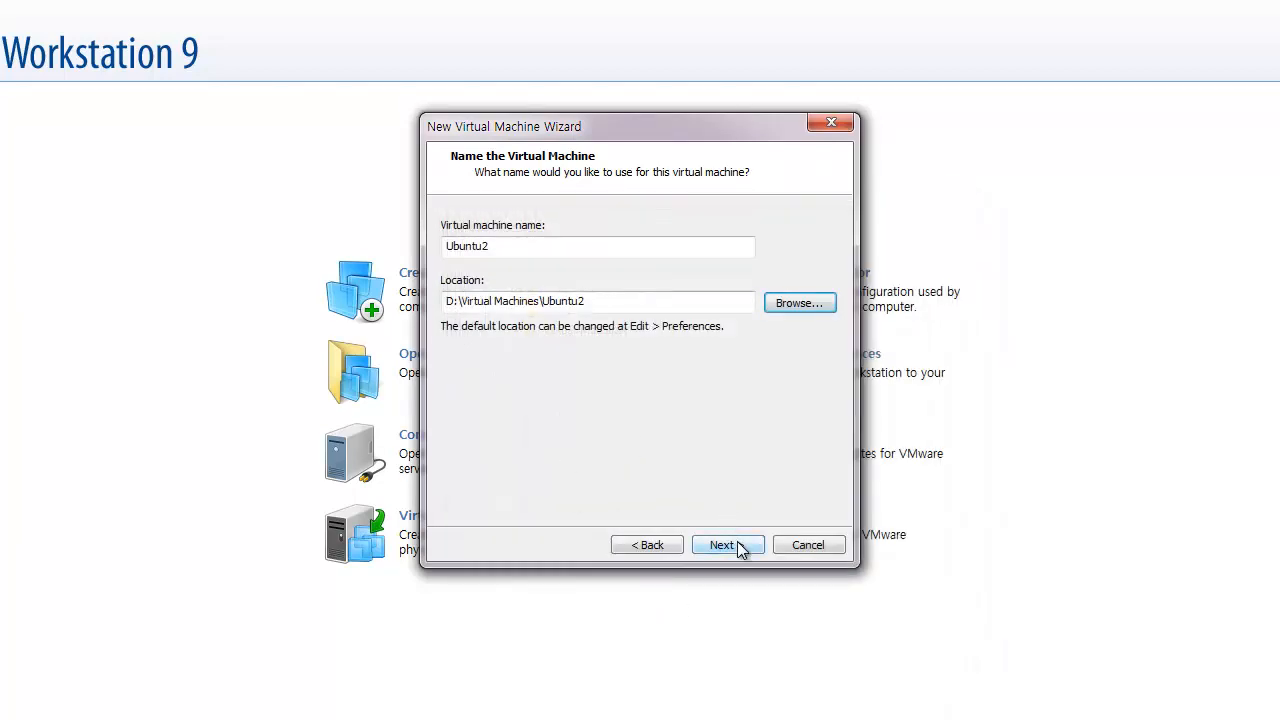
click(728, 544)
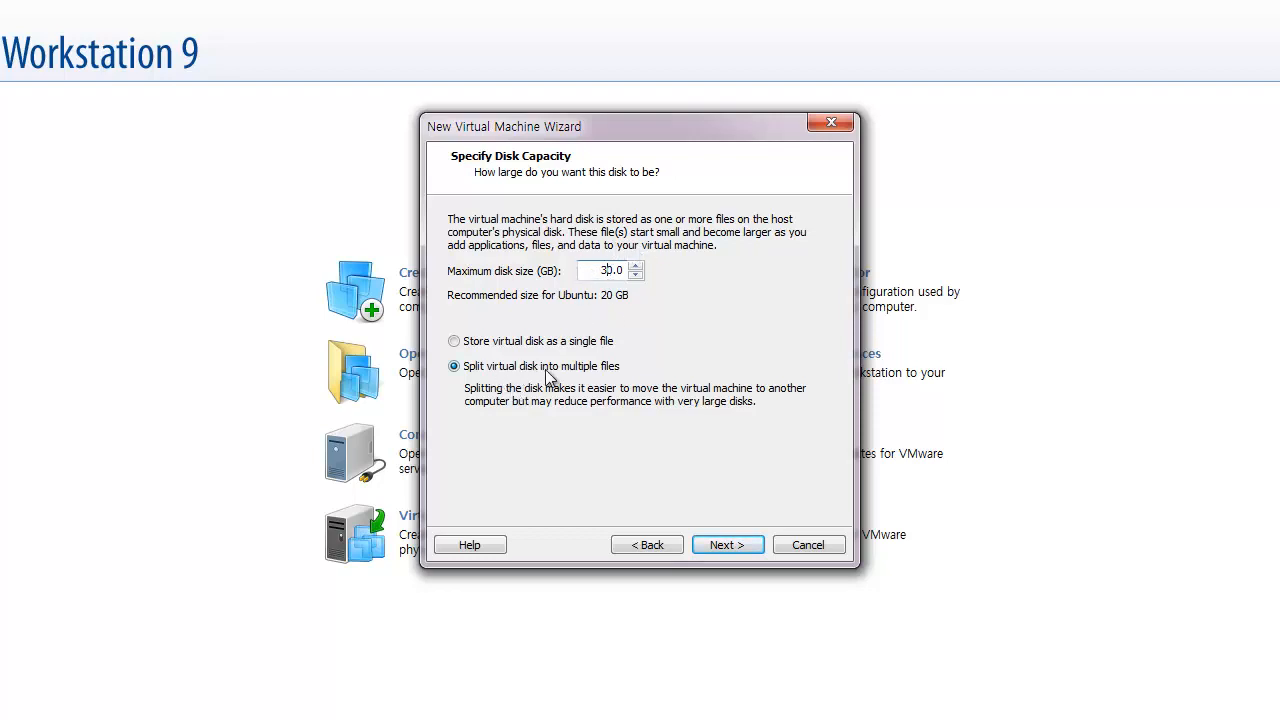
Accept the 30 GB split disk and give the machine two processors
click(728, 544)
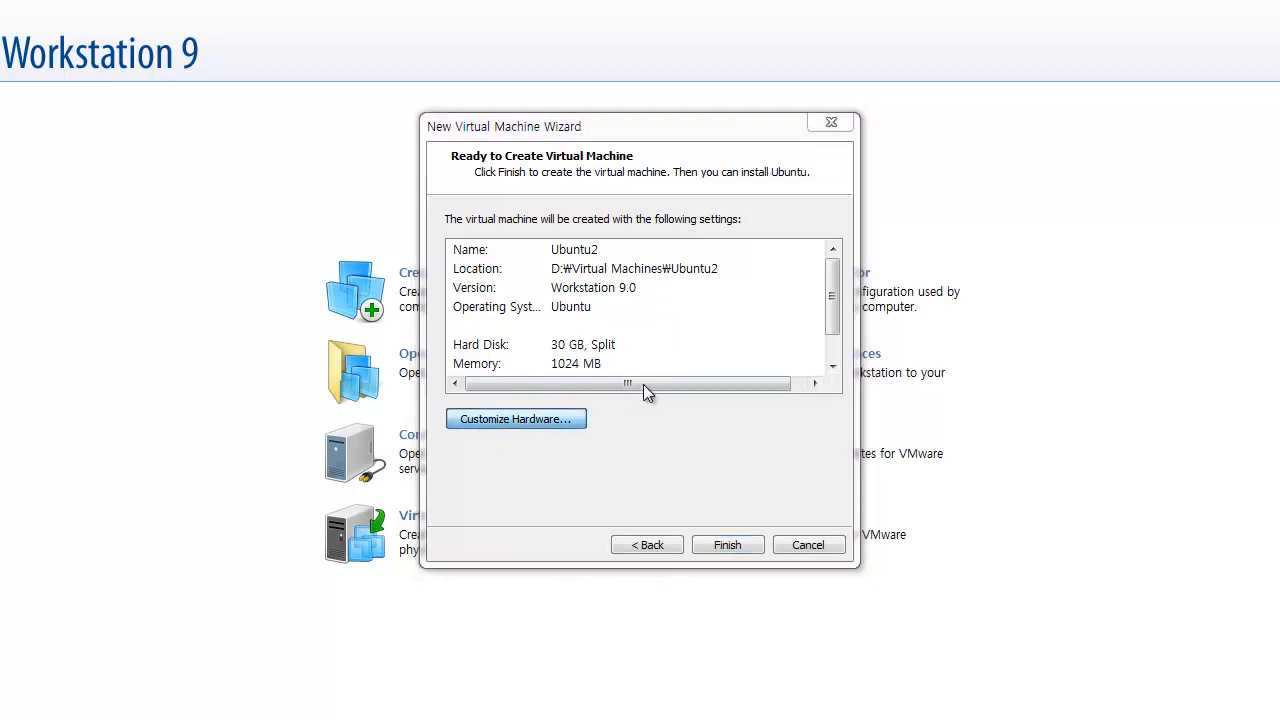
click(516, 418)
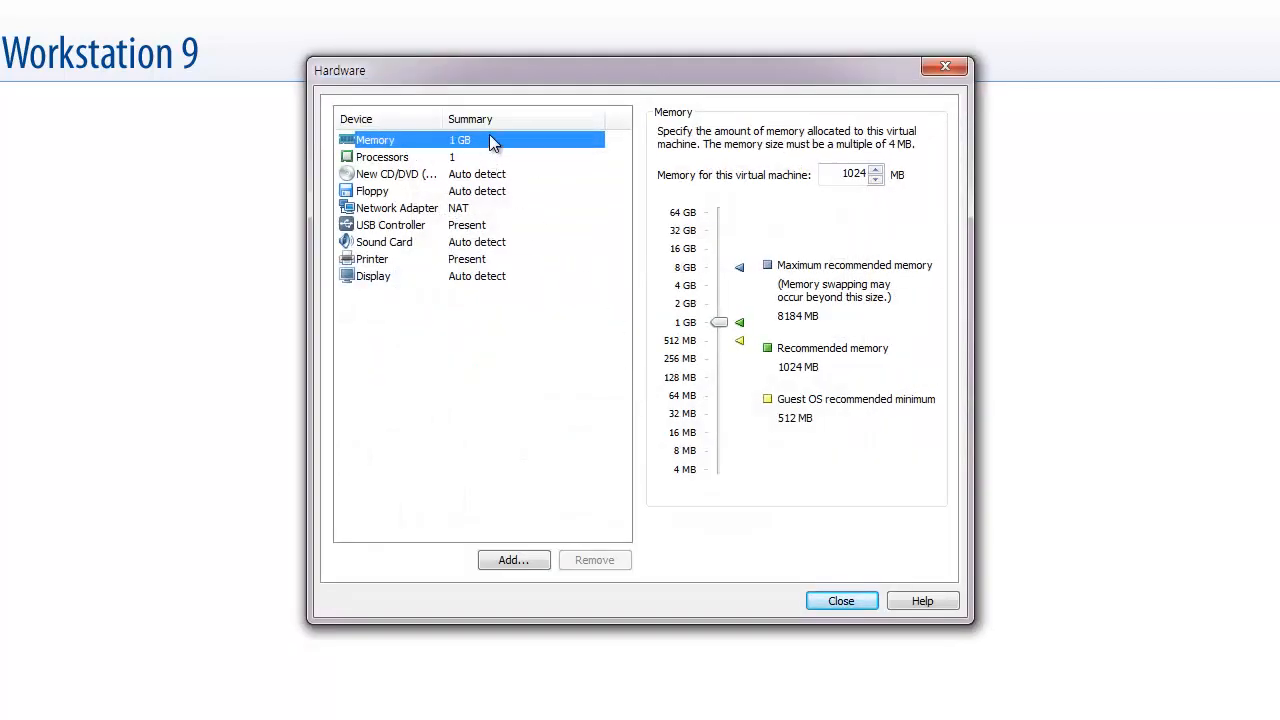
click(384, 156)
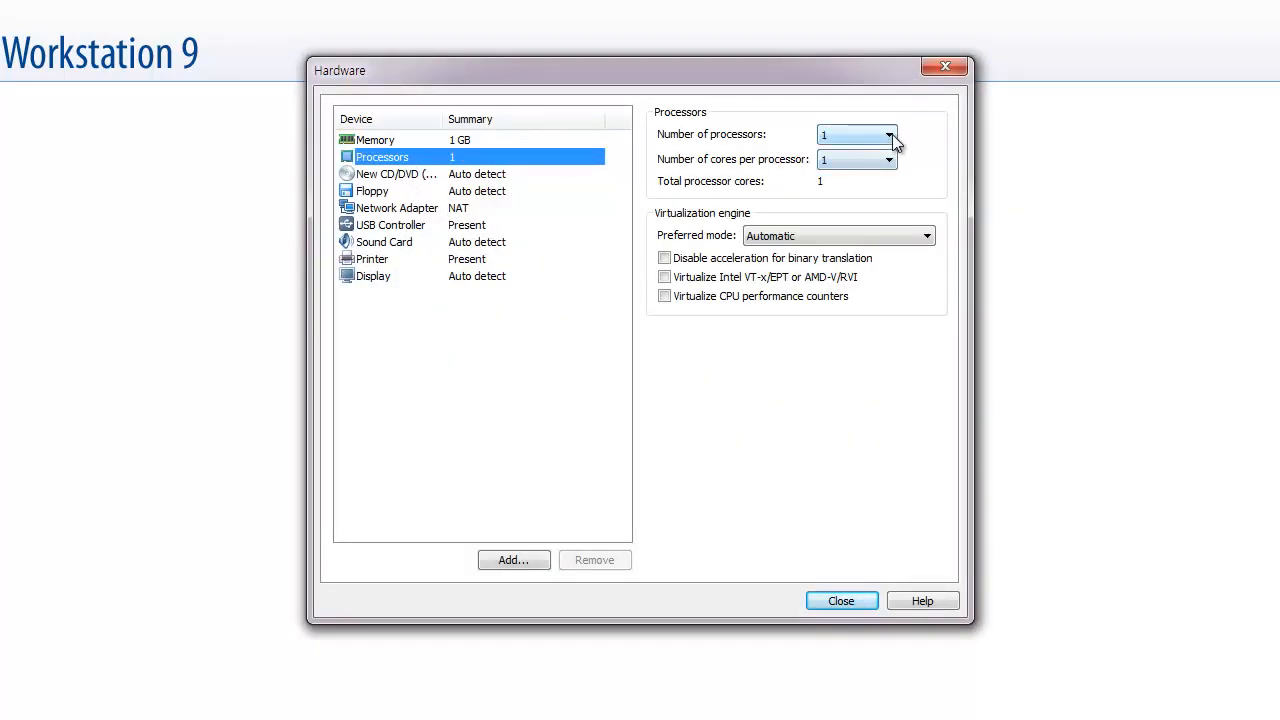
click(888, 134)
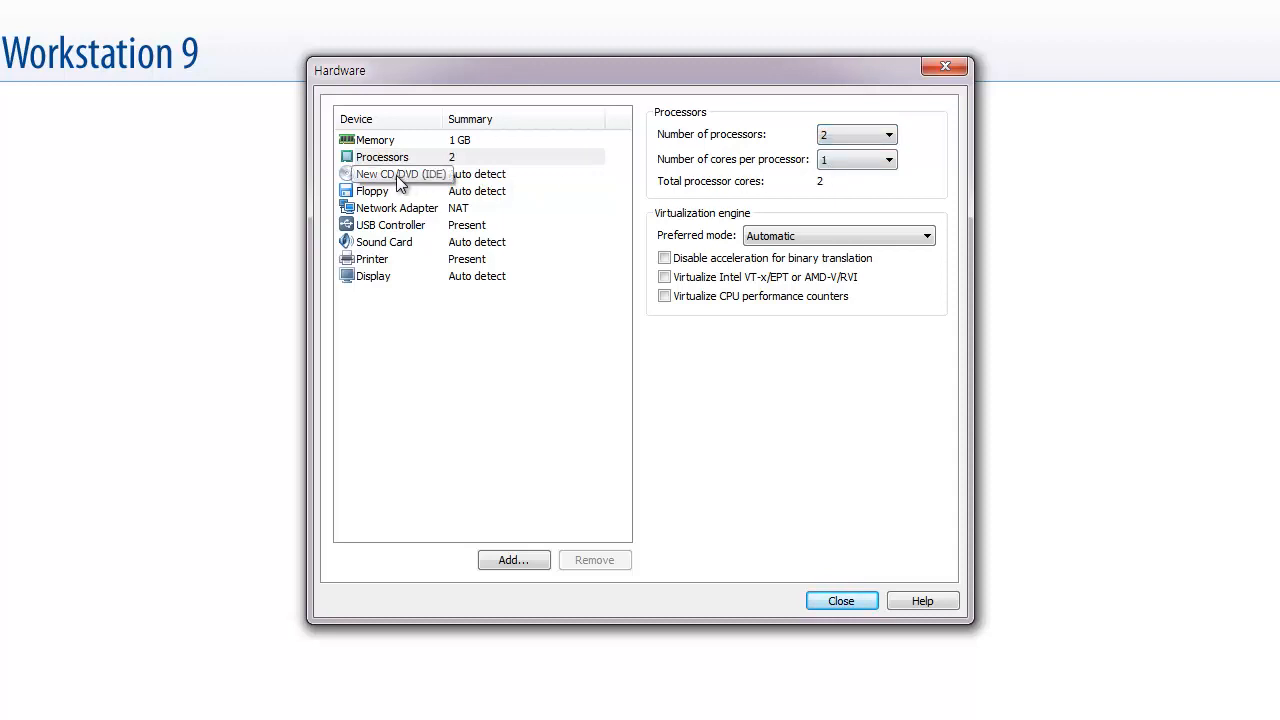
Remove the floppy drive, review the network adapter and finish creating the VM
click(372, 190)
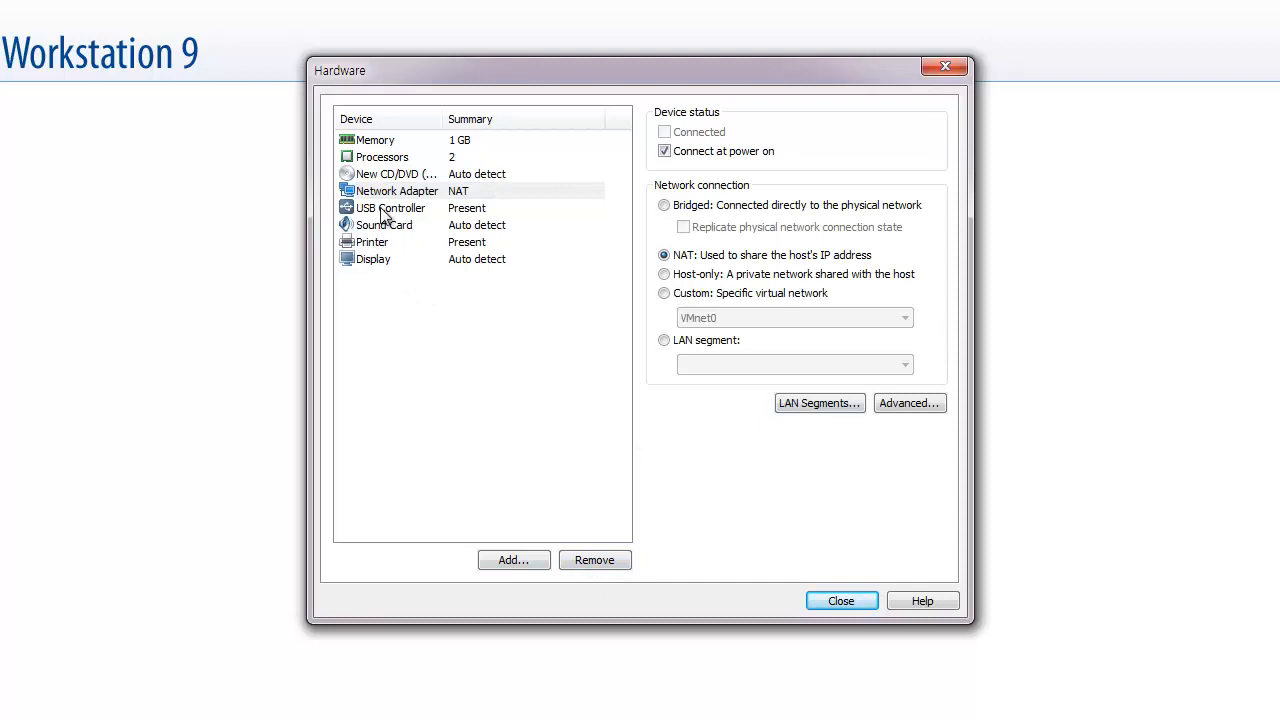
click(396, 190)
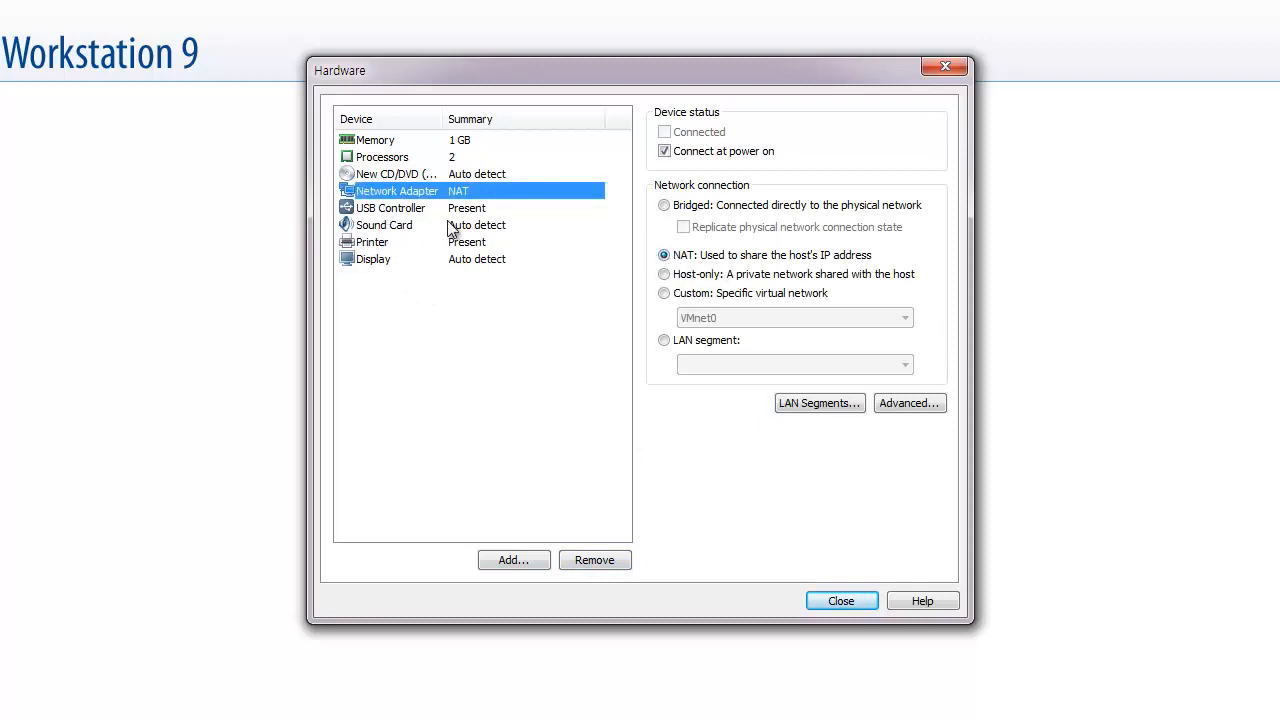
mouse_move(388, 214)
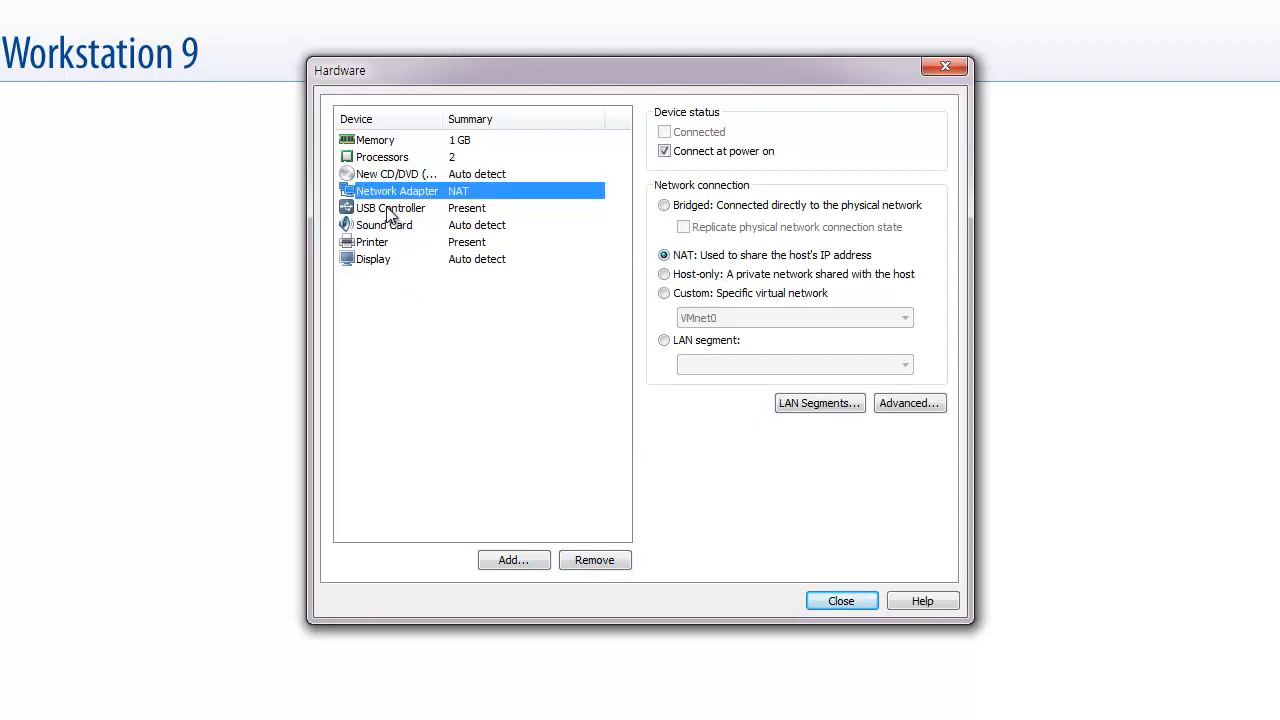
click(376, 260)
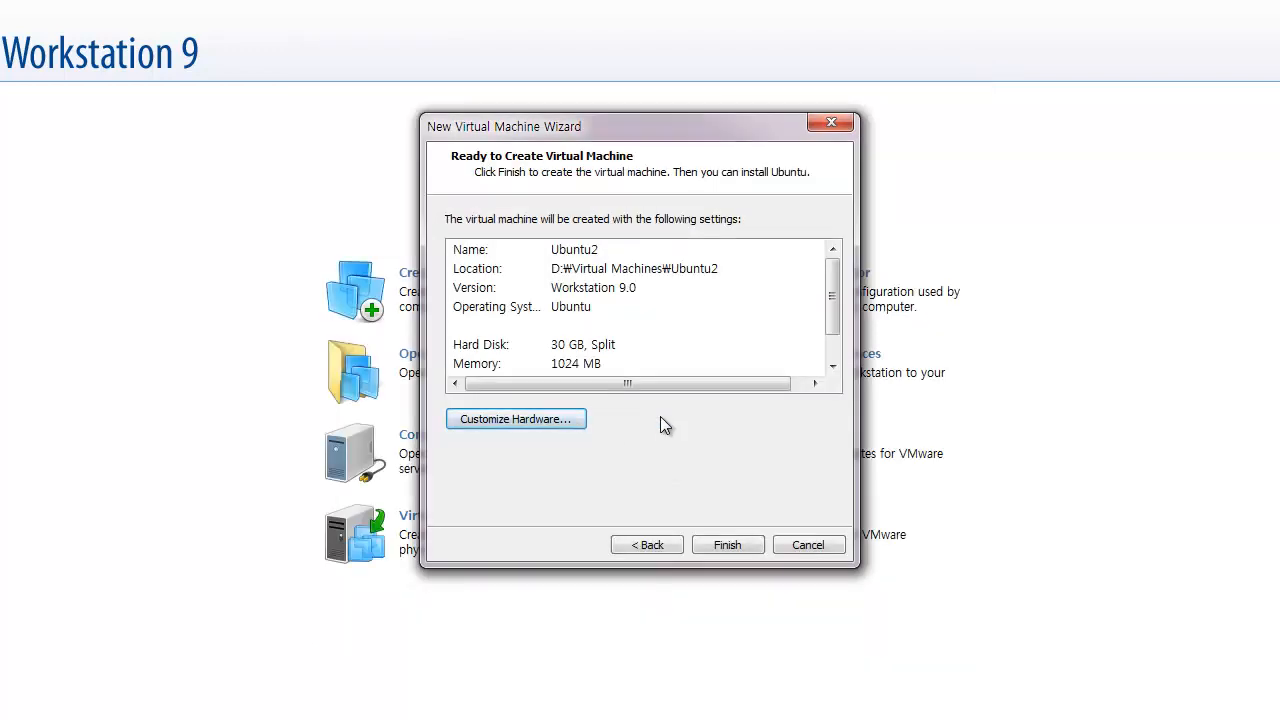
click(728, 544)
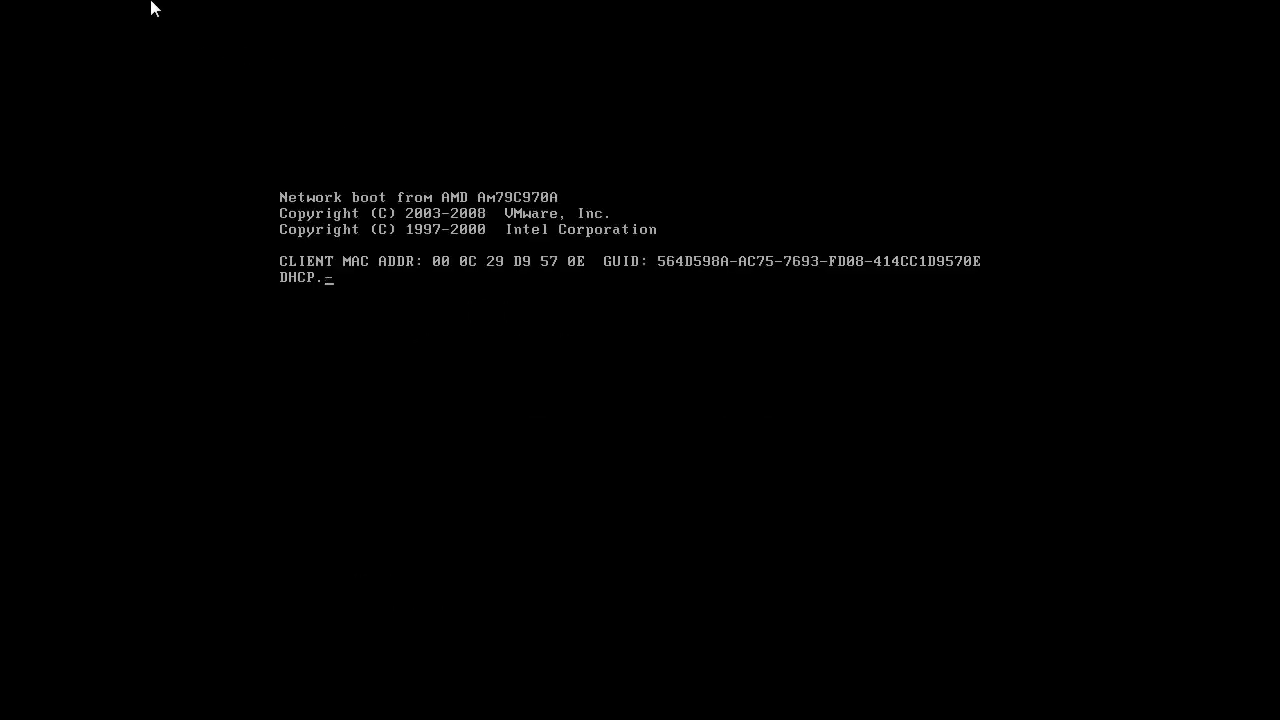
mouse_move(488, 356)
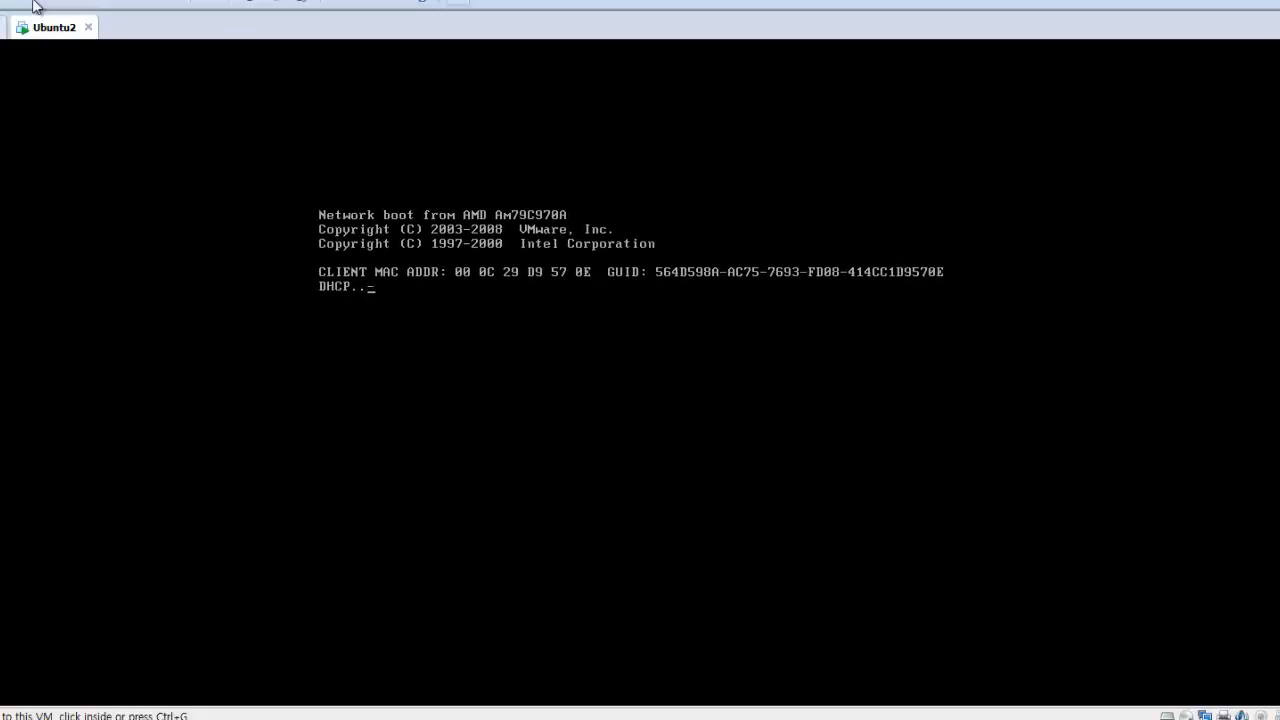
Switch the VM's CD/DVD (IDE) drive to use an ISO image file
click(128, 48)
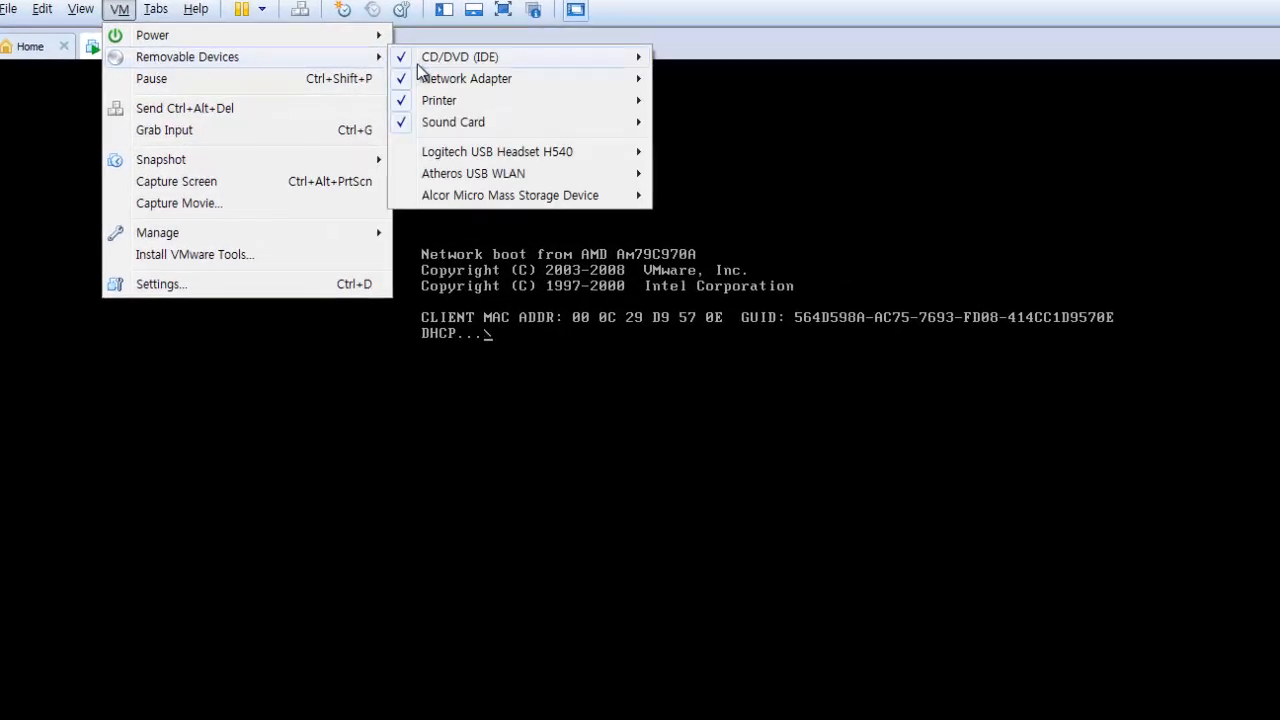
mouse_move(476, 56)
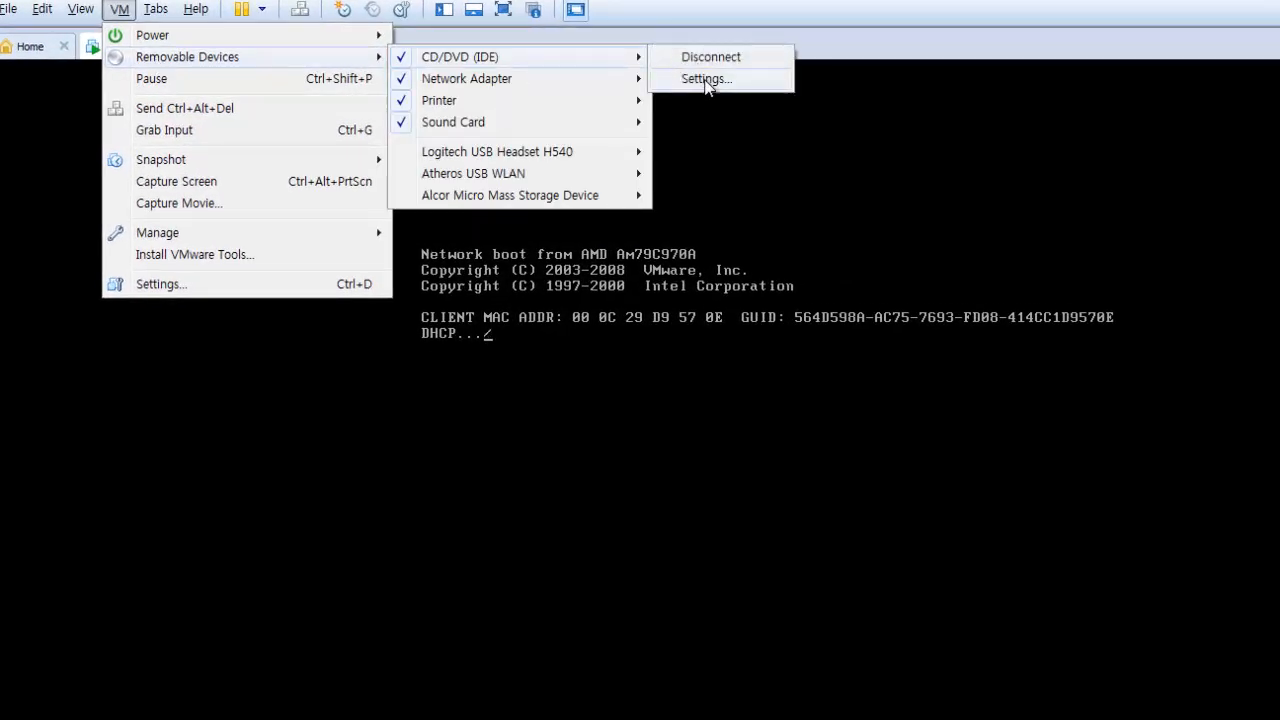
click(704, 80)
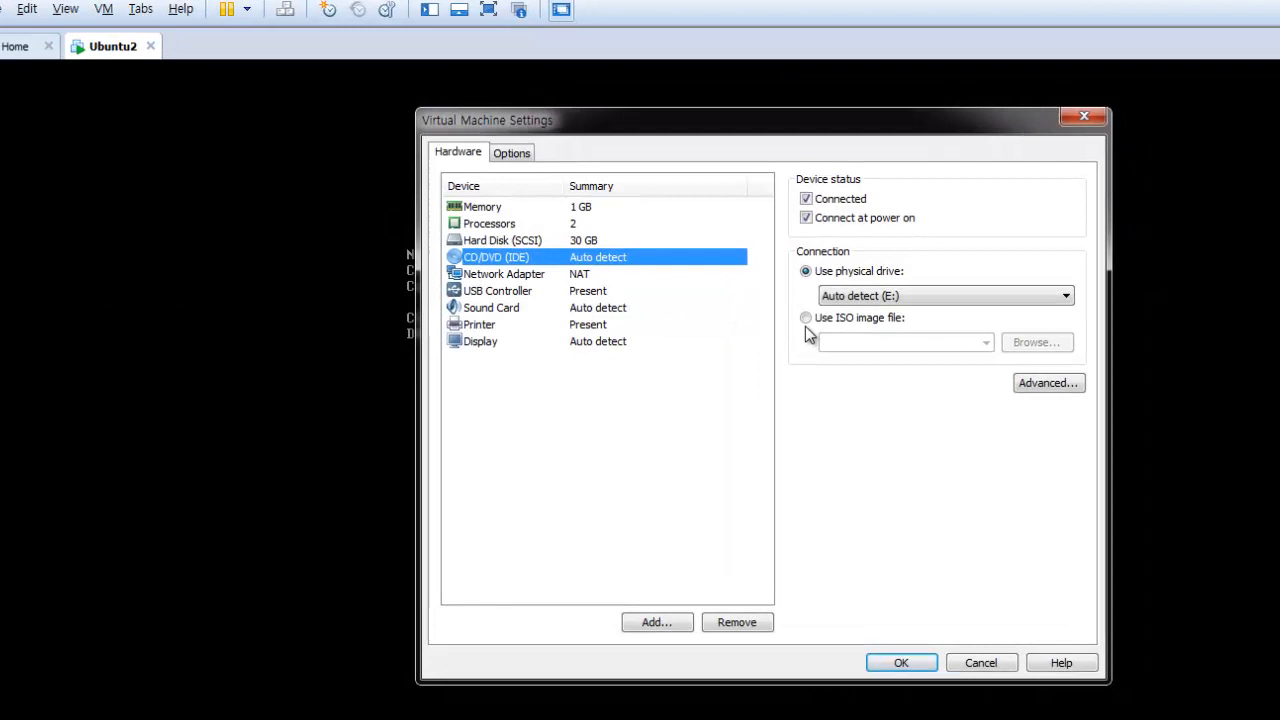
click(806, 316)
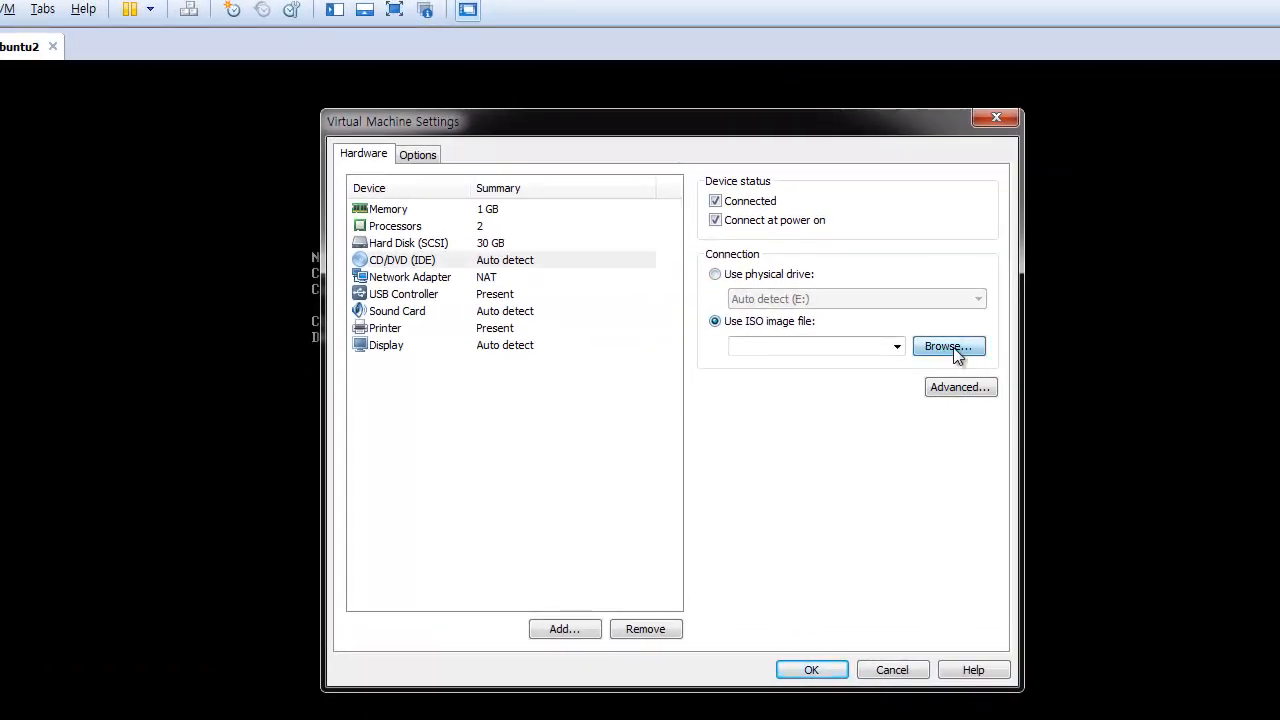
click(948, 346)
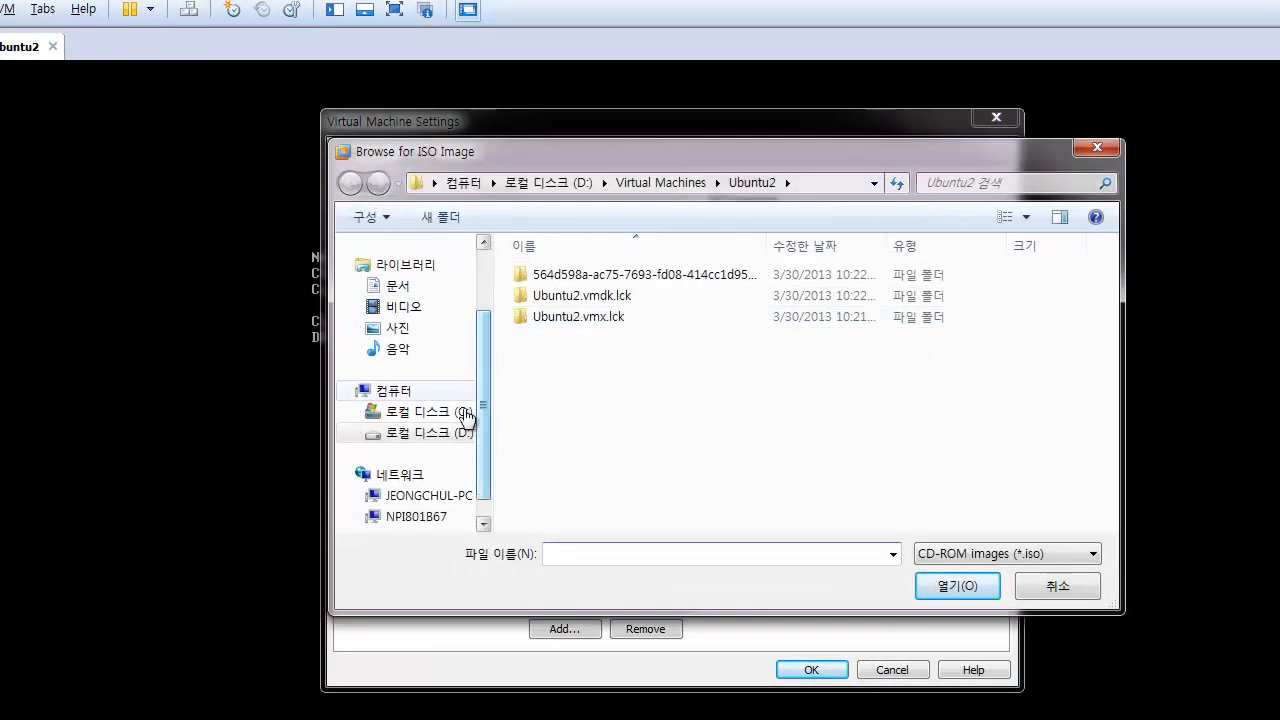
Pick ubuntu-12.04-desktop-i386.iso from D:\download\Program\OS\Ubuntu and apply the settings
click(420, 432)
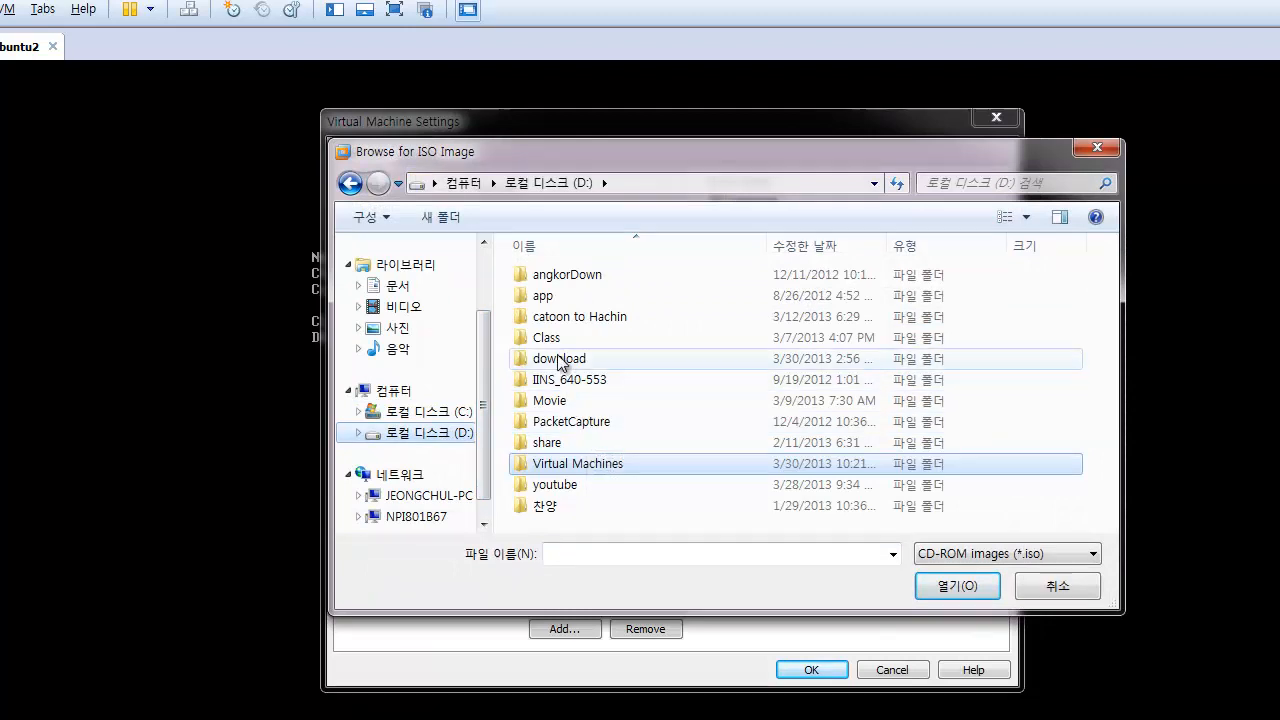
double_click(556, 358)
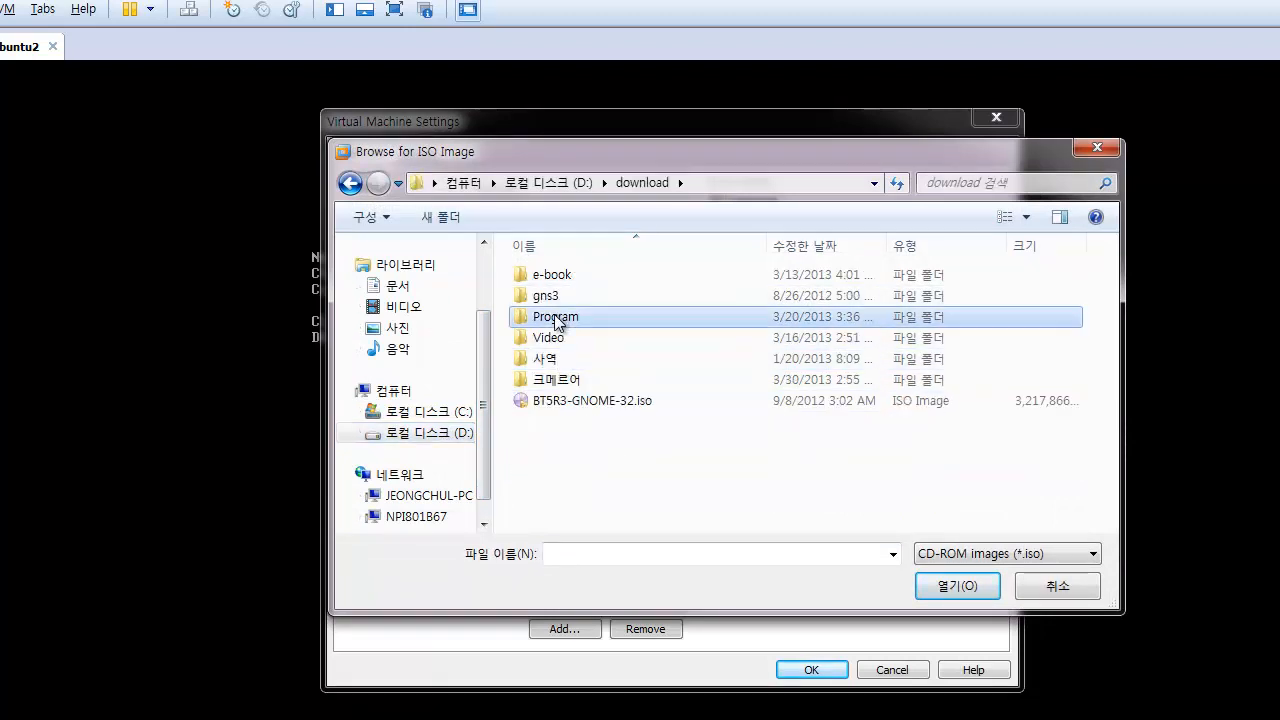
double_click(556, 316)
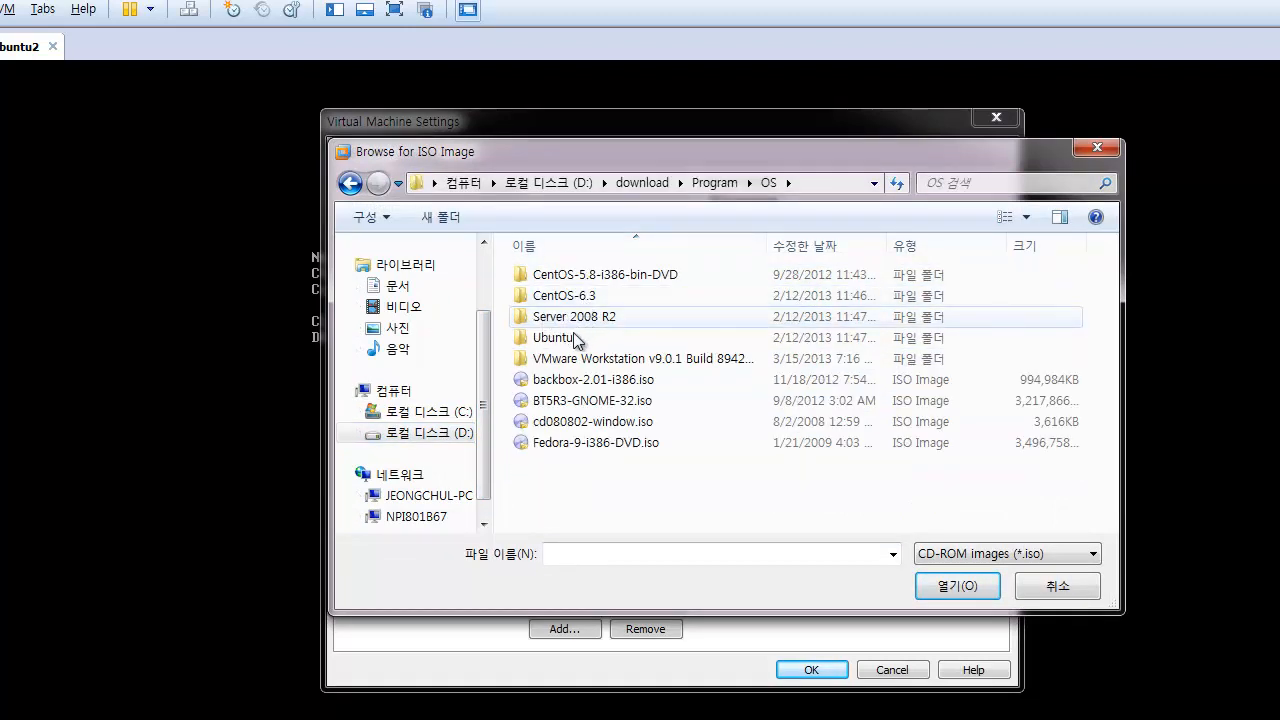
double_click(554, 336)
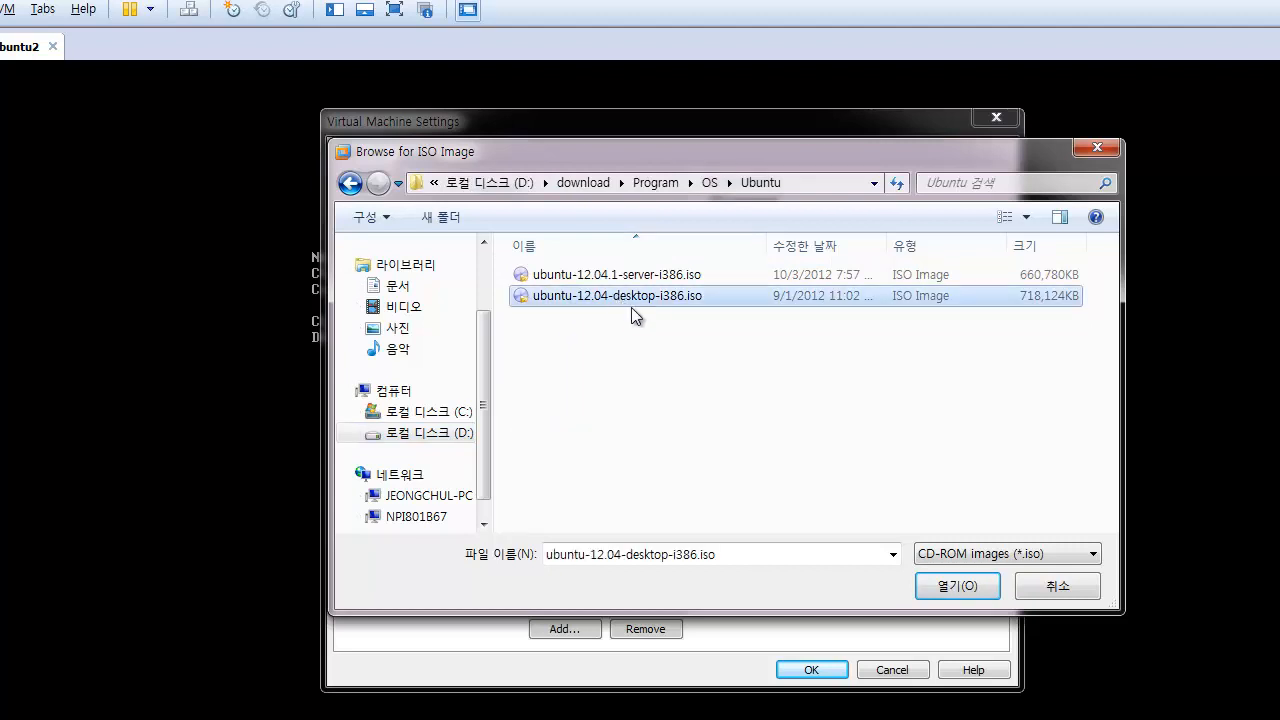
mouse_move(600, 310)
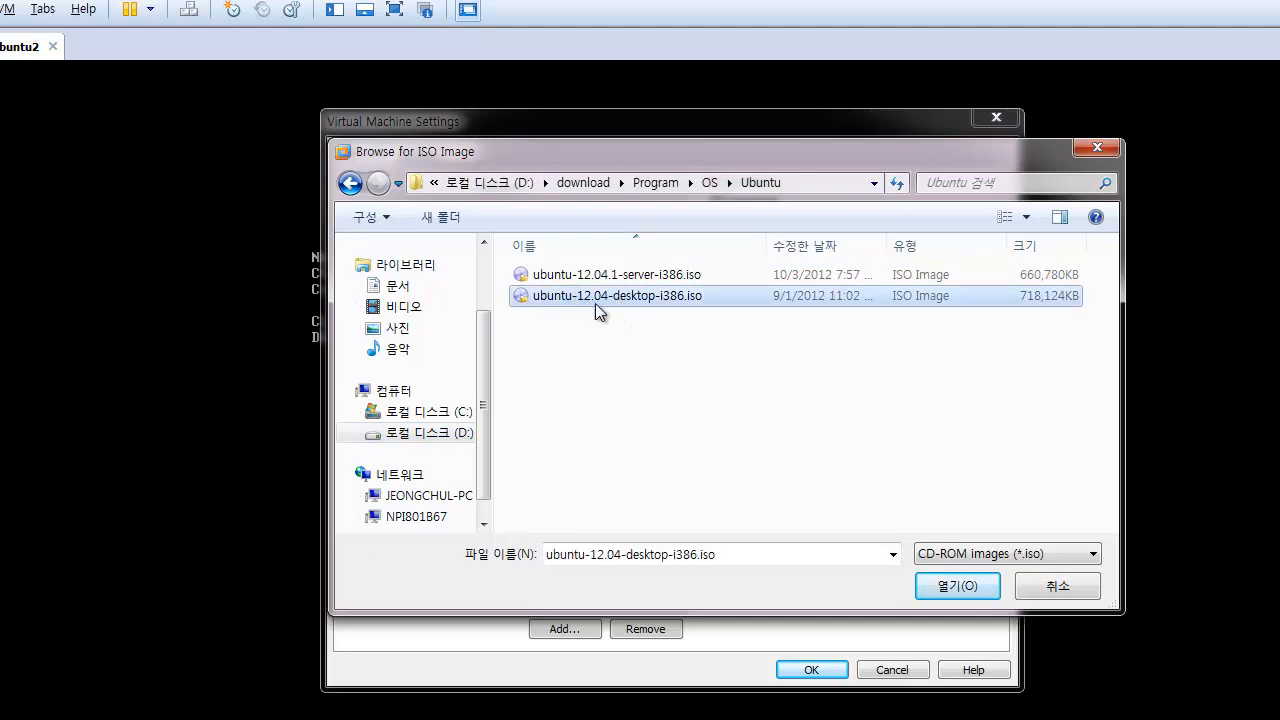
mouse_move(702, 312)
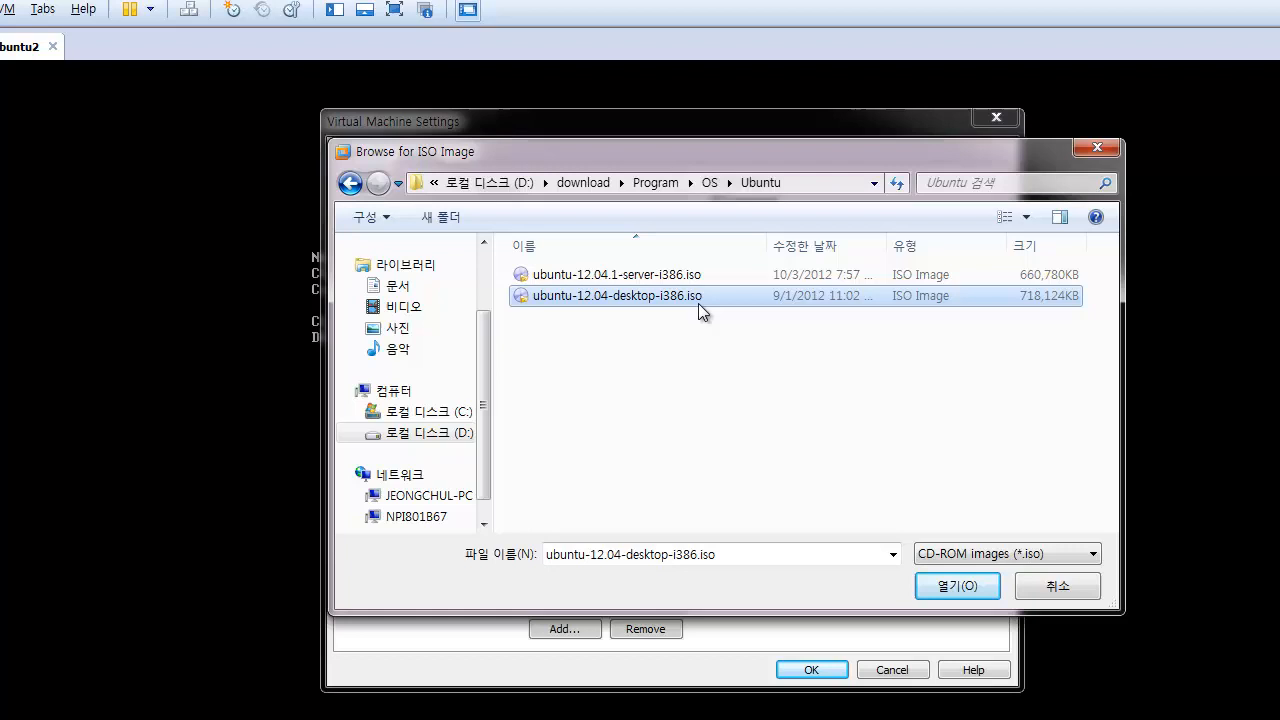
click(956, 586)
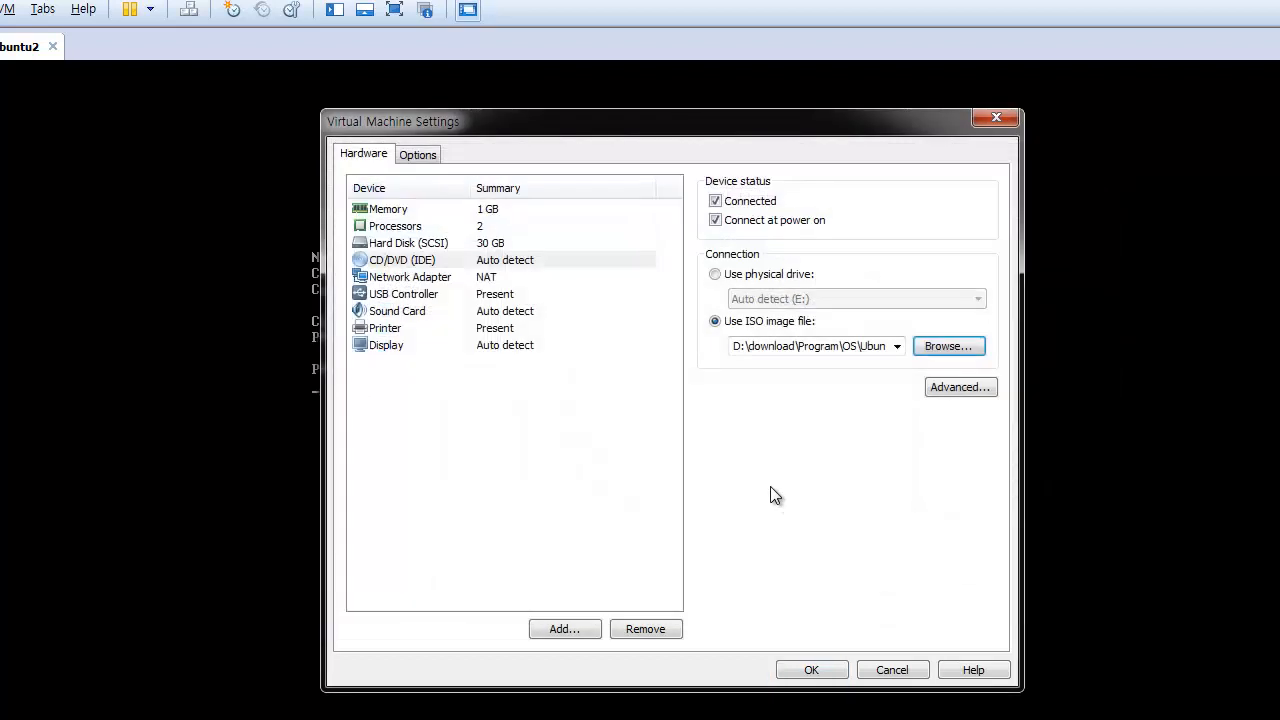
click(812, 668)
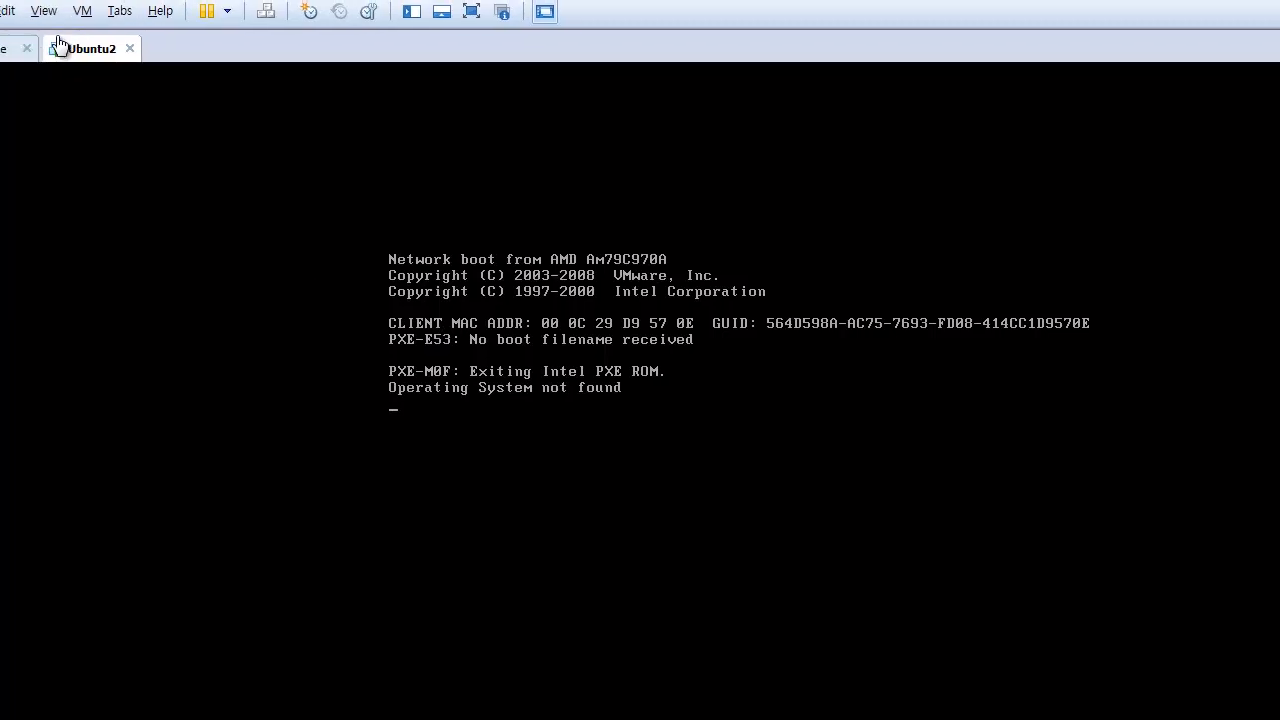
Restart the Ubuntu2 VM so it boots from the Ubuntu 12.04 ISO
click(132, 12)
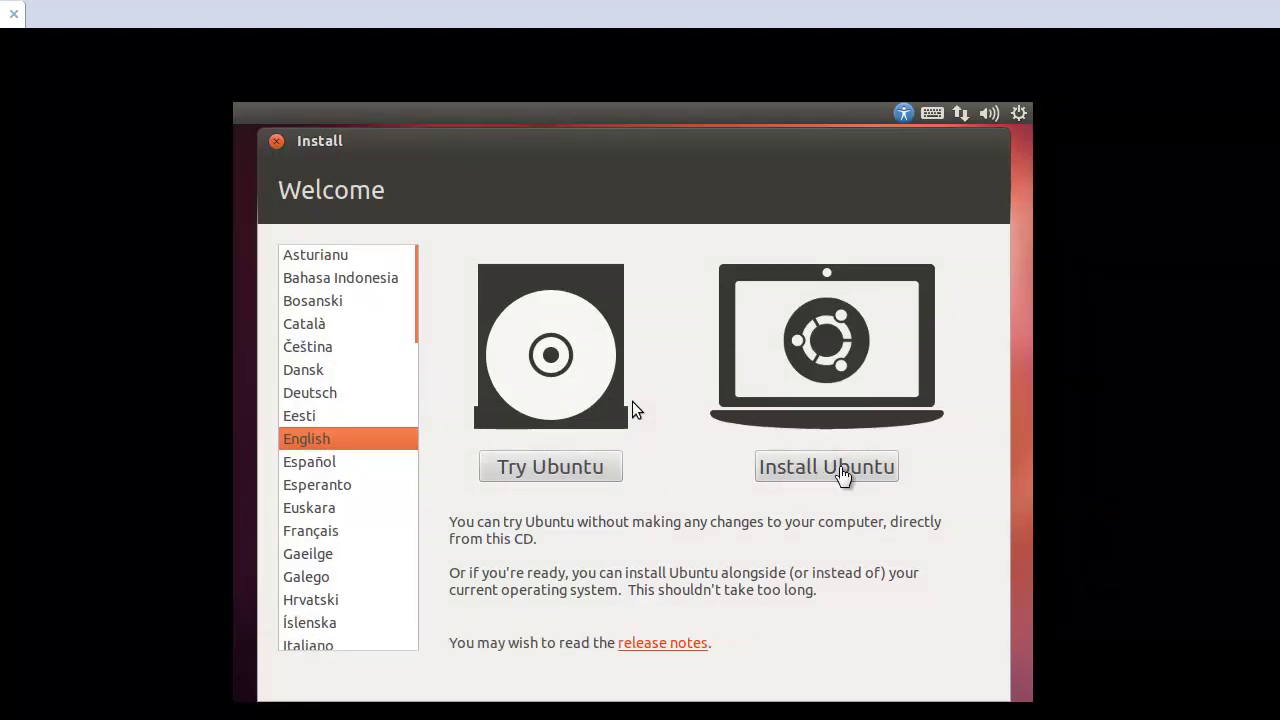
Begin installing Ubuntu with update downloads left off
click(826, 466)
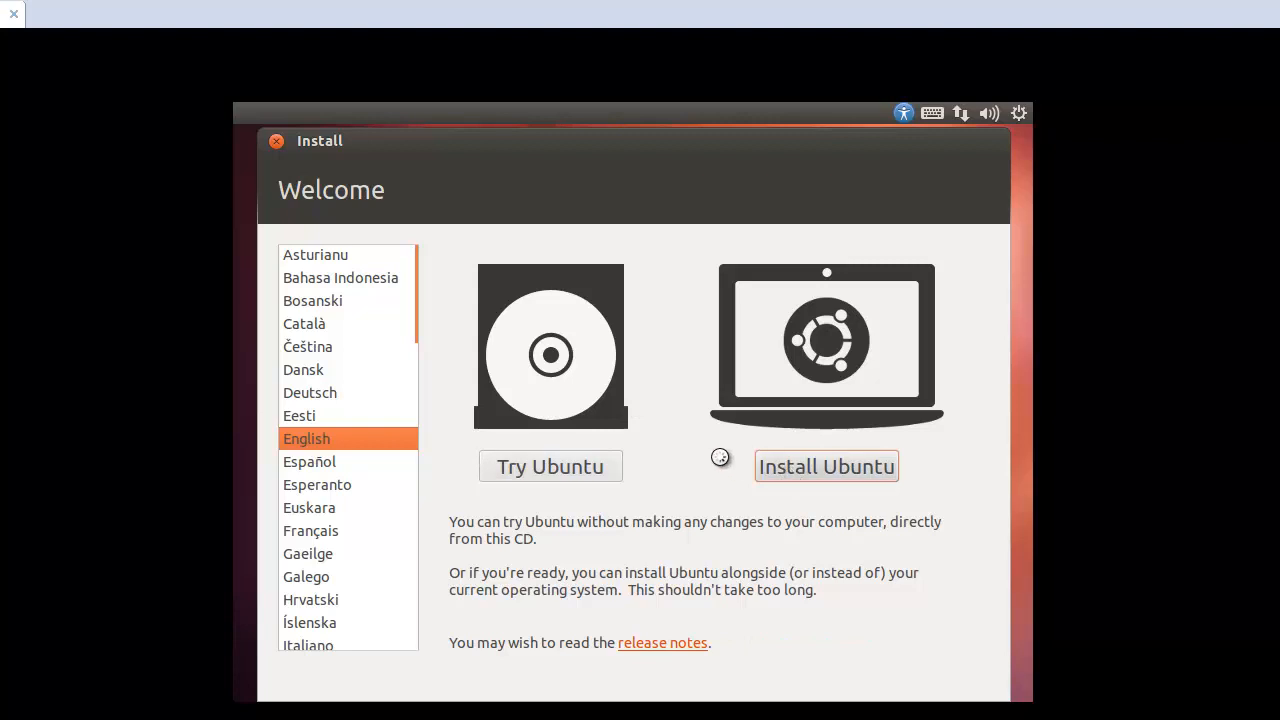
click(826, 466)
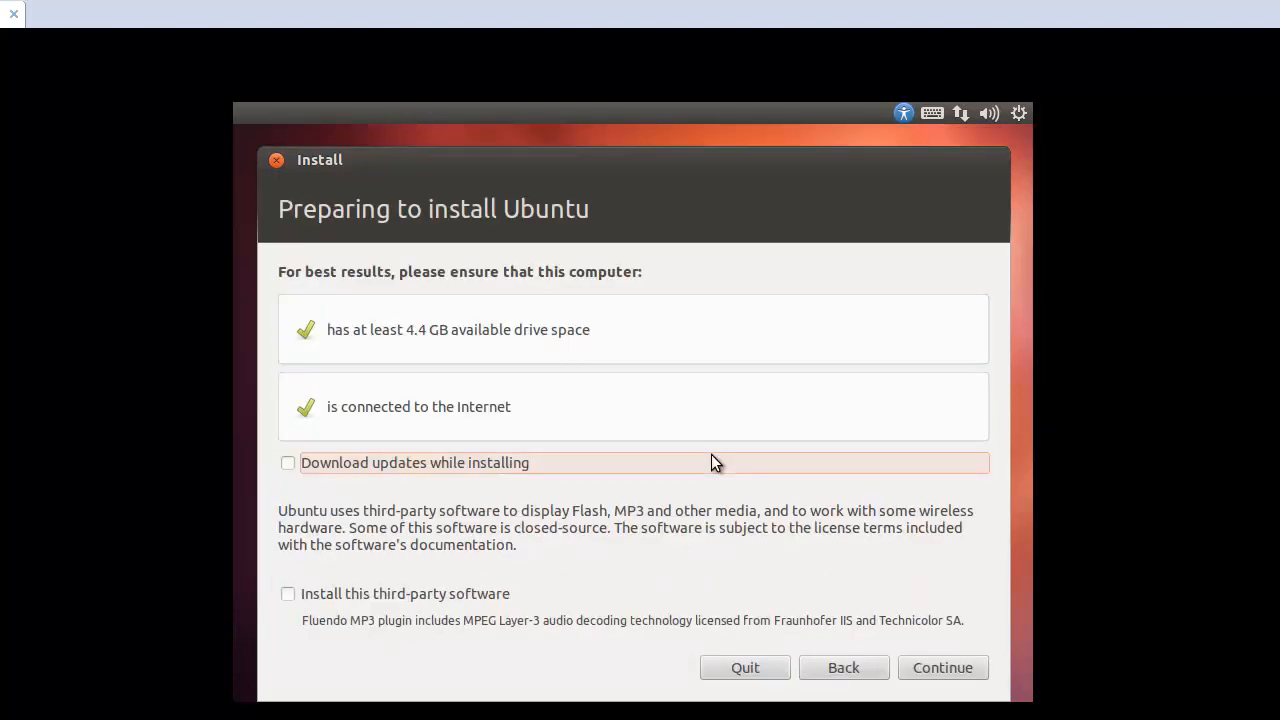
mouse_move(350, 344)
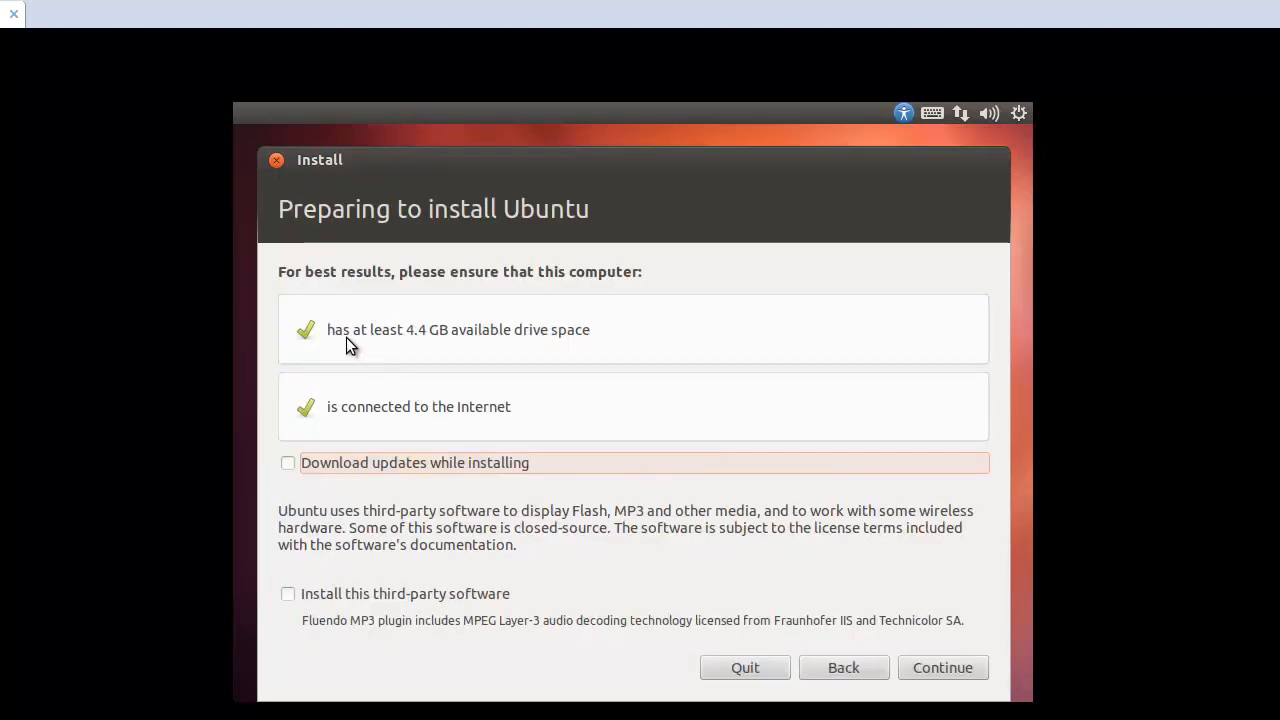
mouse_move(416, 344)
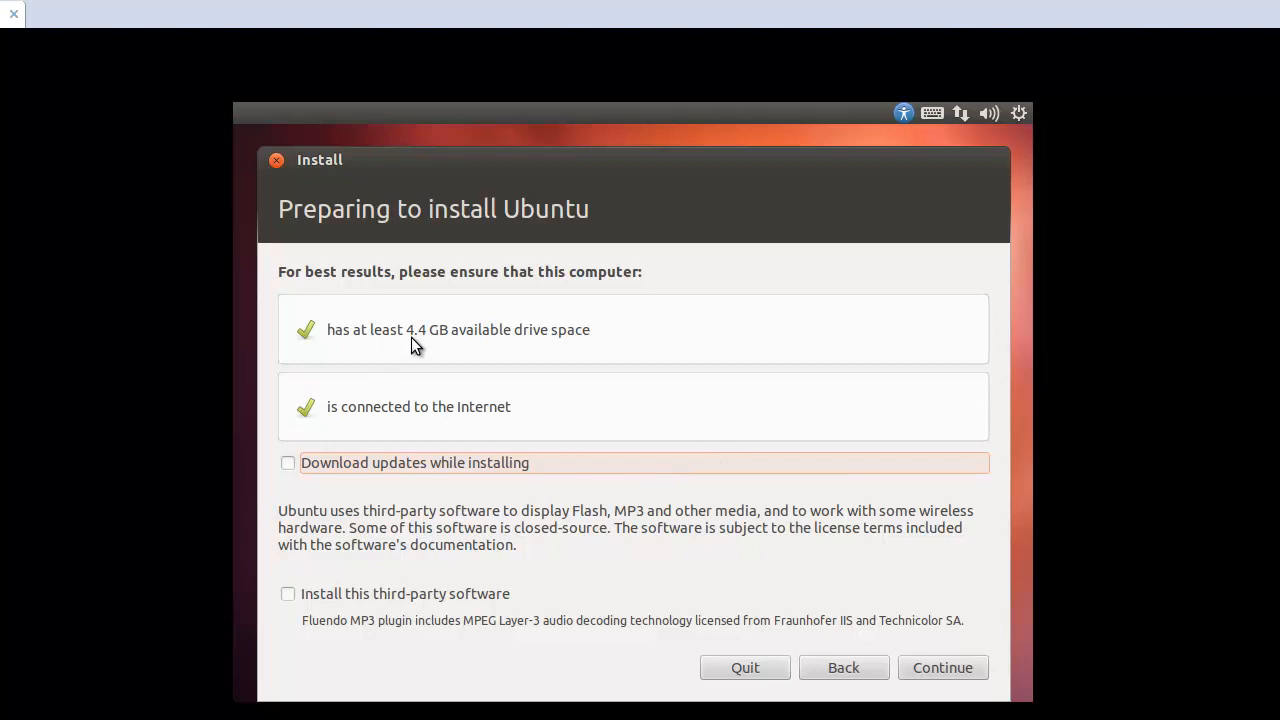
mouse_move(398, 420)
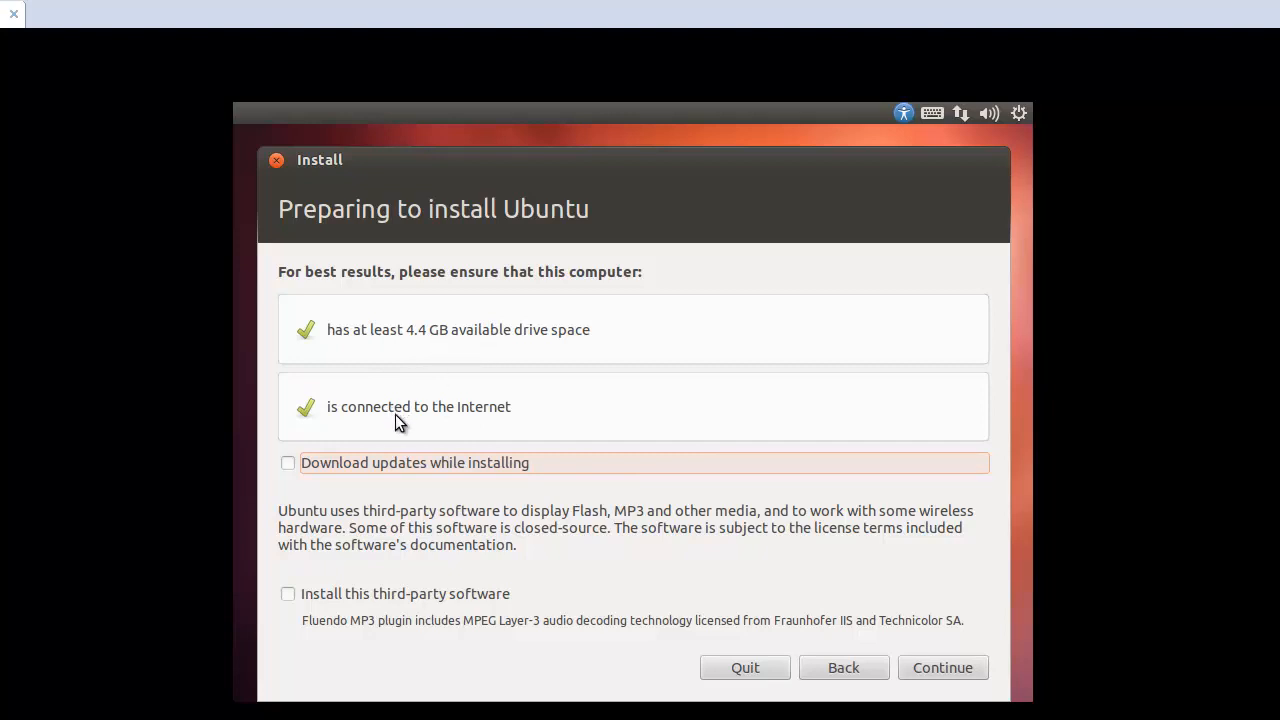
mouse_move(362, 478)
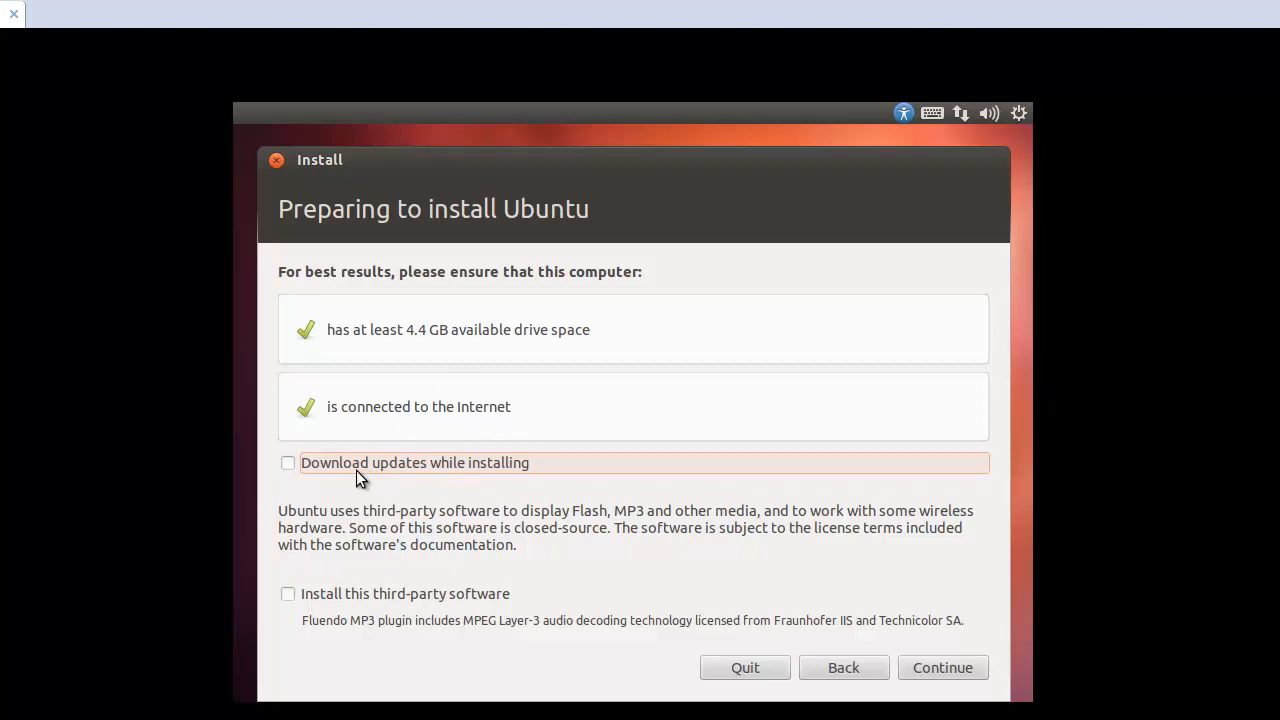
mouse_move(288, 476)
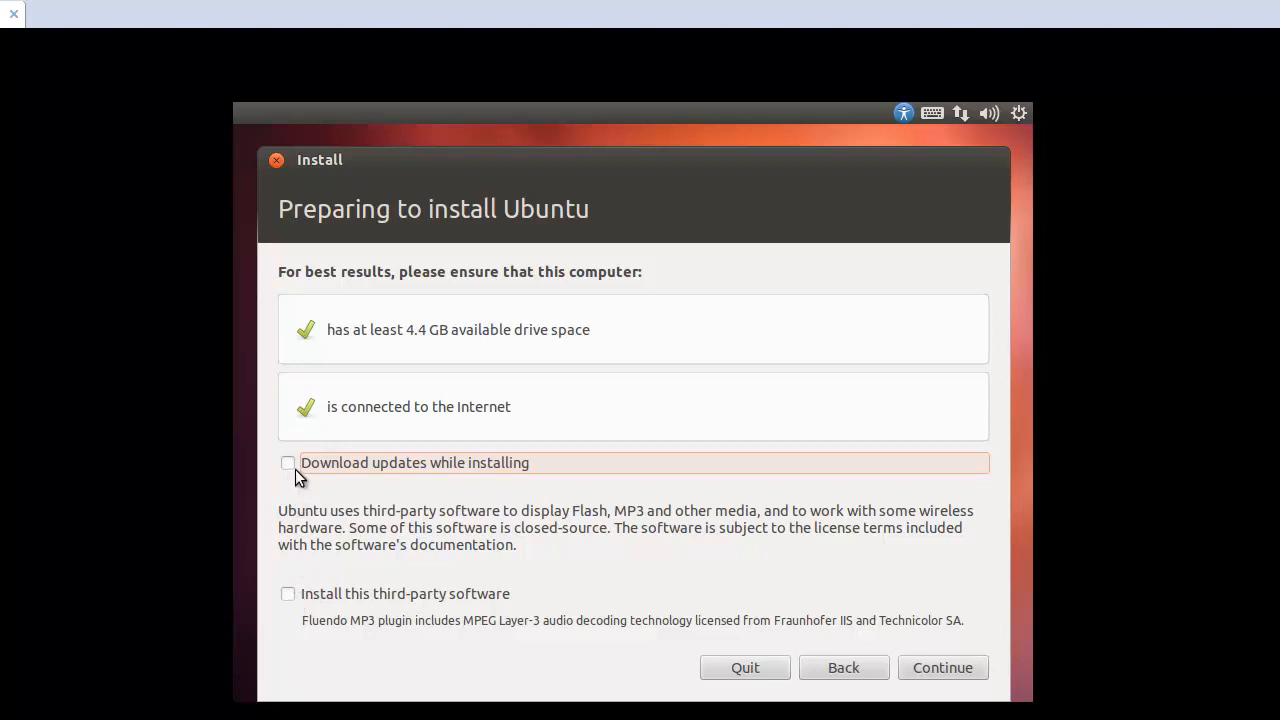
click(288, 462)
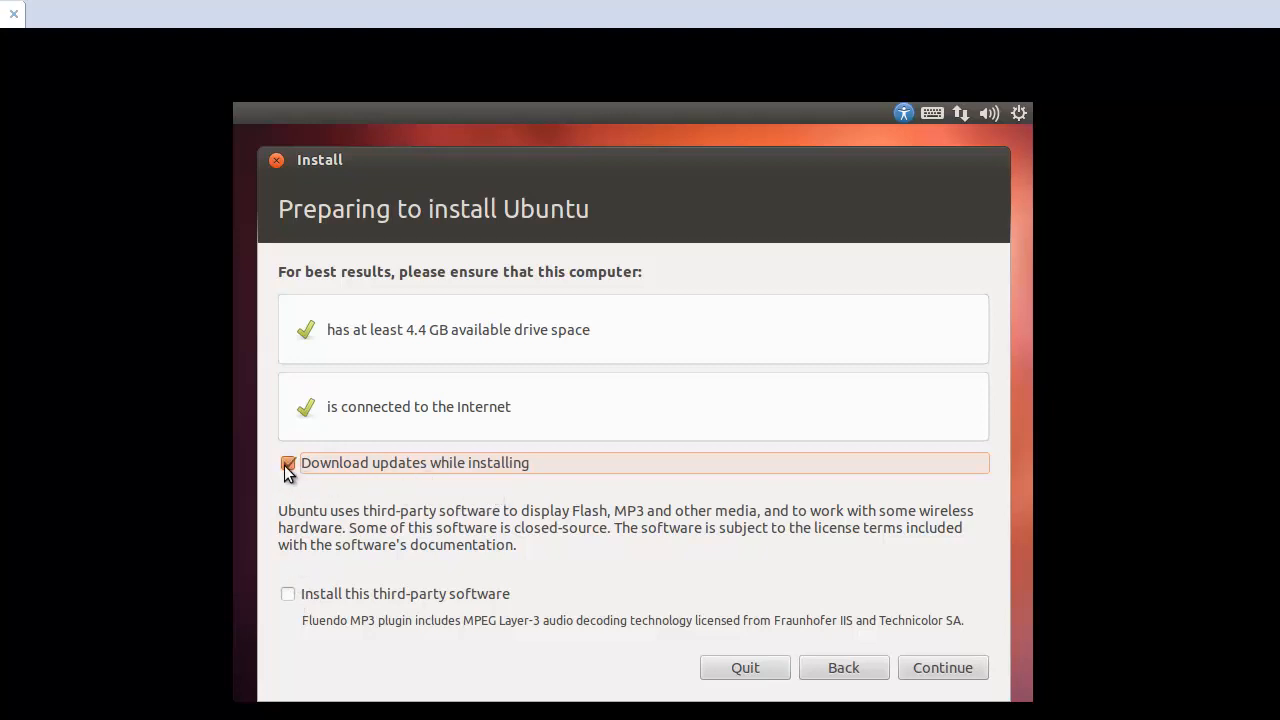
click(288, 464)
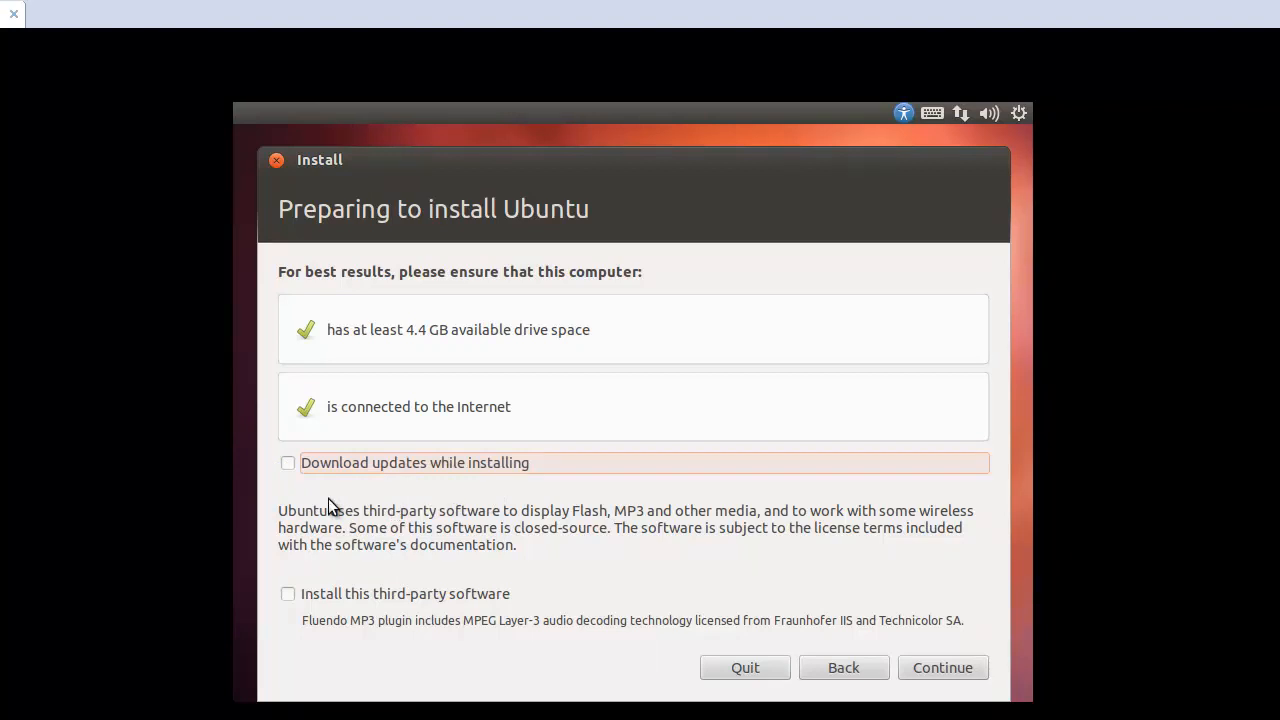
mouse_move(764, 600)
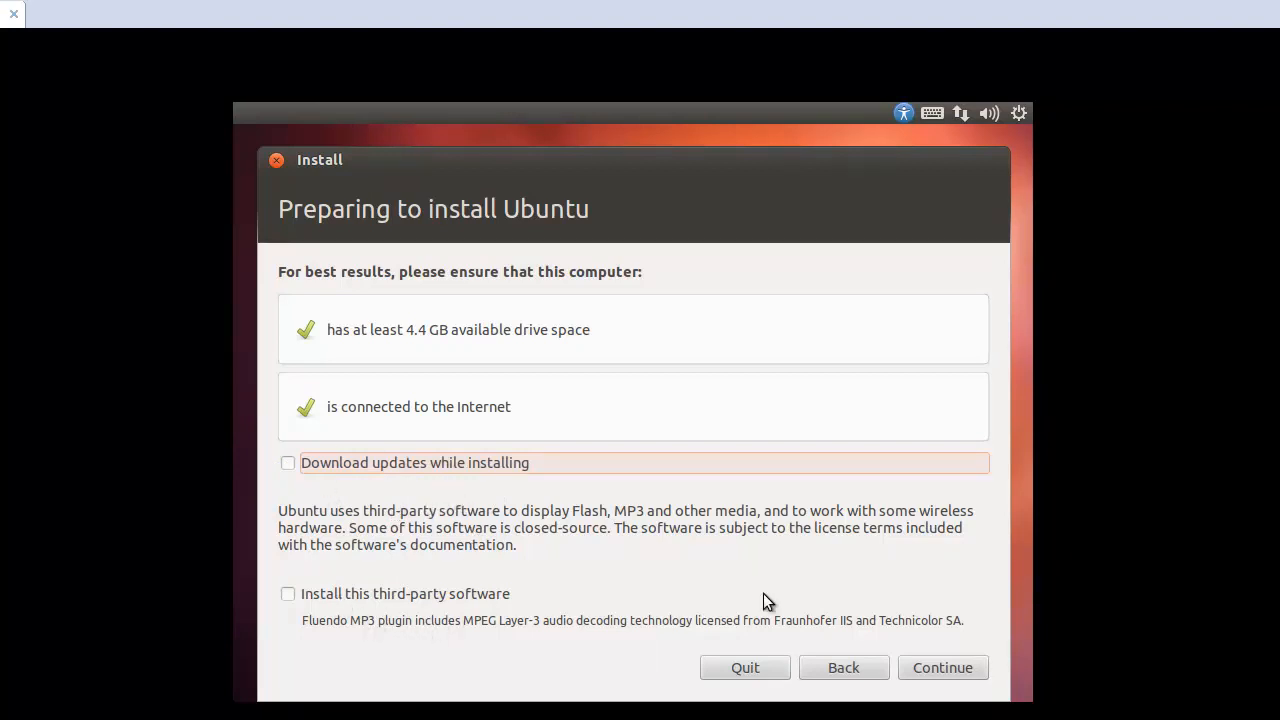
click(940, 668)
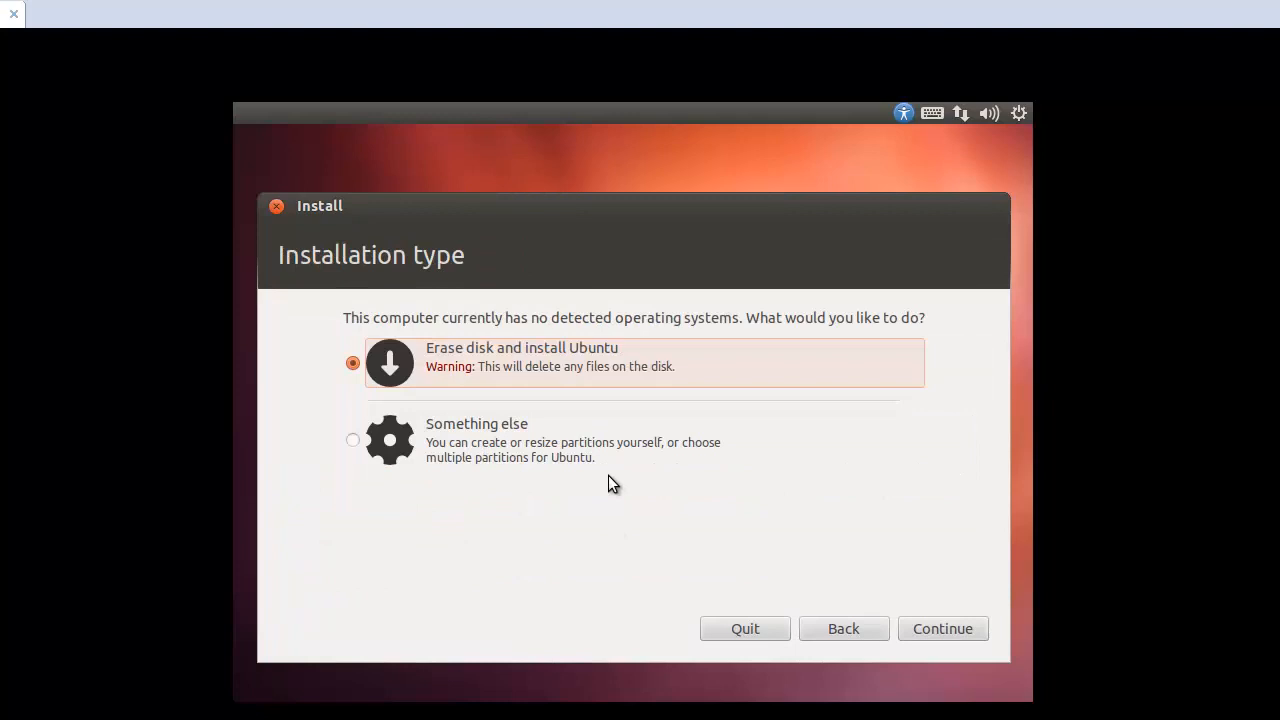
mouse_move(364, 452)
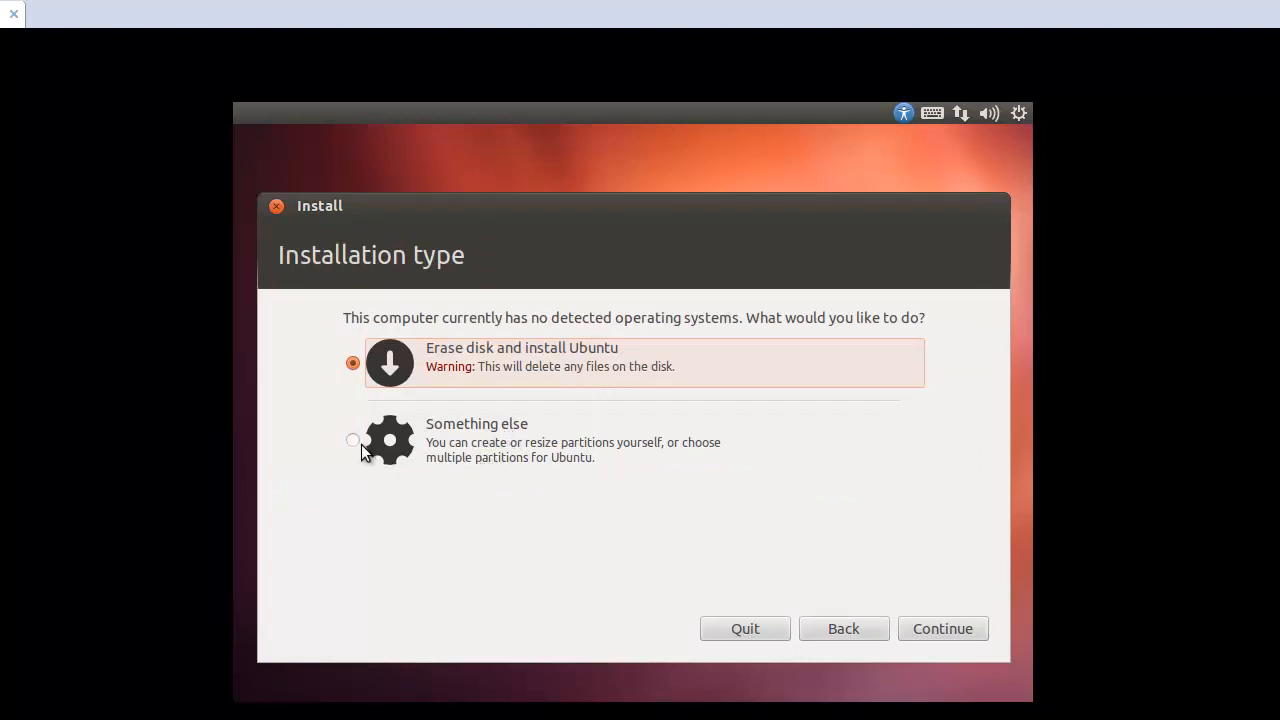
Choose 'Something else' for manual partitioning and reach the partition editor
click(352, 440)
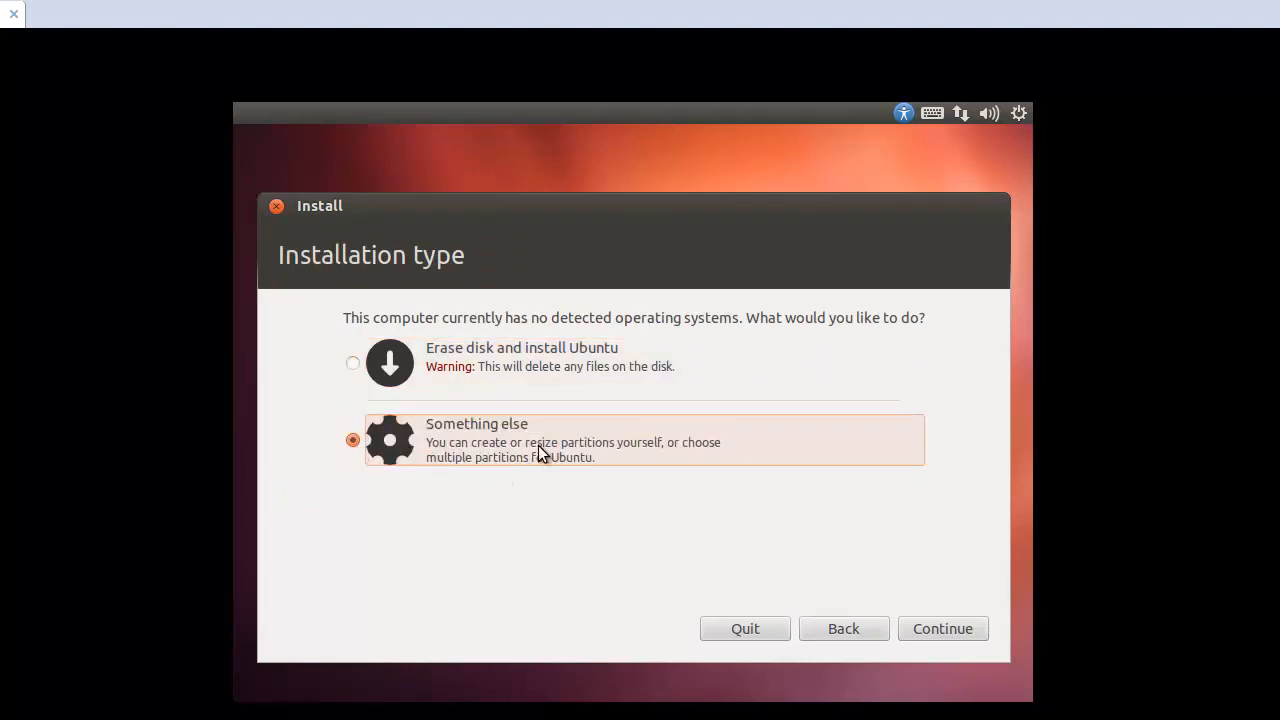
click(942, 628)
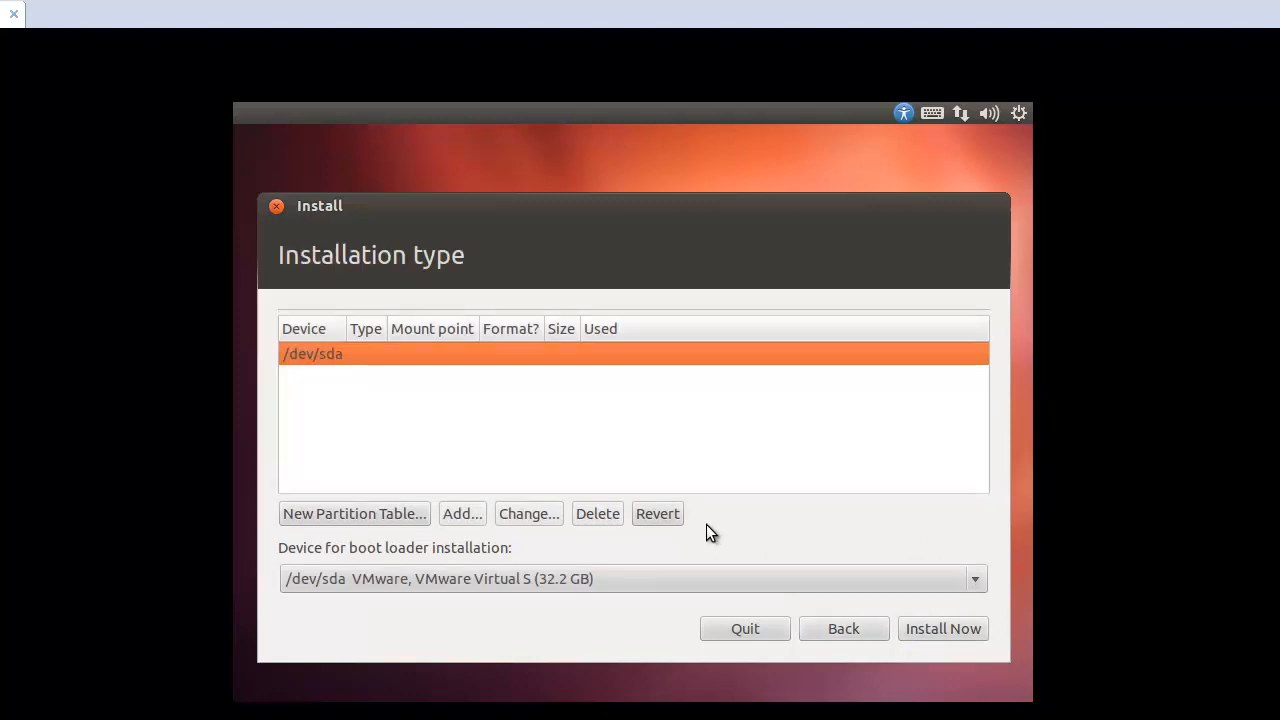
mouse_move(428, 396)
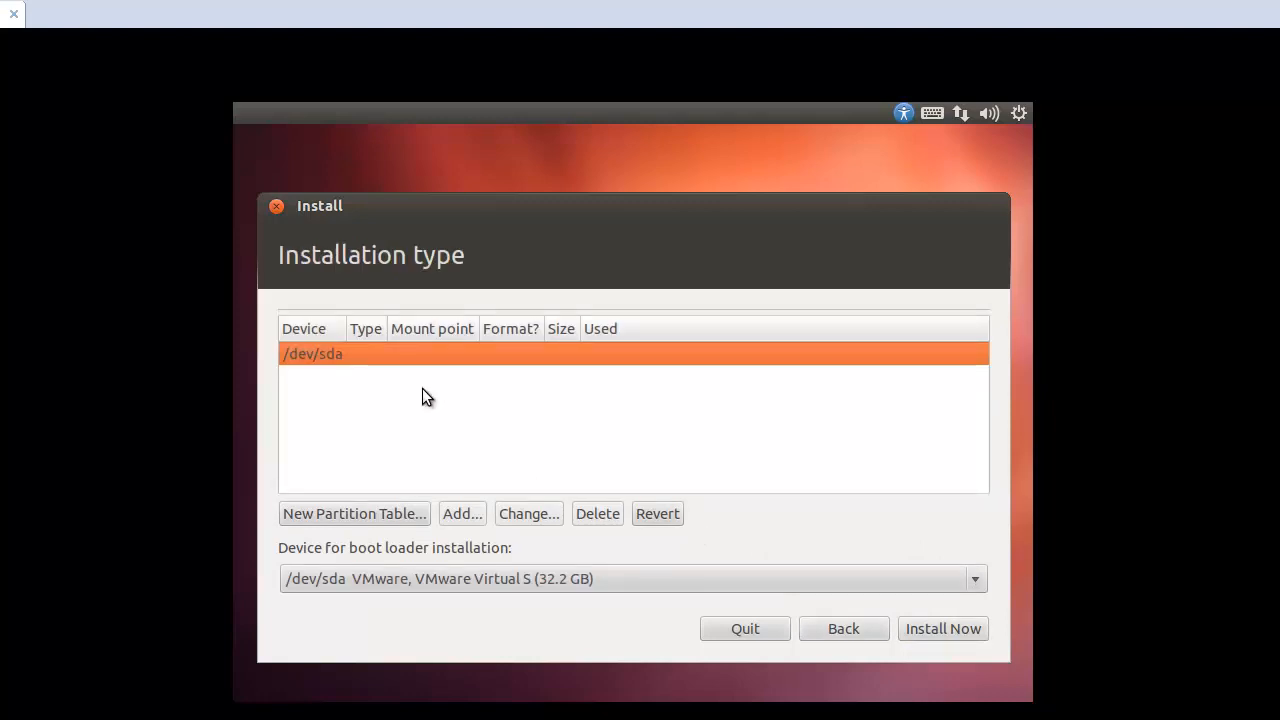
mouse_move(956, 584)
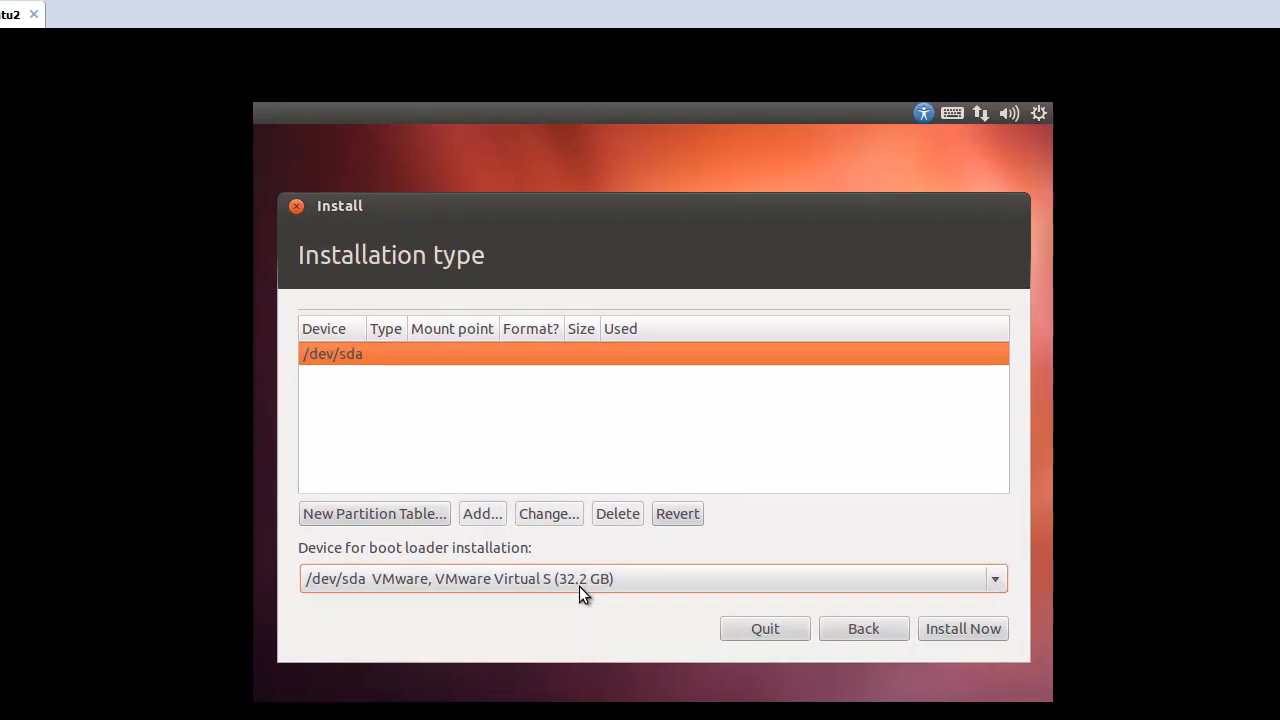
mouse_move(356, 378)
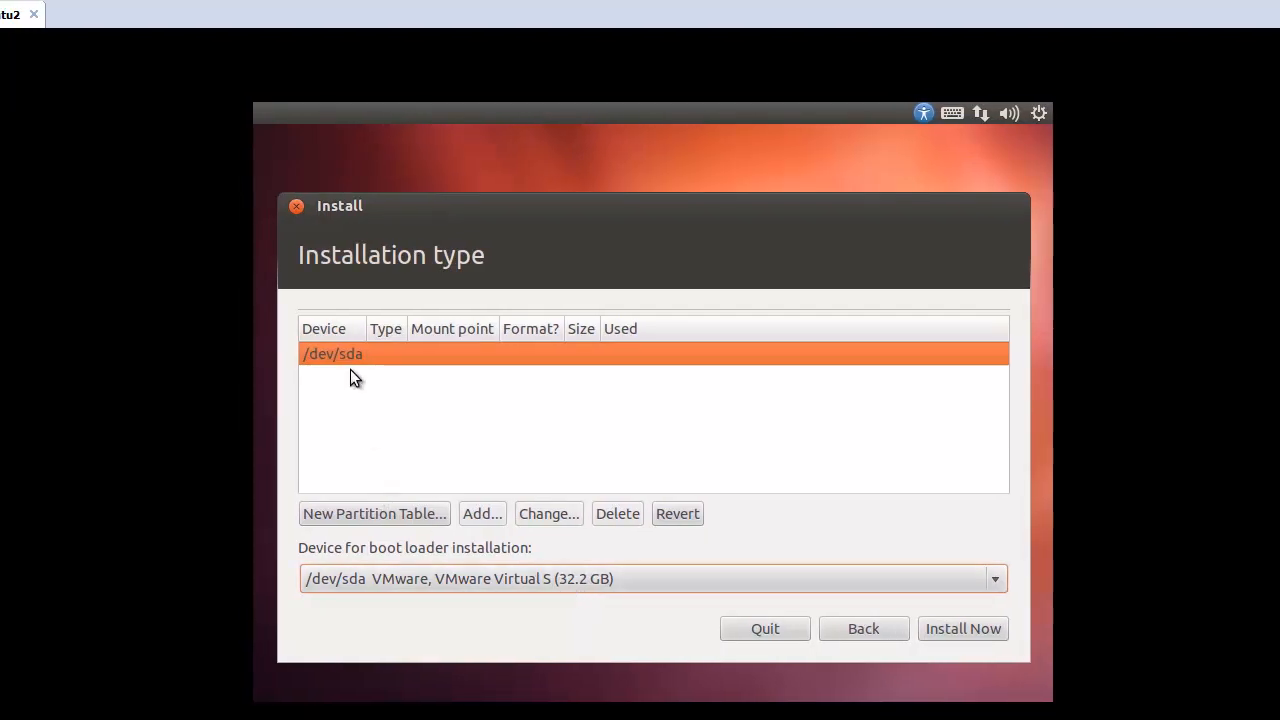
Create a new empty partition table on /dev/sda and select its 32212 MB free space
click(374, 512)
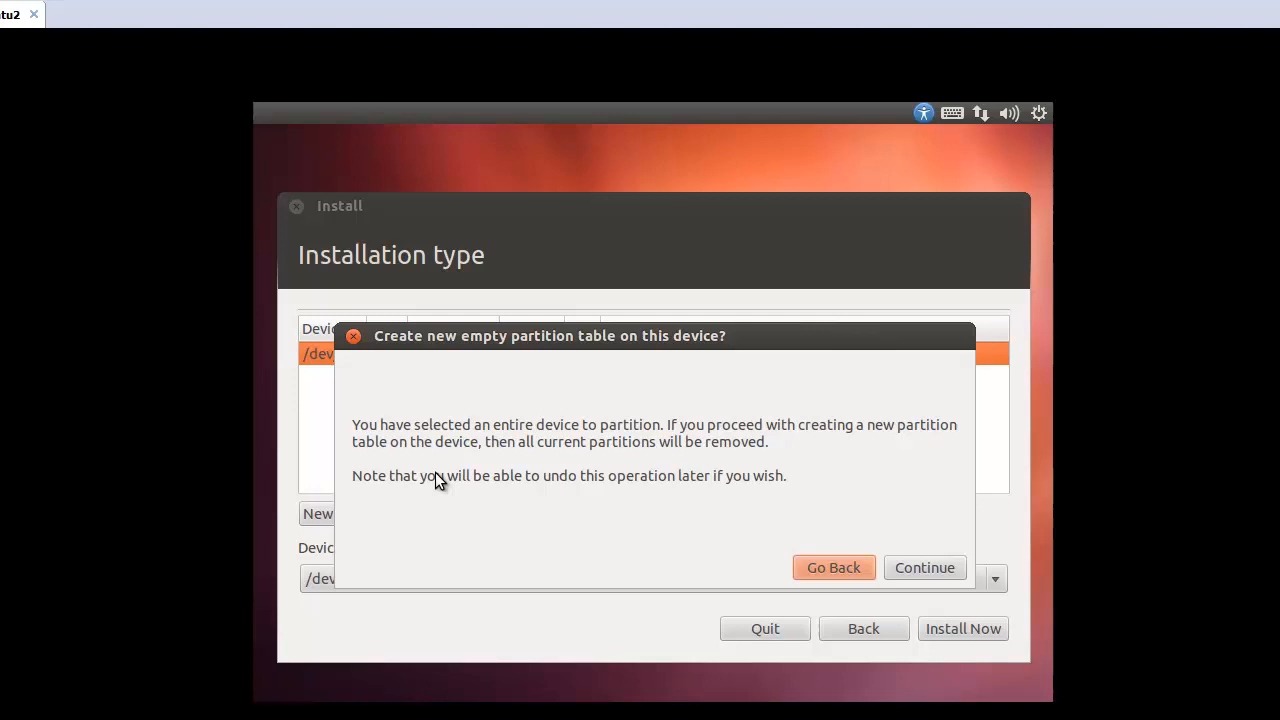
click(924, 568)
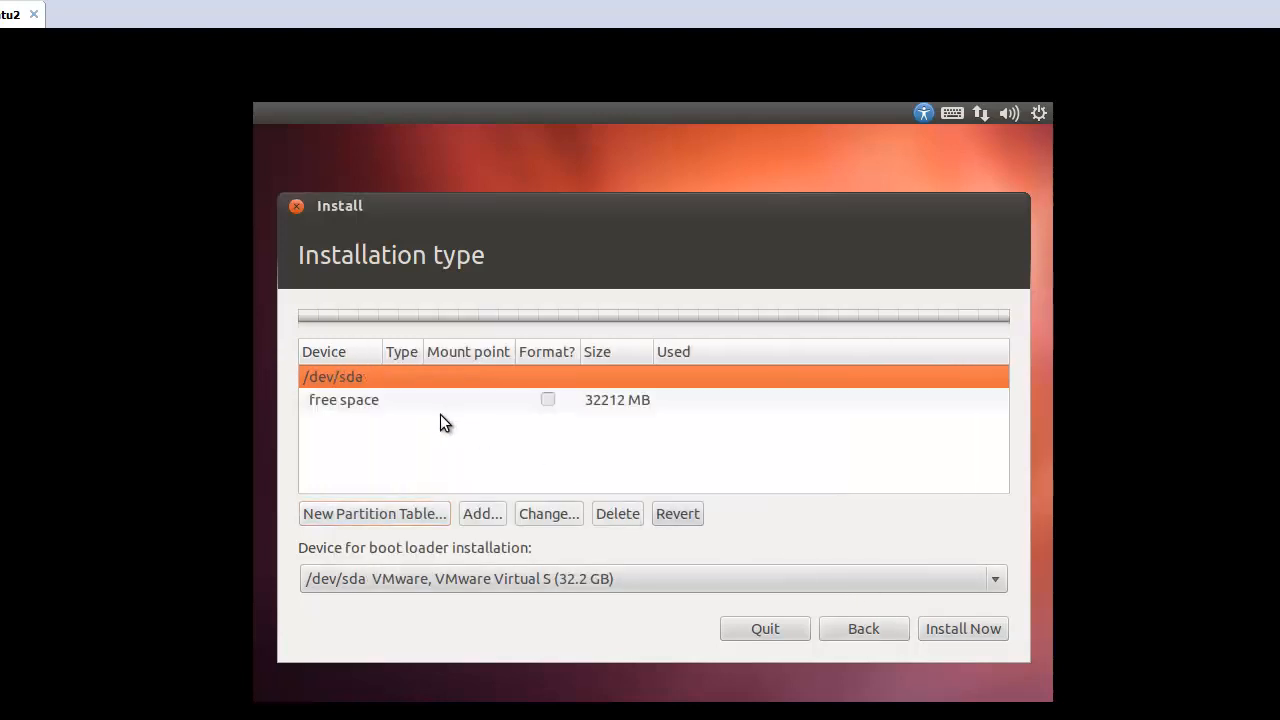
click(480, 512)
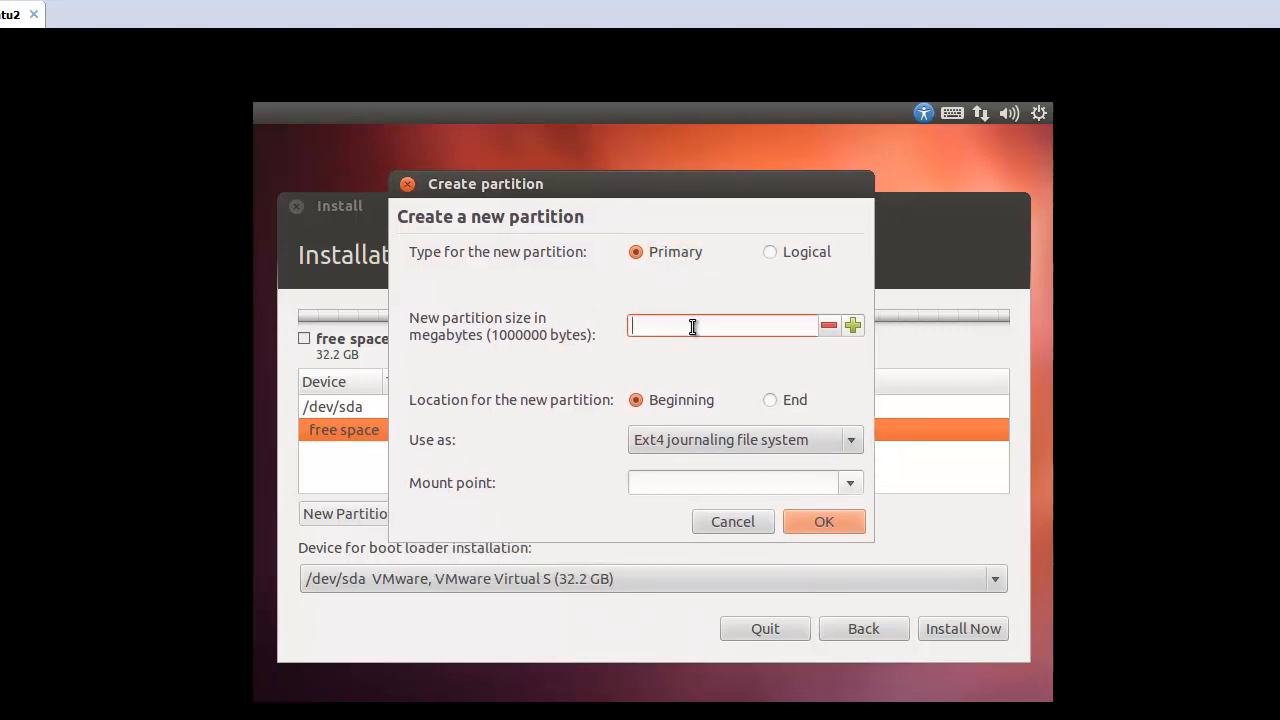
Create a 100 MB primary ext4 partition mounted at /boot, then select the remaining free space
text(100)
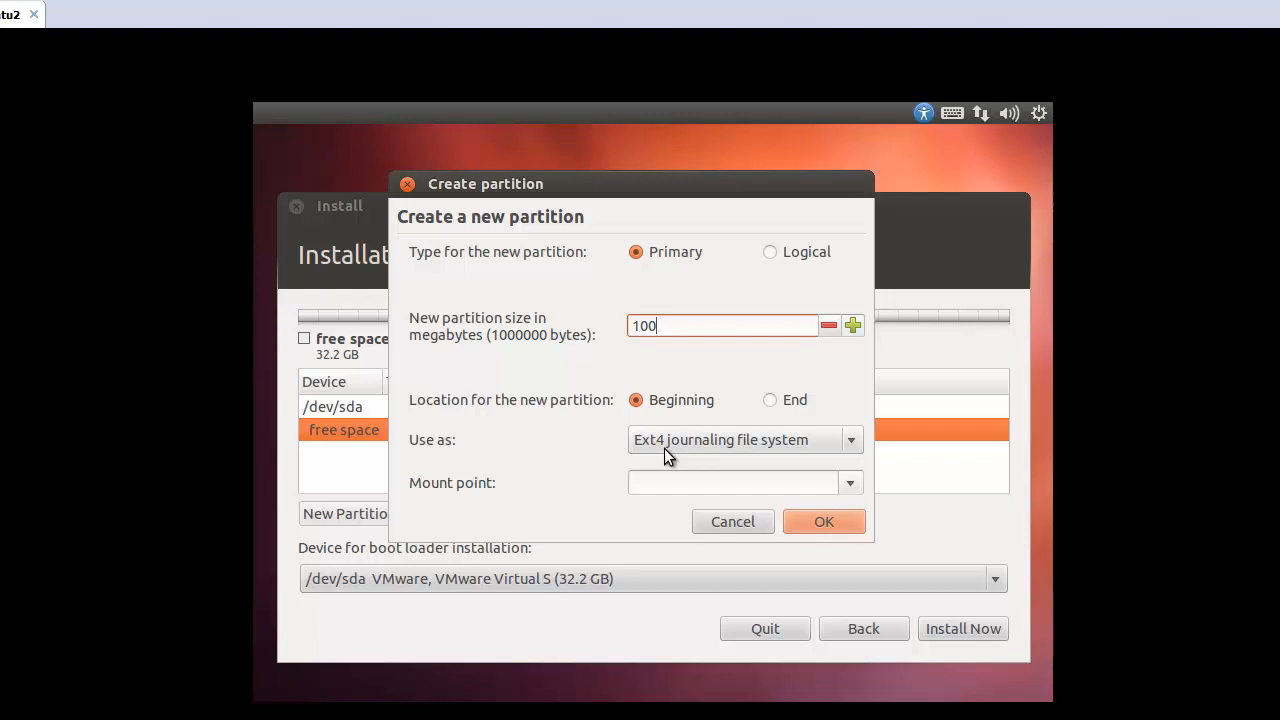
click(850, 482)
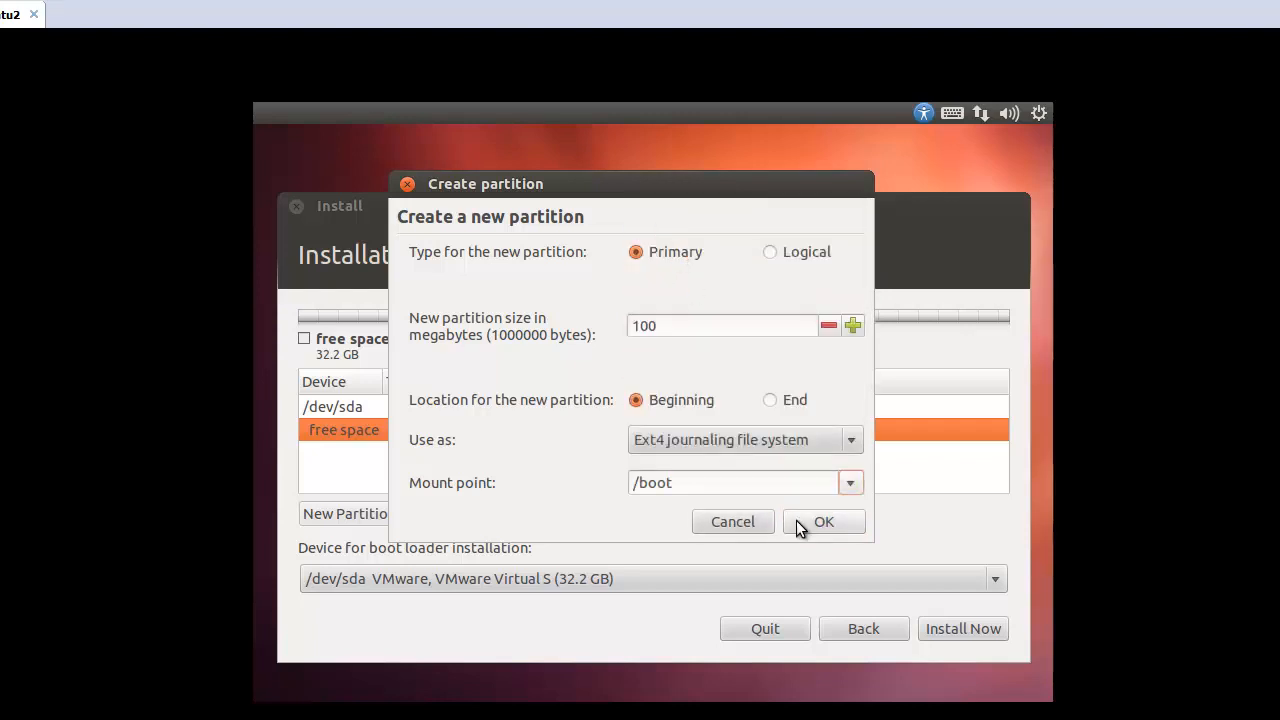
click(824, 520)
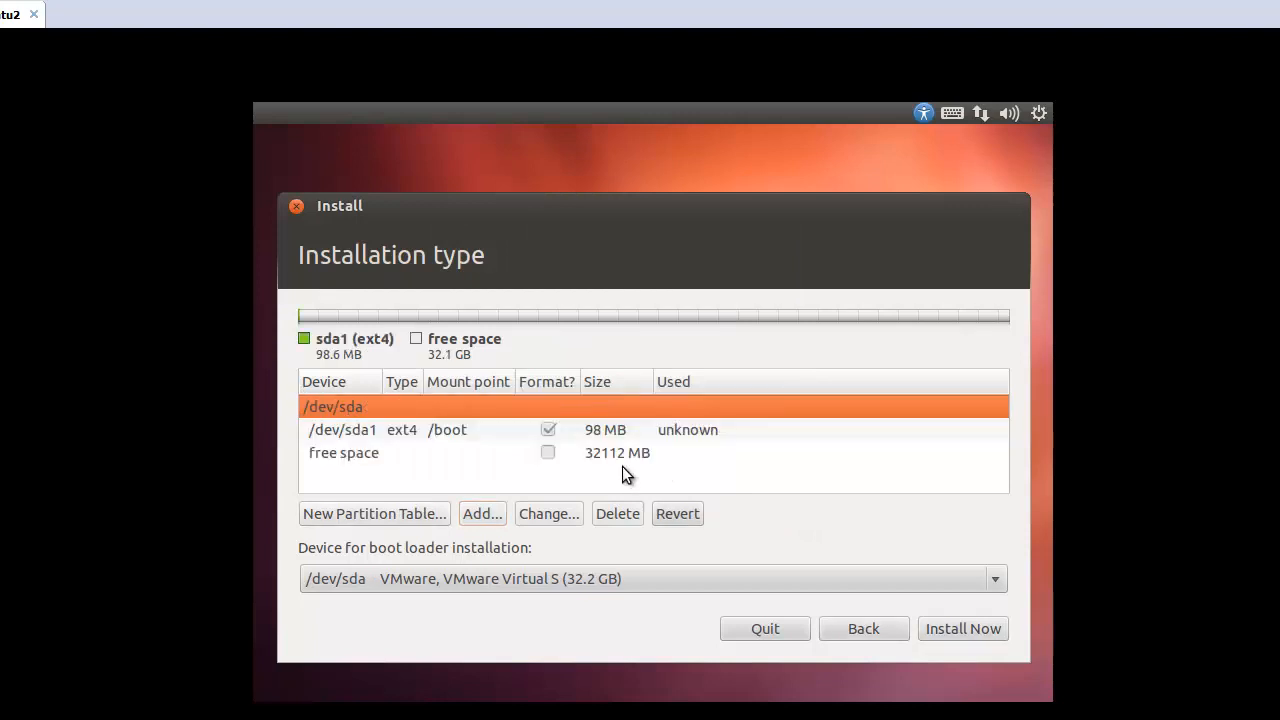
click(370, 428)
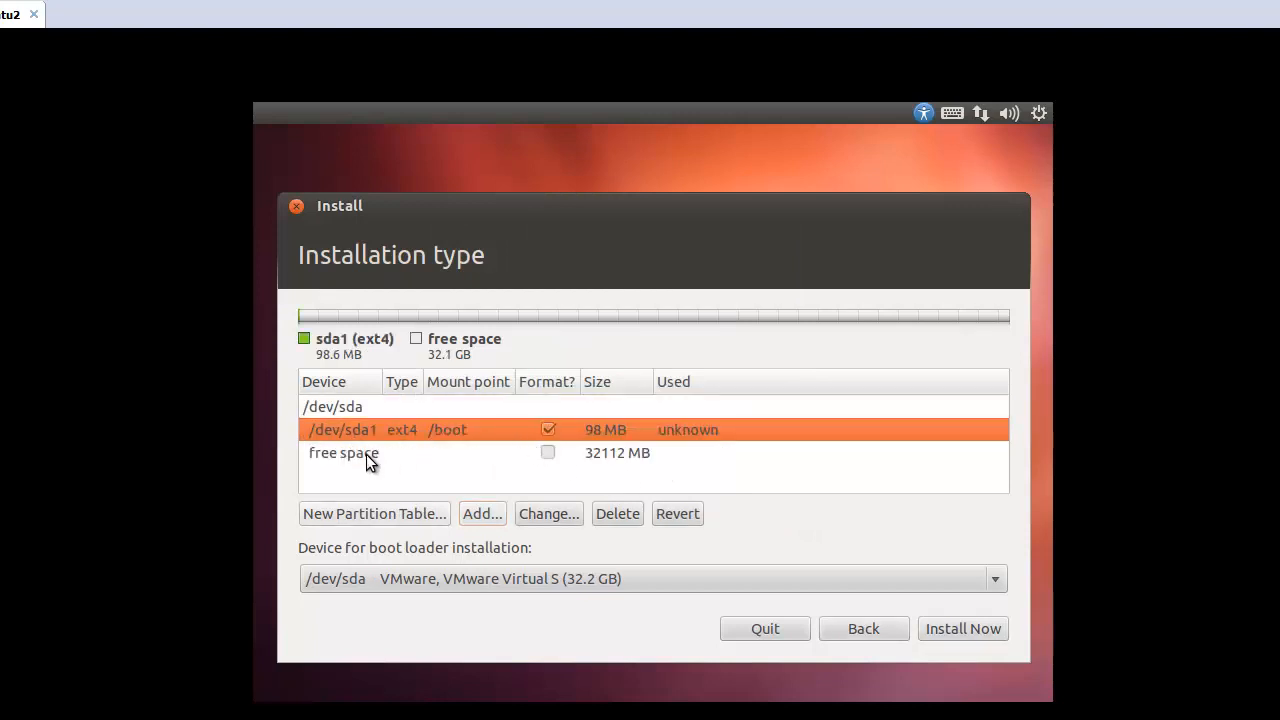
Add an 8000 MB primary ext4 partition mounted at / and select the remaining free space
click(480, 512)
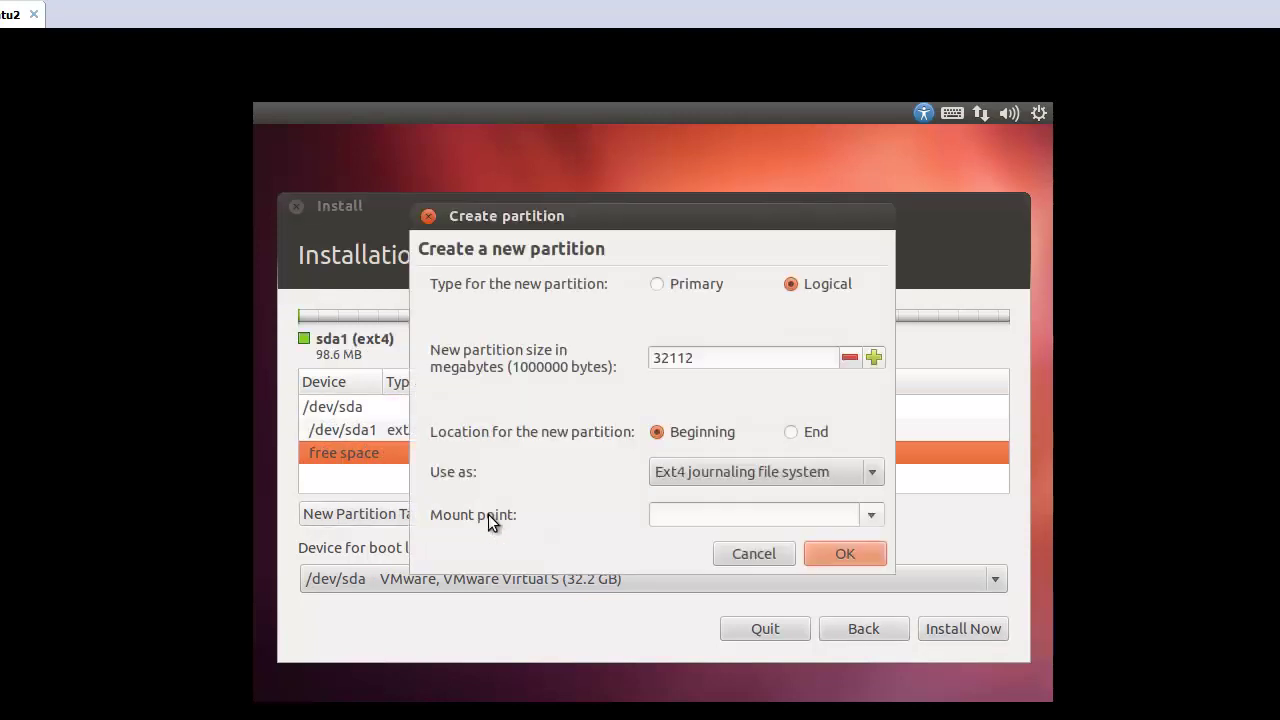
click(656, 284)
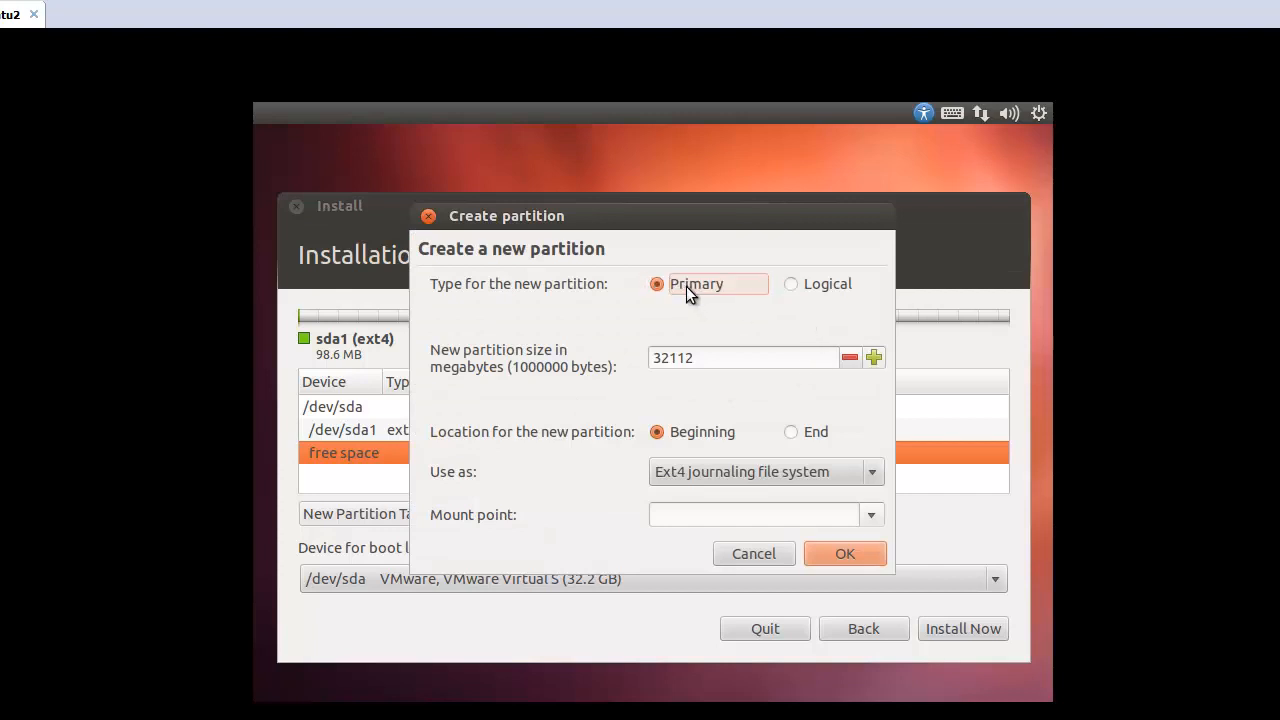
text(32)
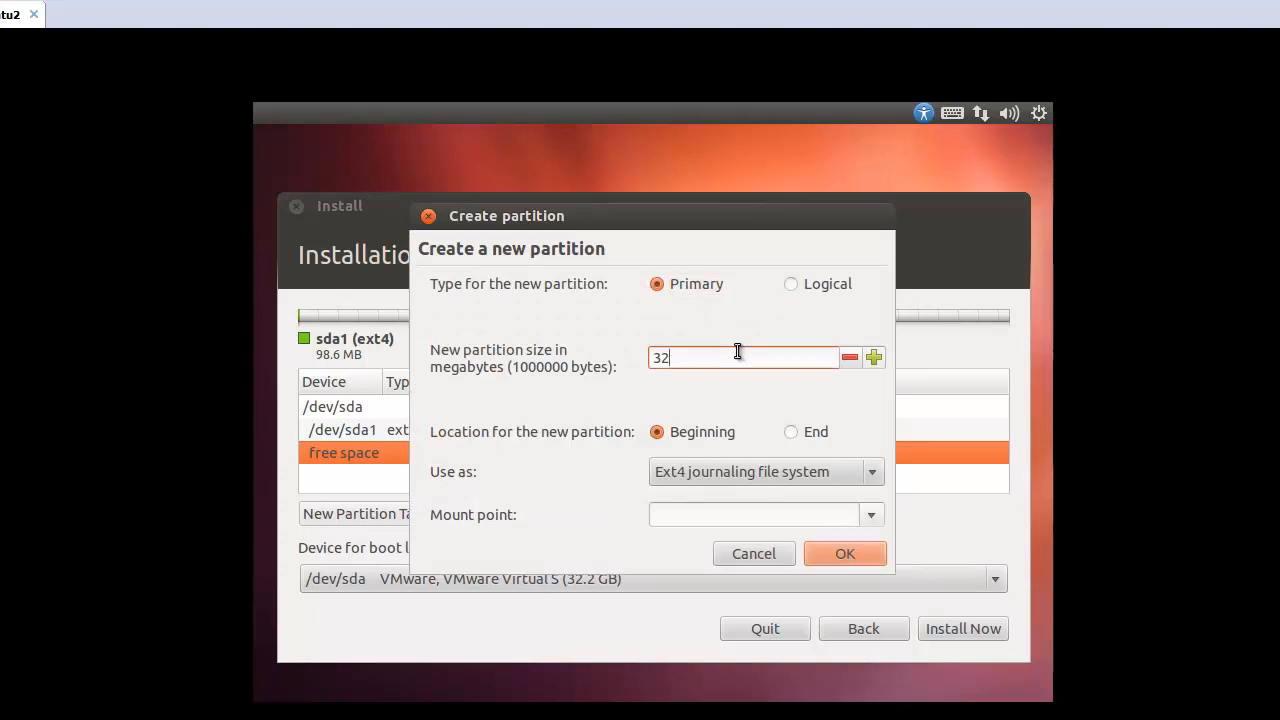
key(BackSpace)
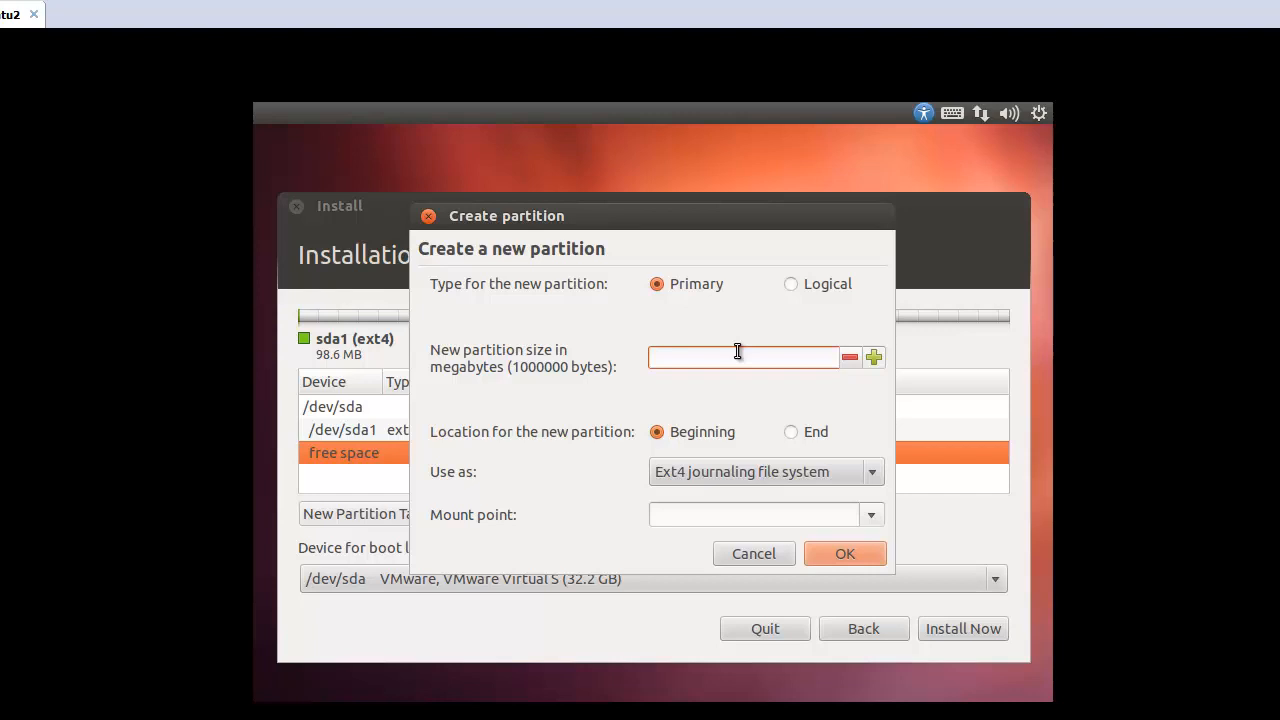
text(8000)
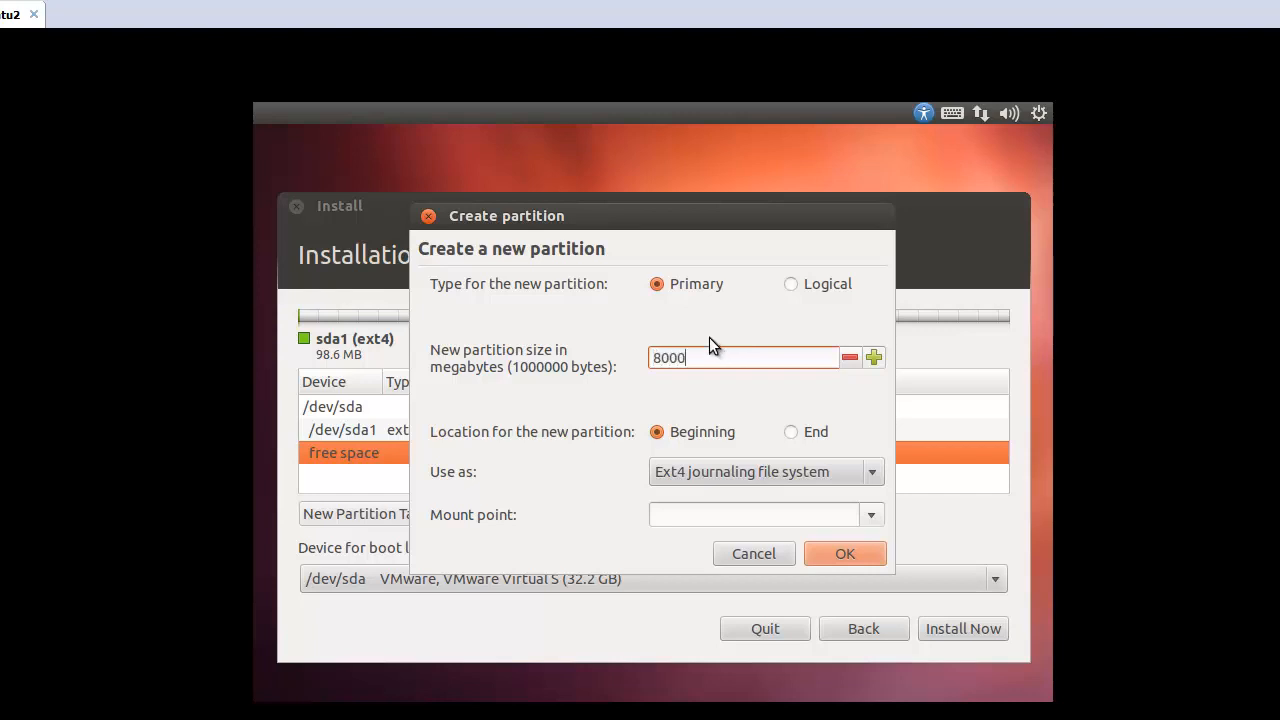
mouse_move(708, 496)
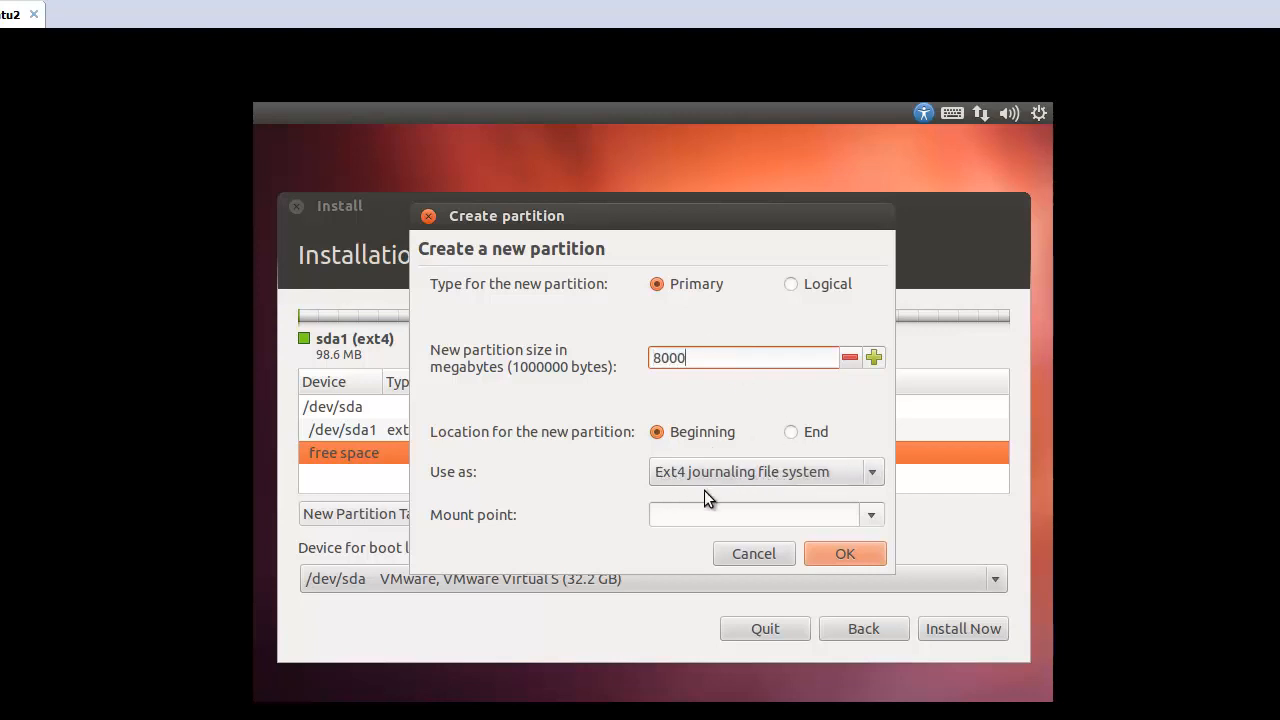
click(872, 514)
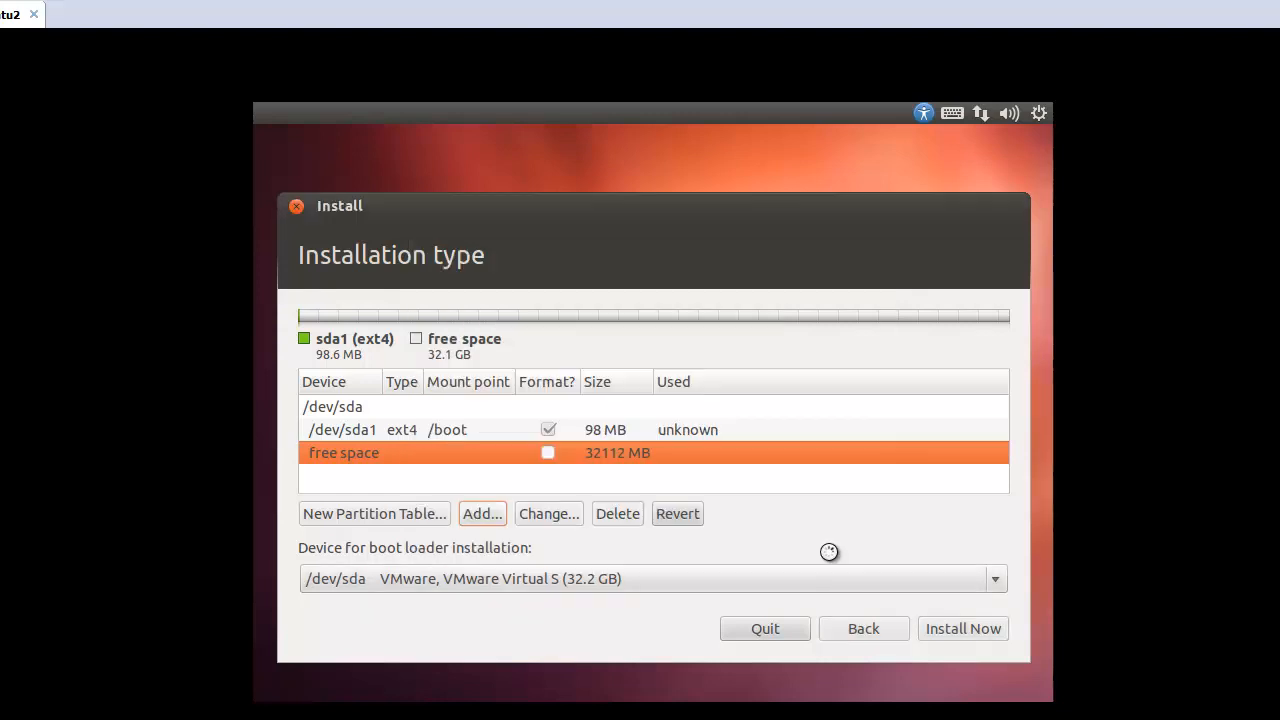
click(480, 512)
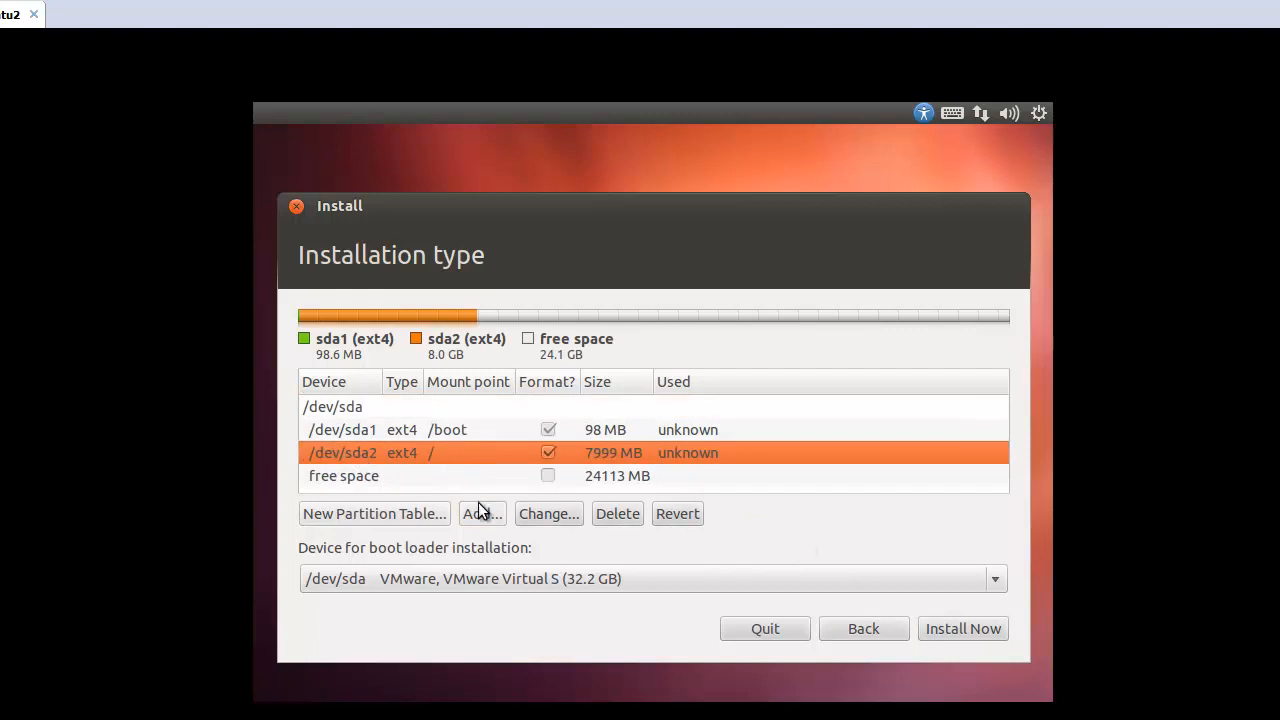
click(360, 476)
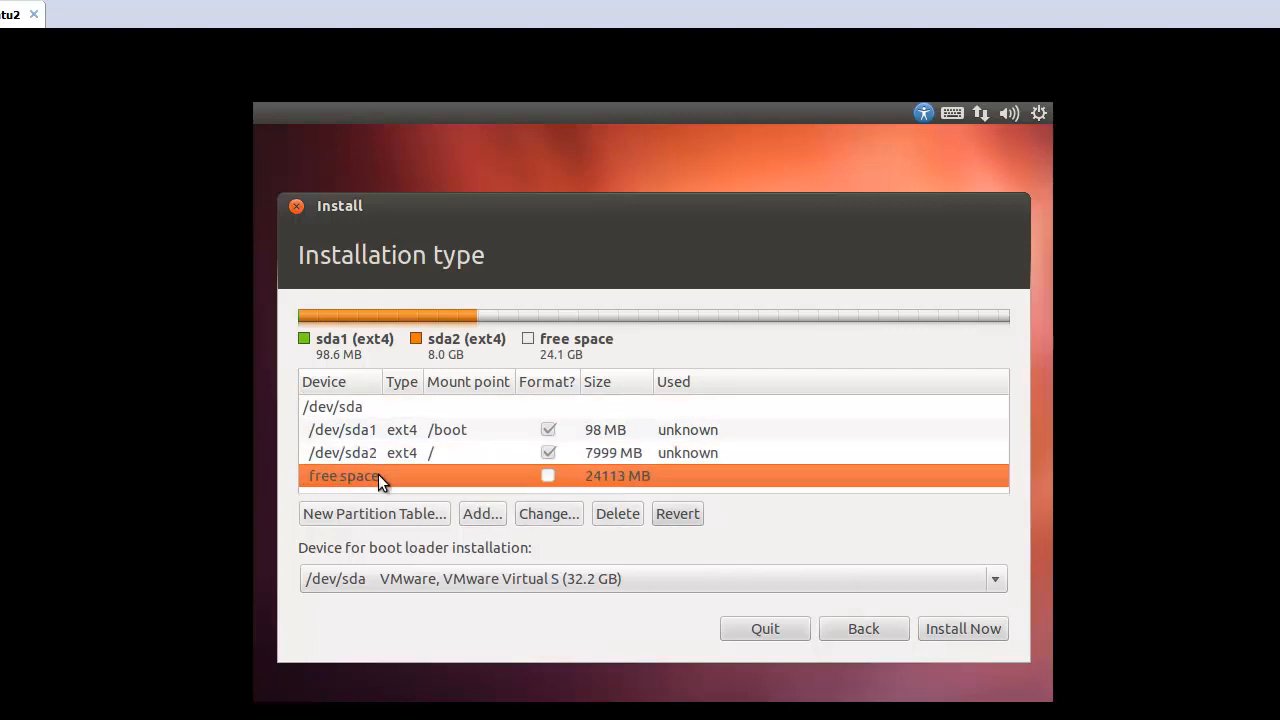
click(482, 512)
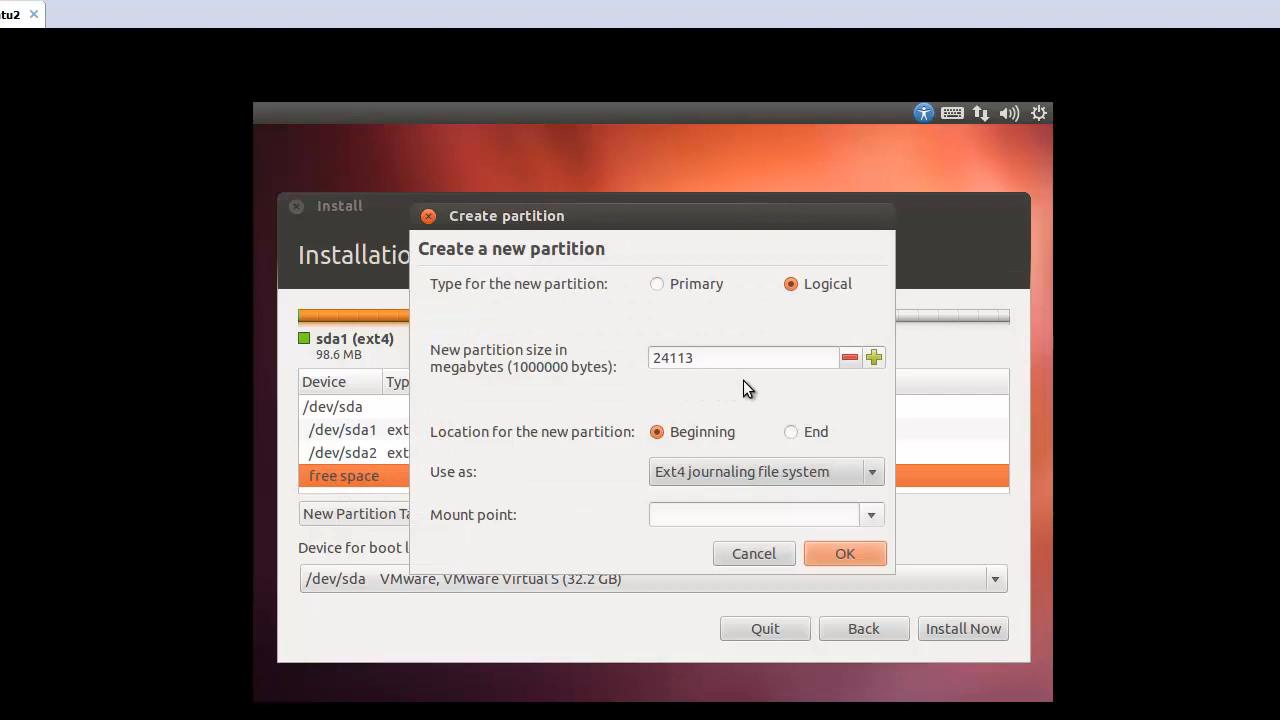
click(742, 356)
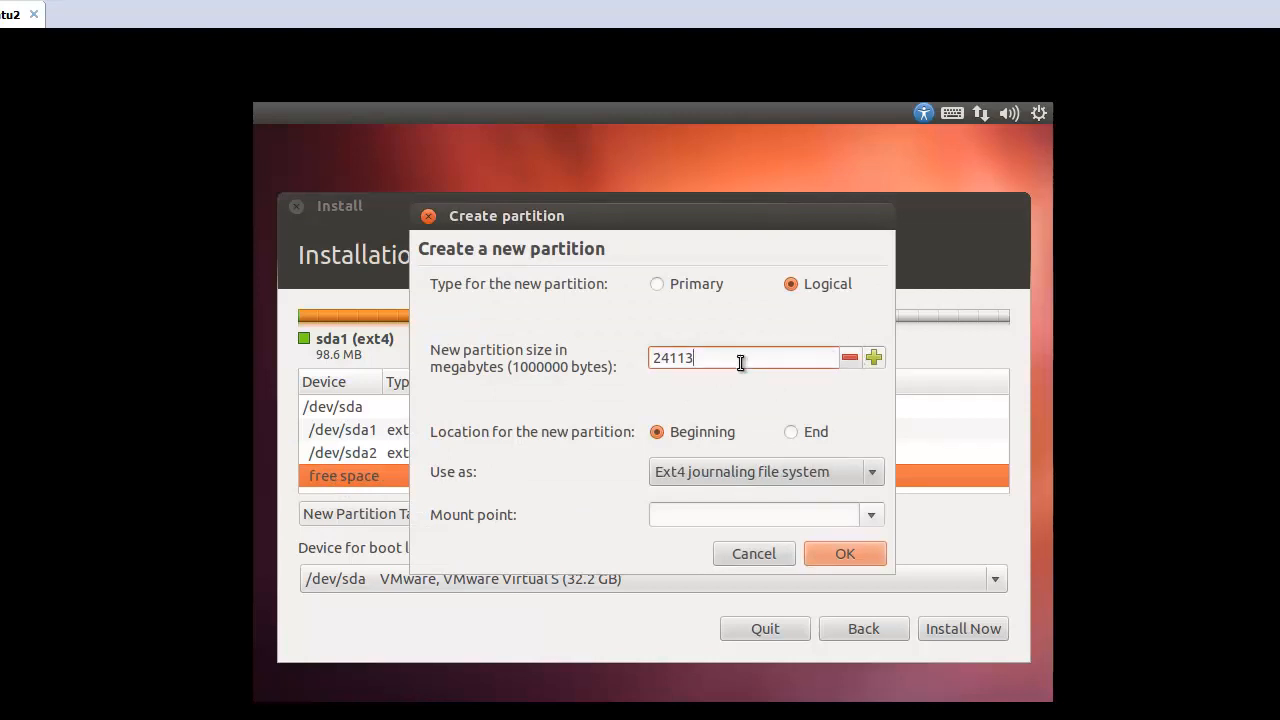
text(2048)
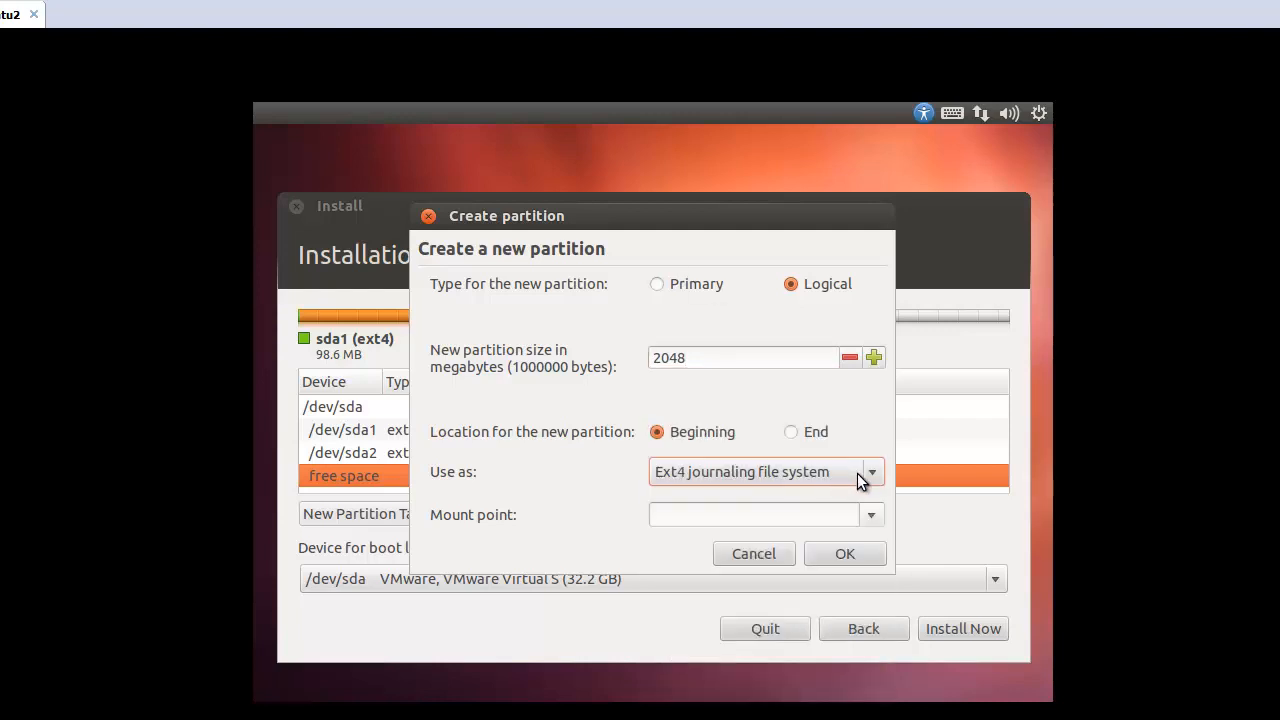
click(870, 472)
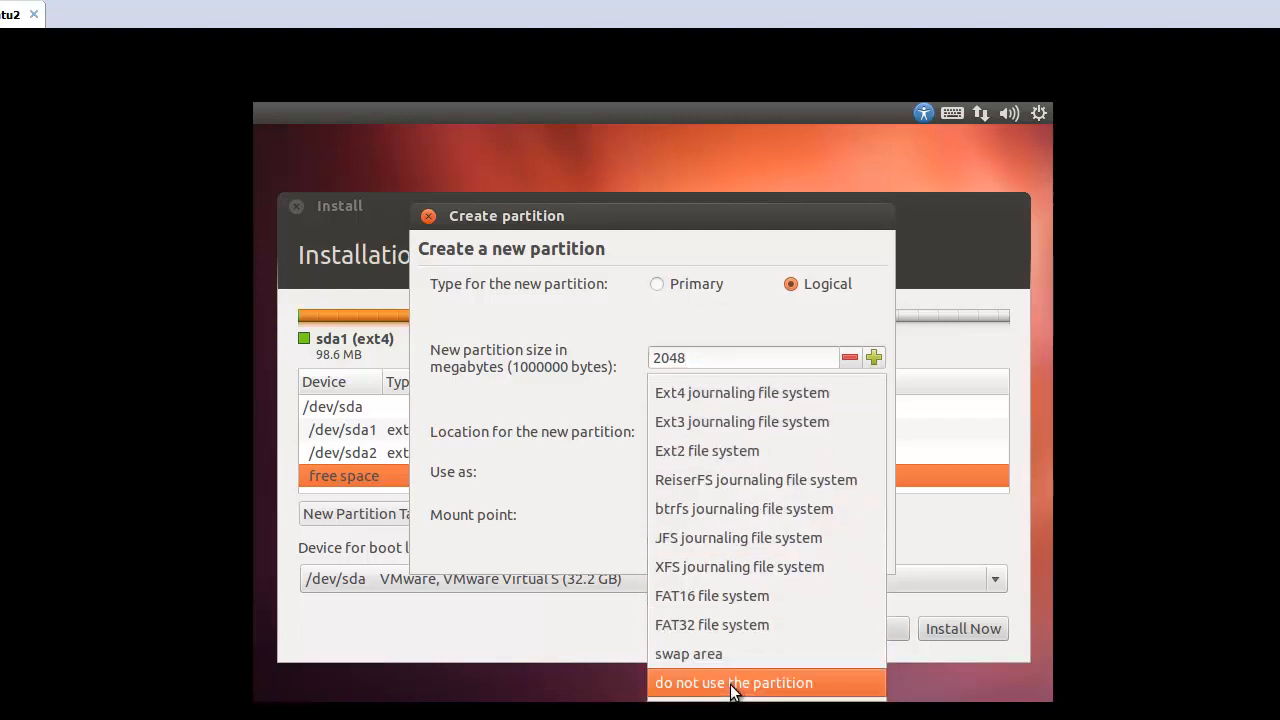
click(690, 652)
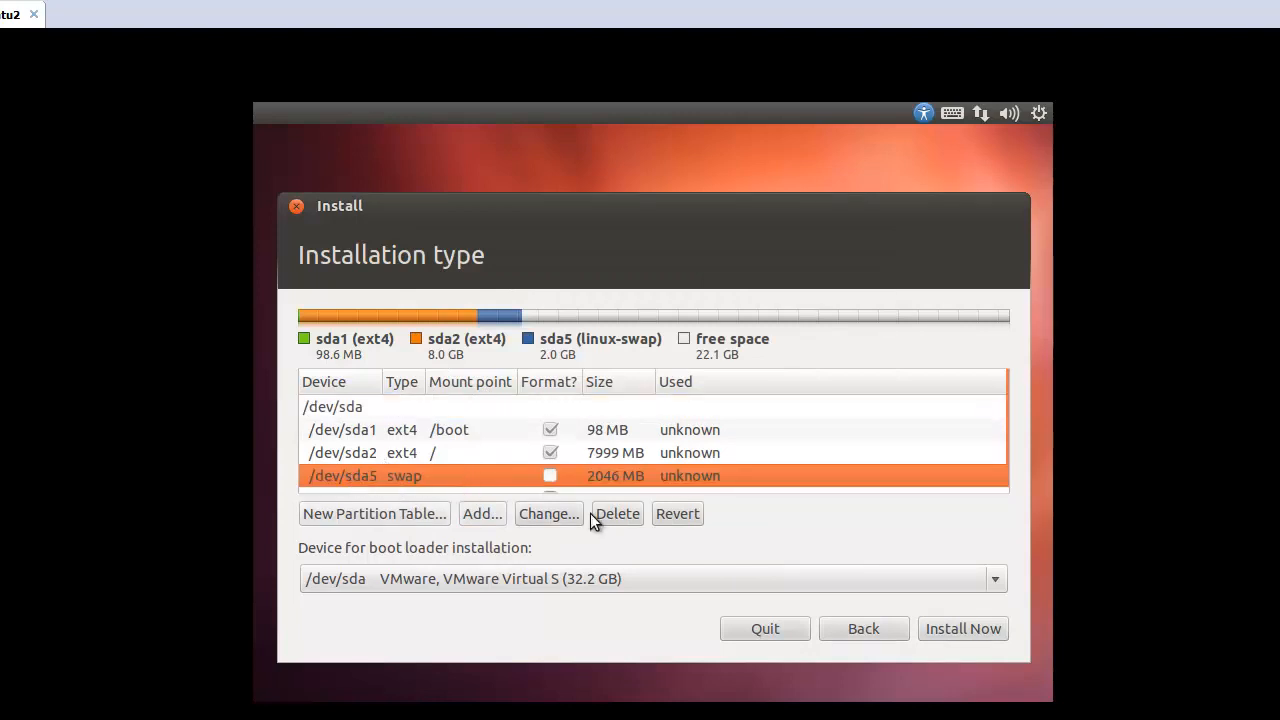
click(616, 512)
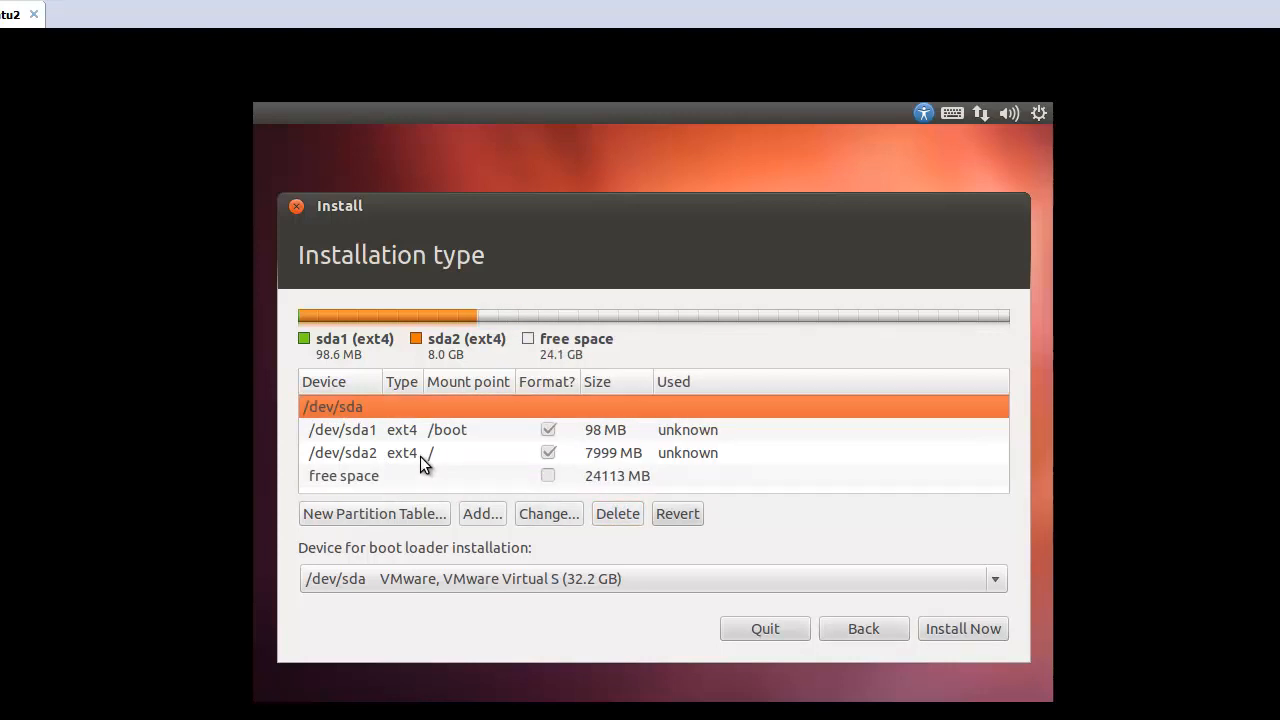
click(344, 476)
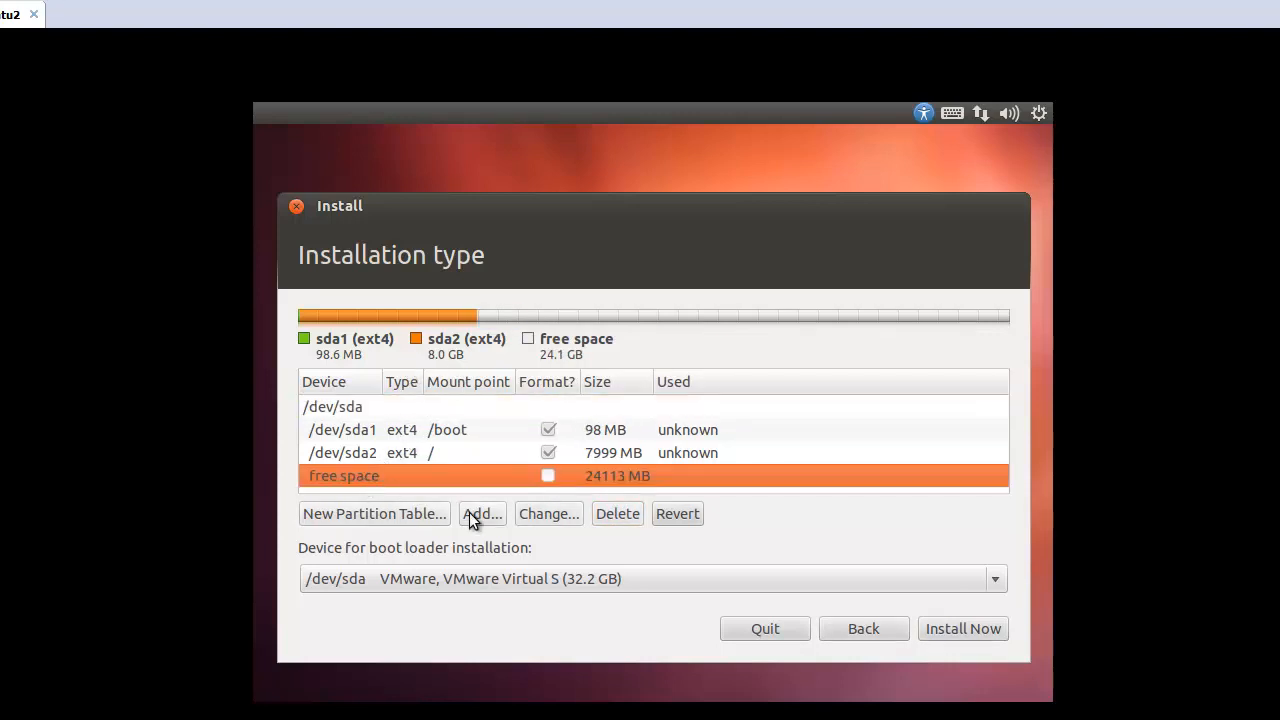
Add a 2048 MB primary swap-area partition and select the remaining free space
click(482, 512)
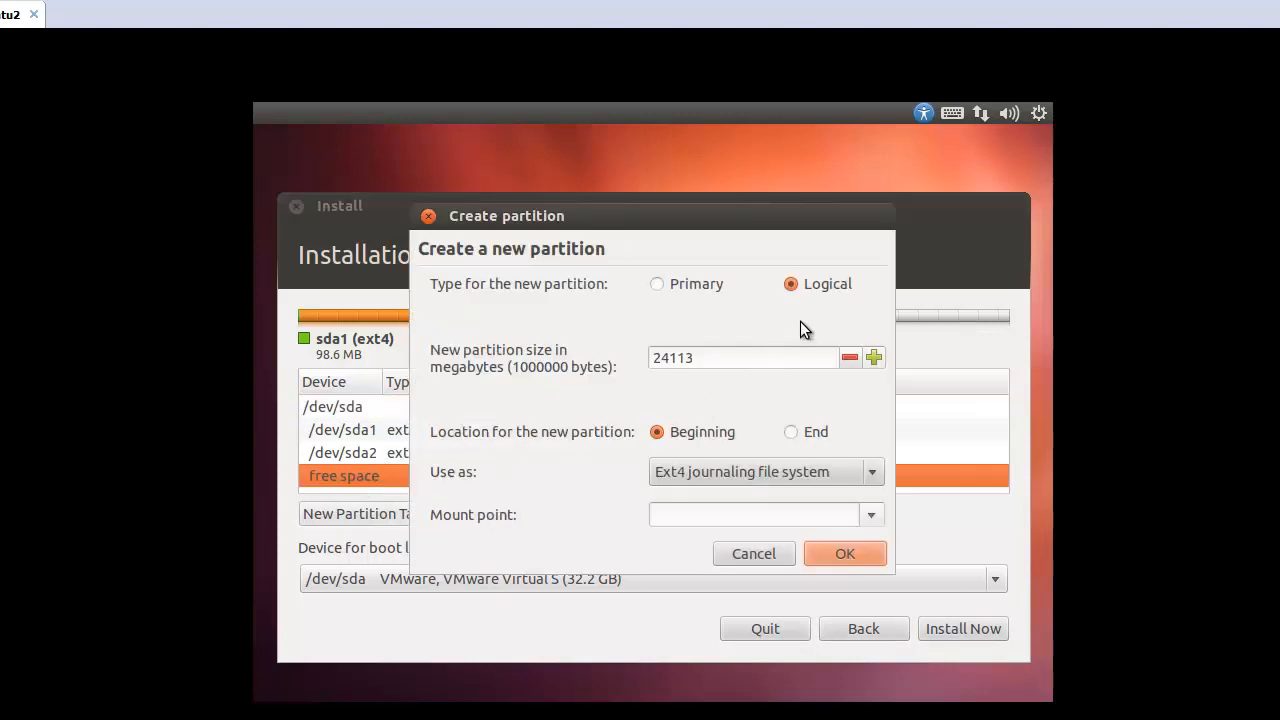
click(656, 284)
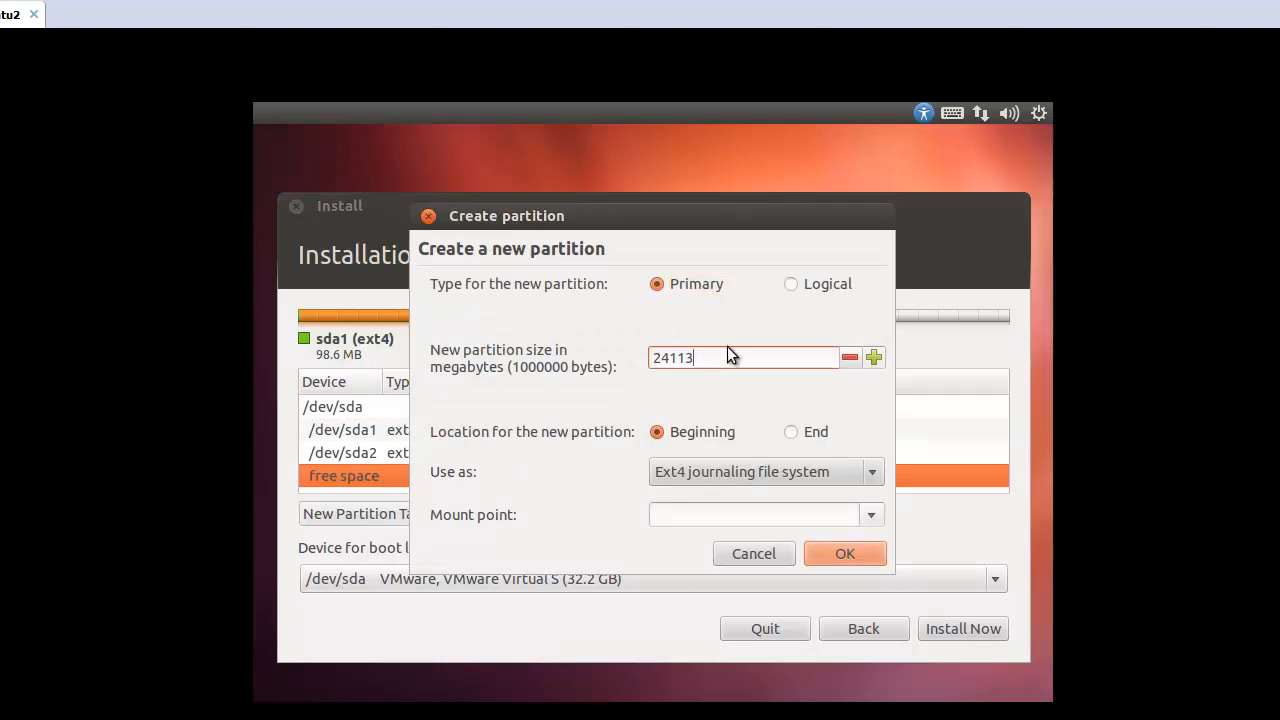
text(2048)
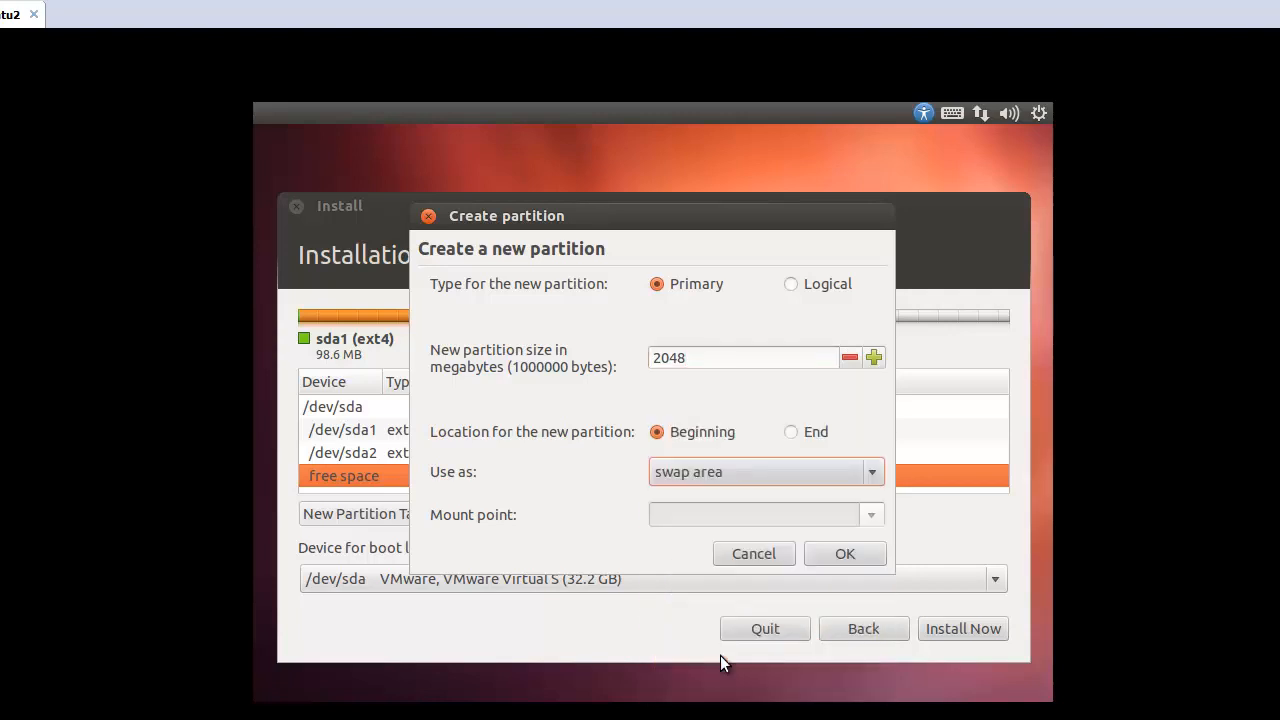
mouse_move(840, 558)
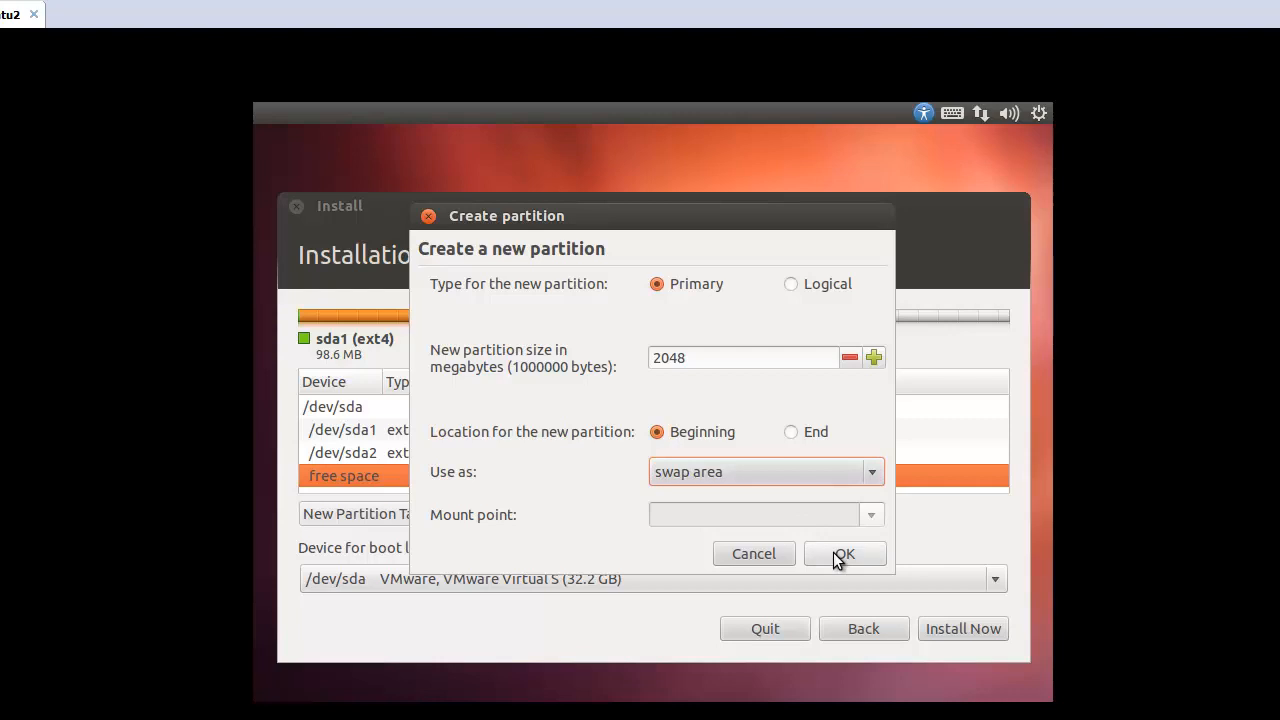
click(844, 552)
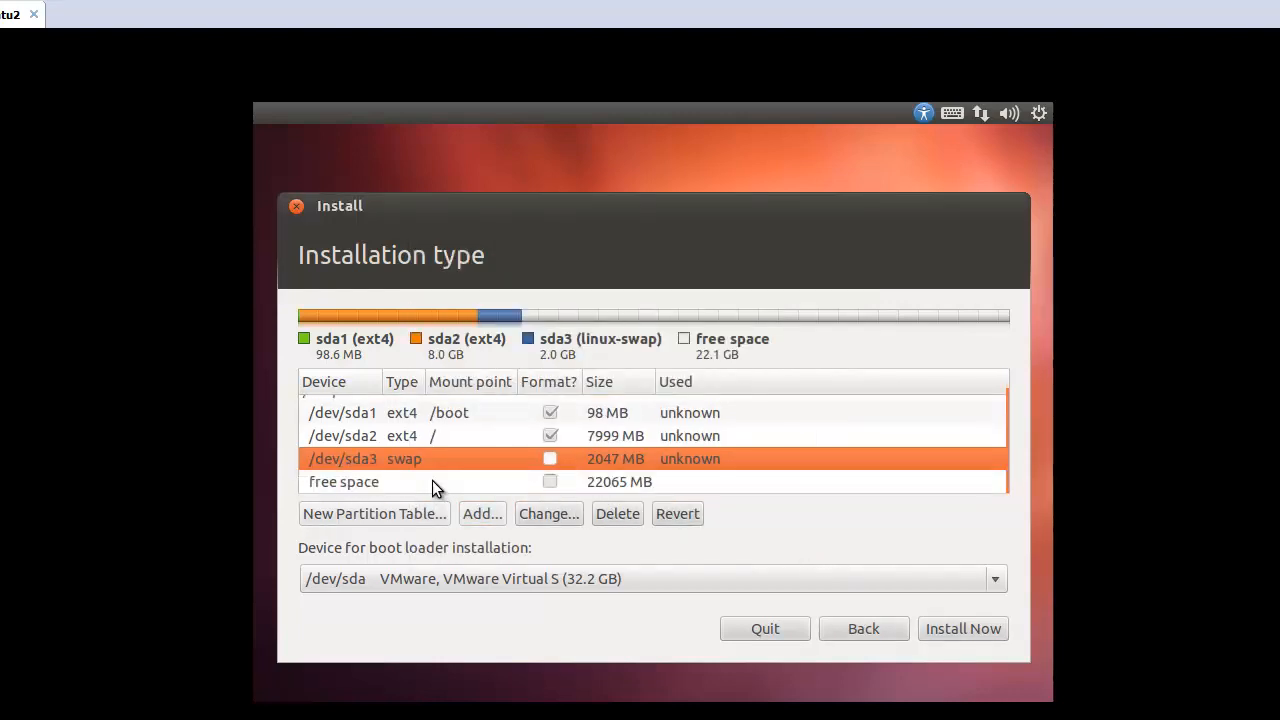
mouse_move(370, 488)
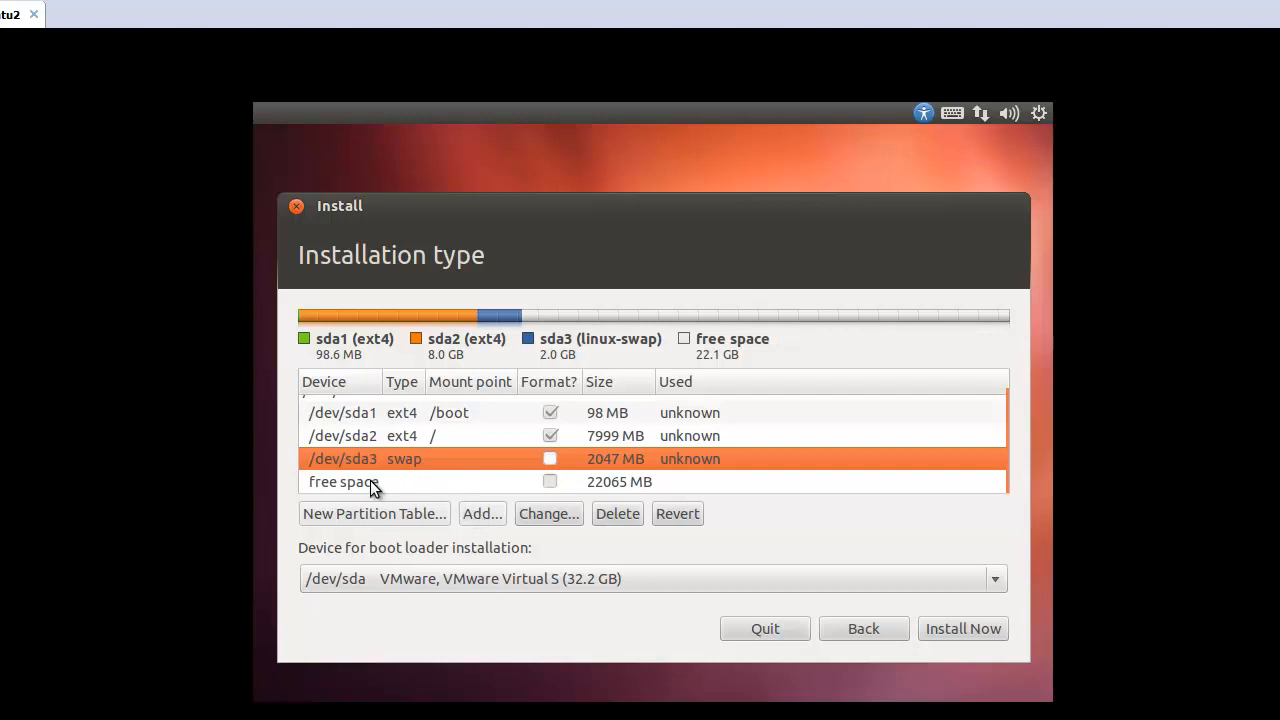
click(344, 482)
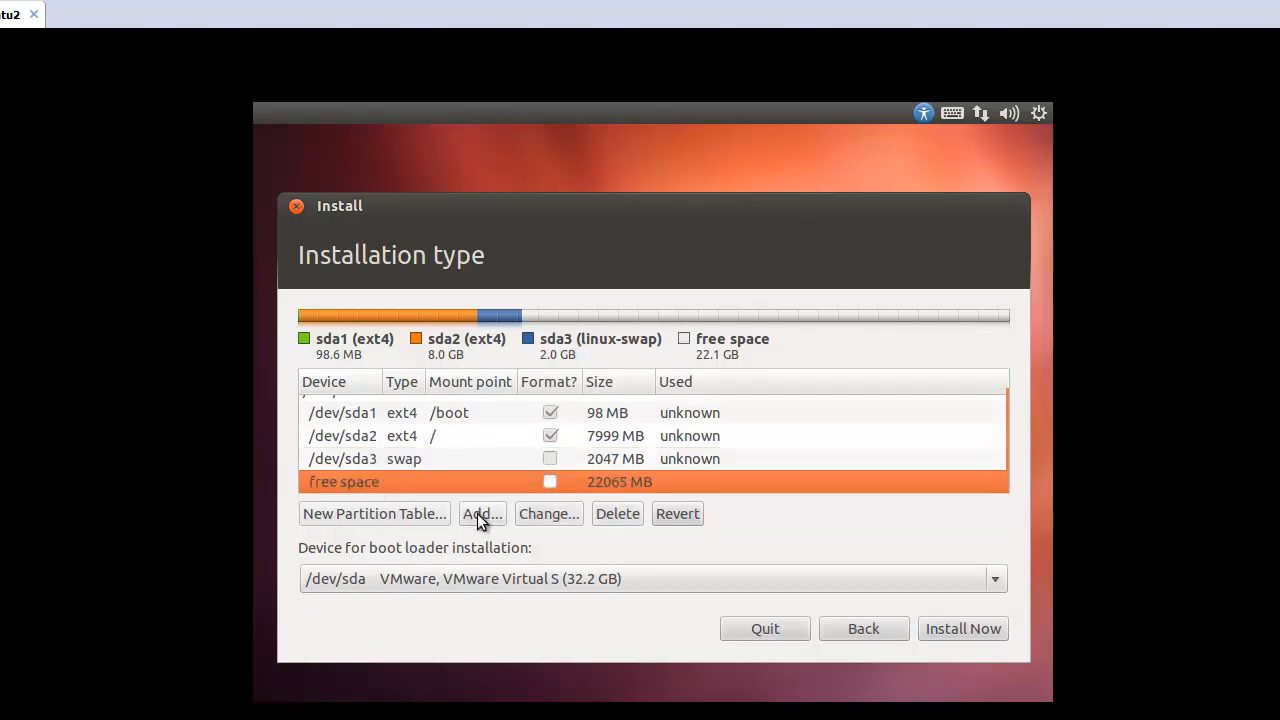
Create a 500 MB logical ext4 partition mounted at /home, then select the remaining free space
click(480, 512)
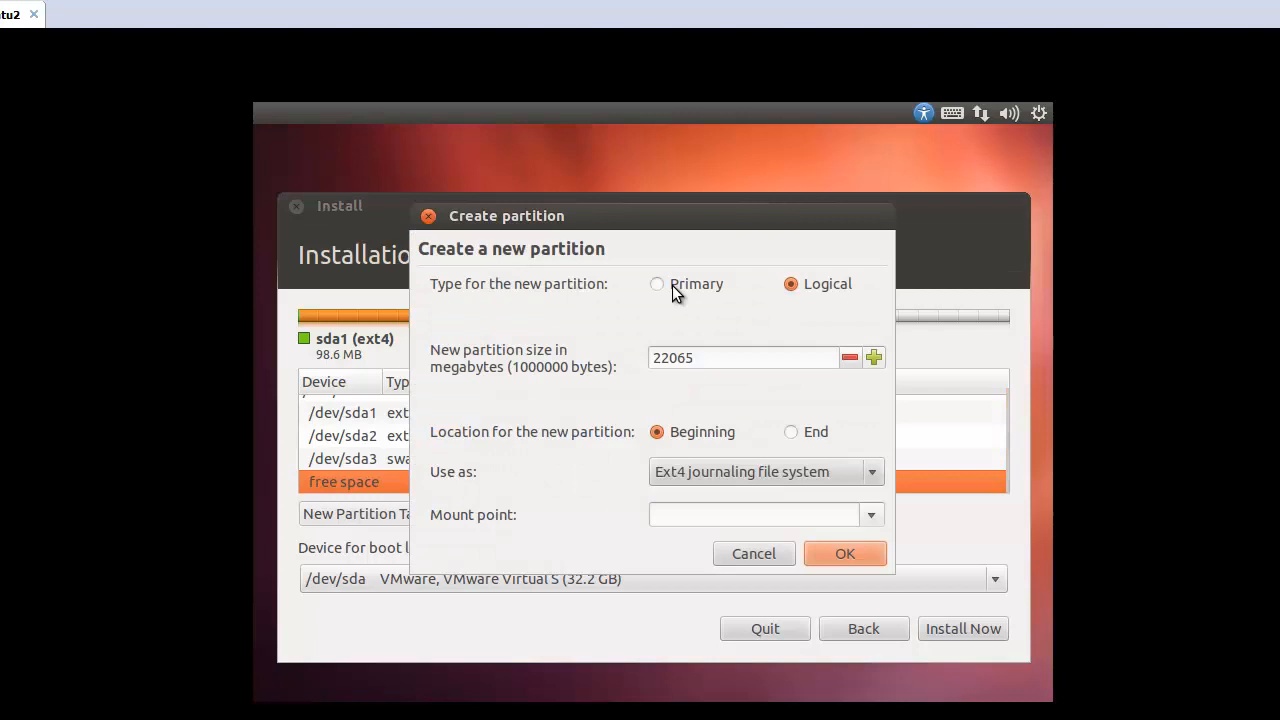
mouse_move(736, 360)
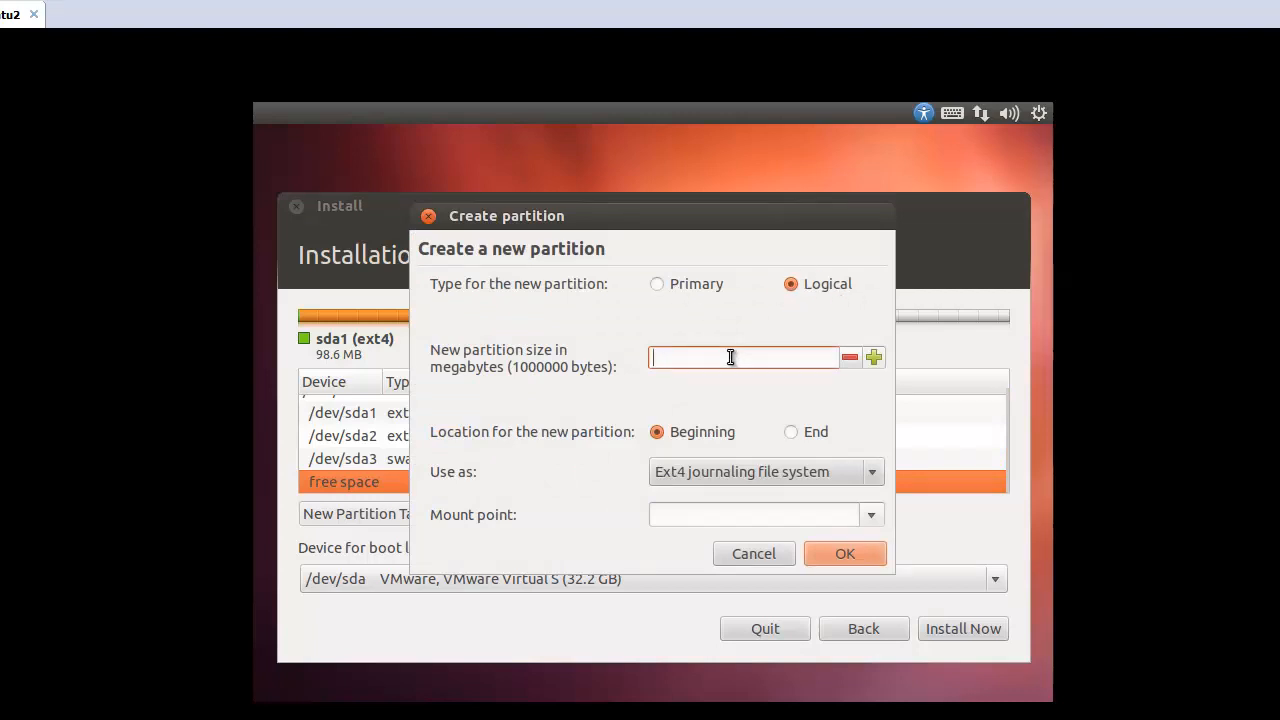
text(500)
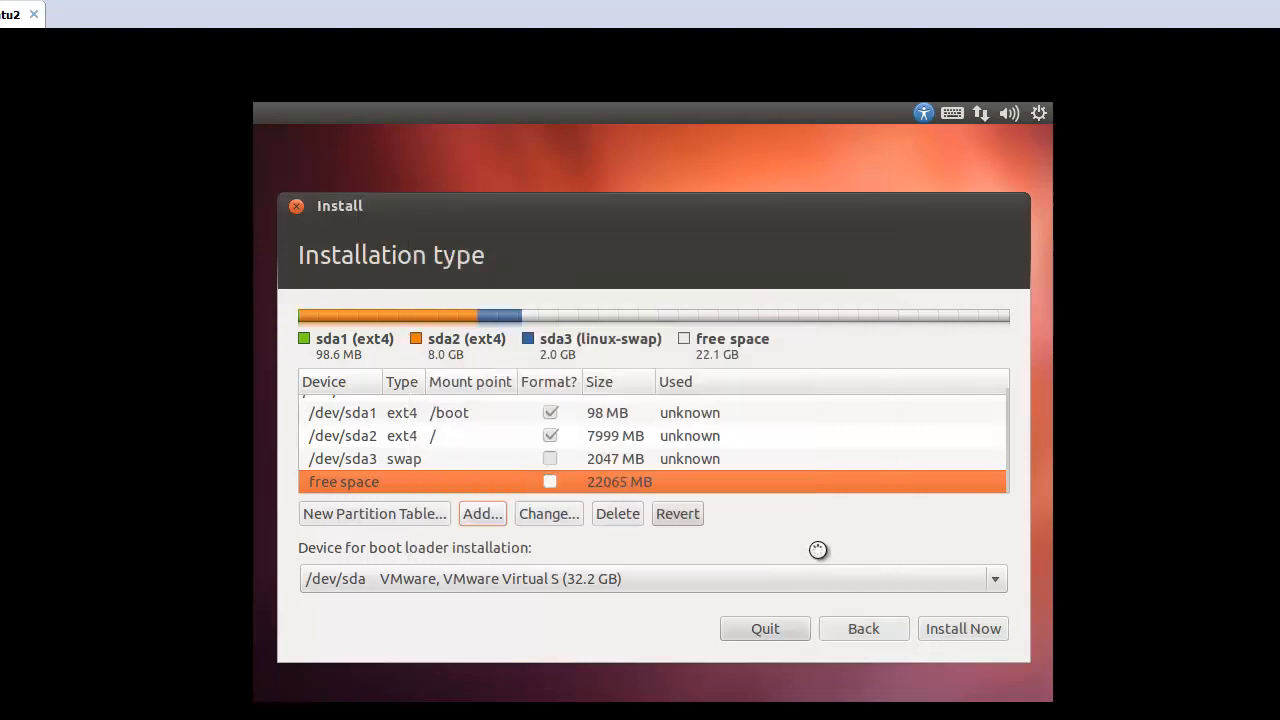
click(480, 512)
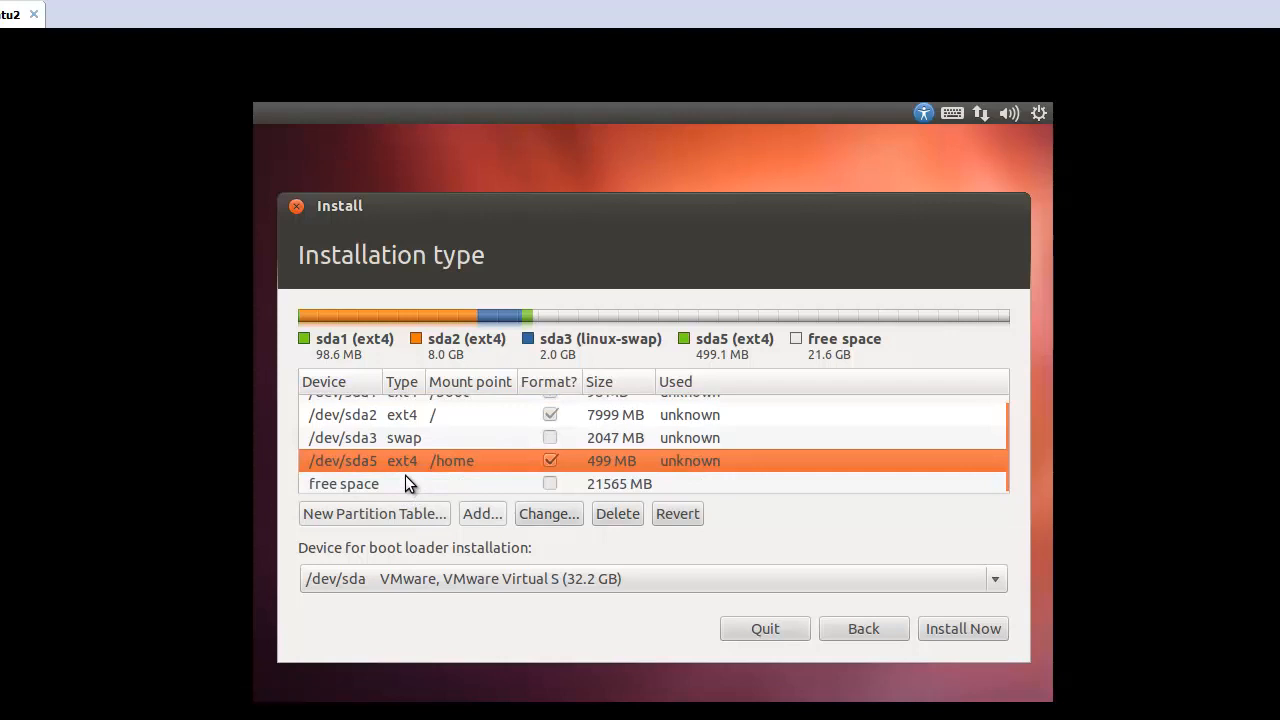
mouse_move(372, 472)
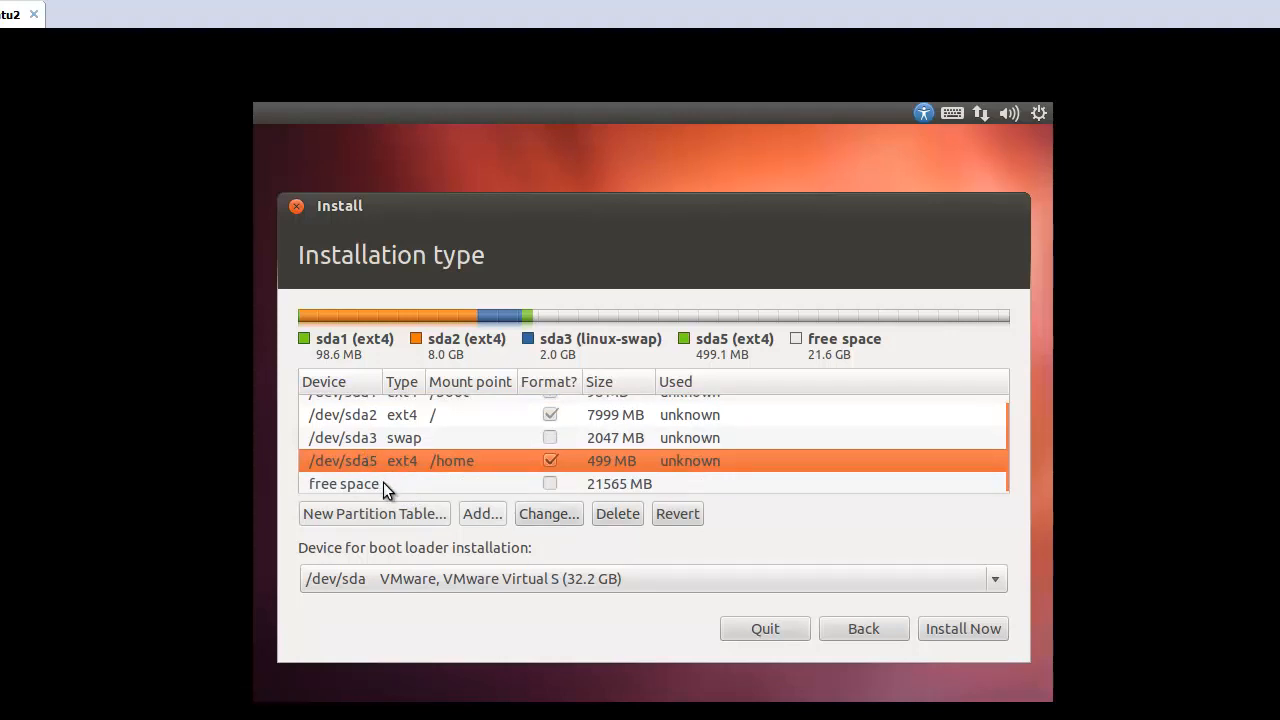
click(344, 482)
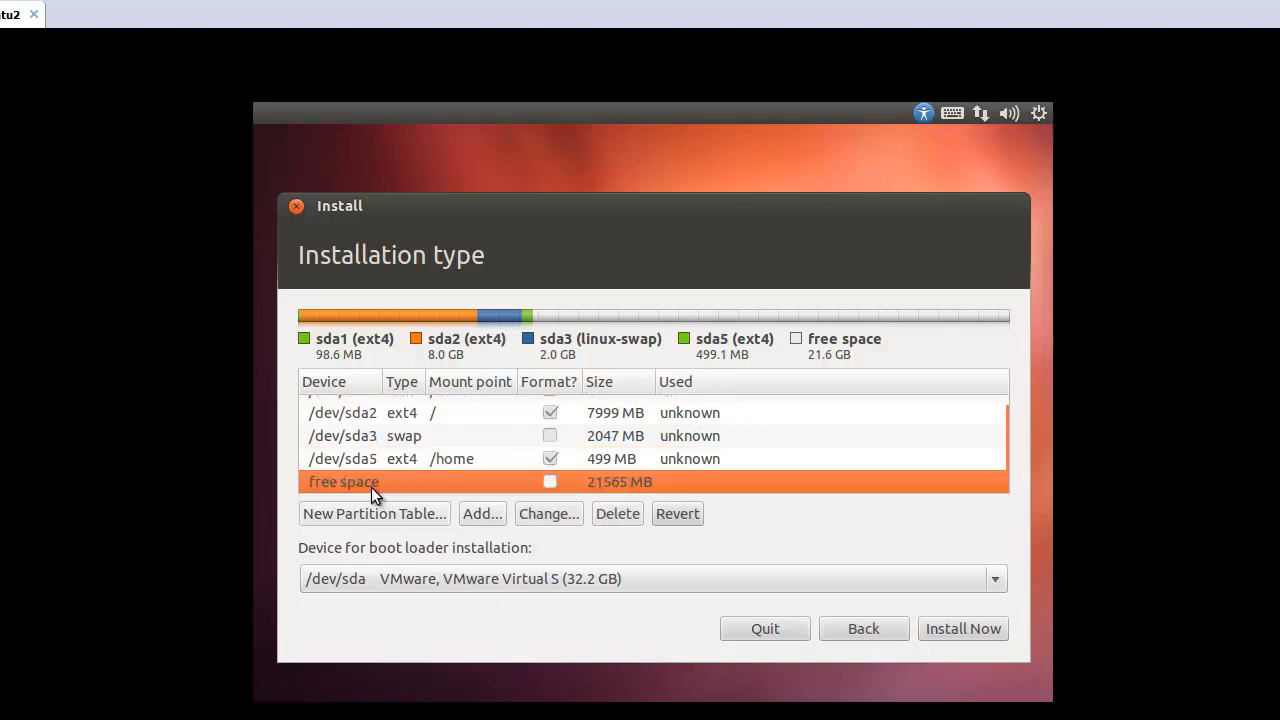
Create an 8000 MB ext4 partition mounted at /var from the free space
click(482, 512)
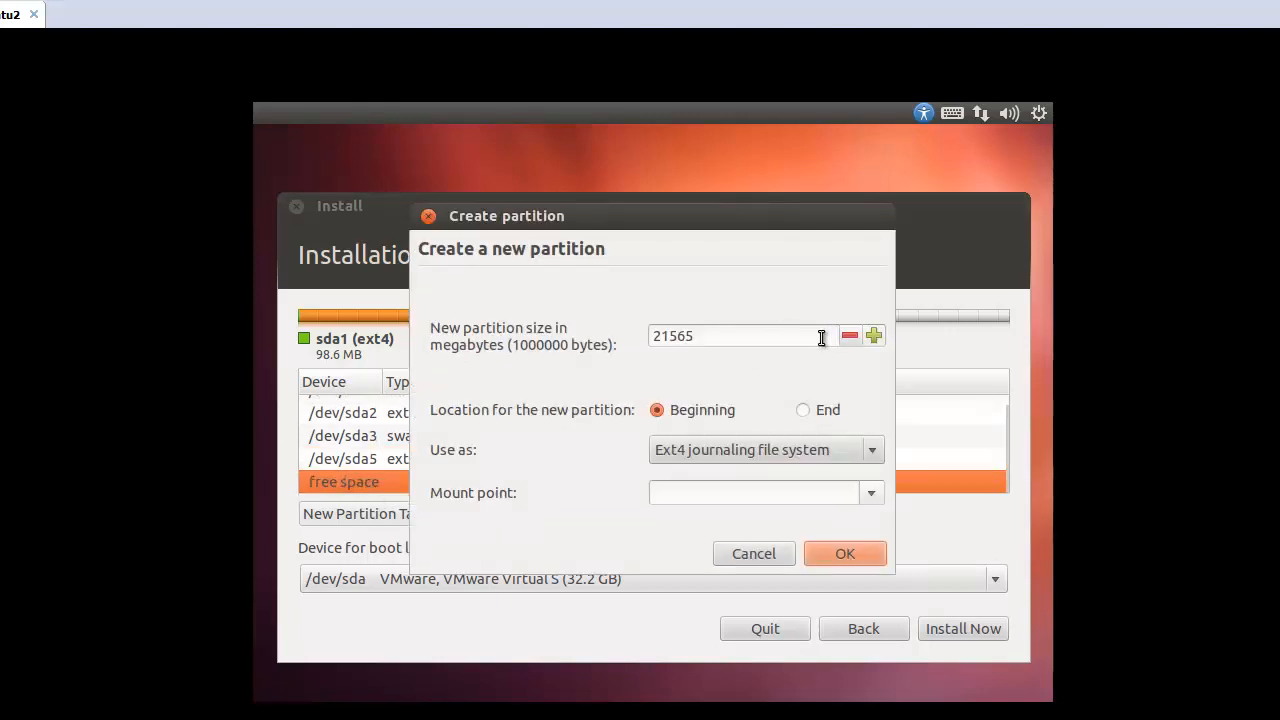
text(2)
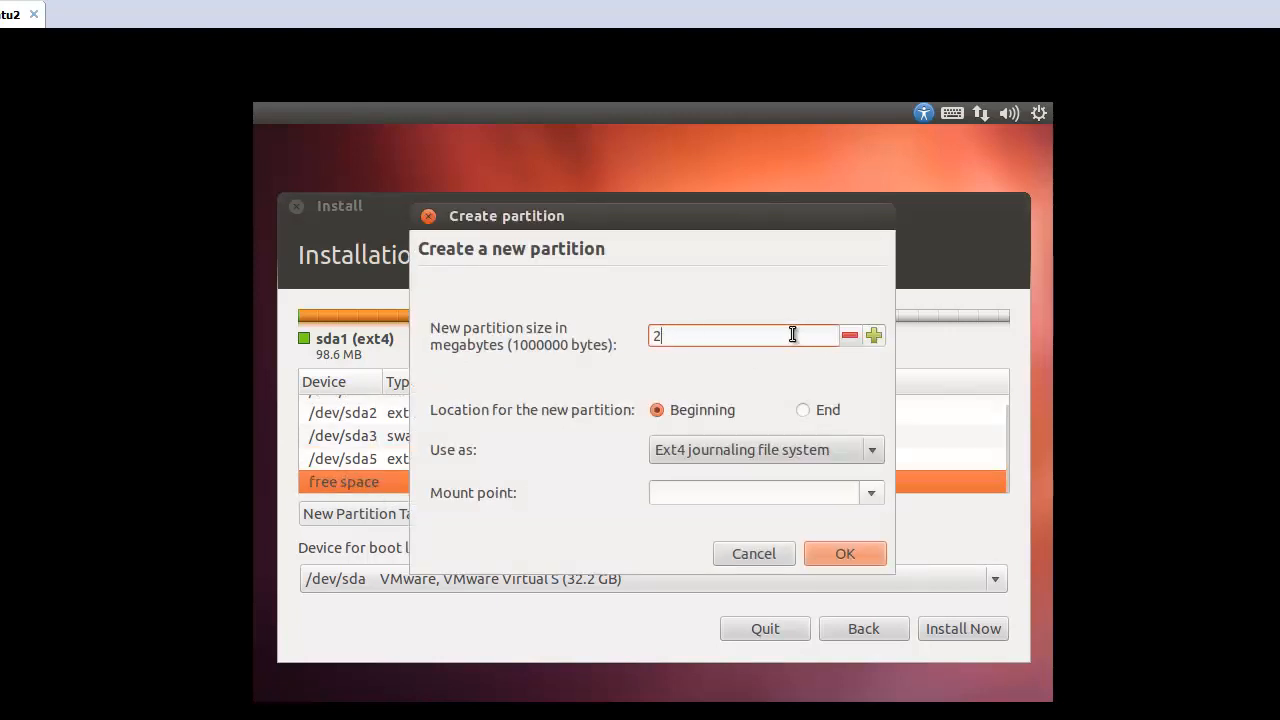
key(BackSpace)
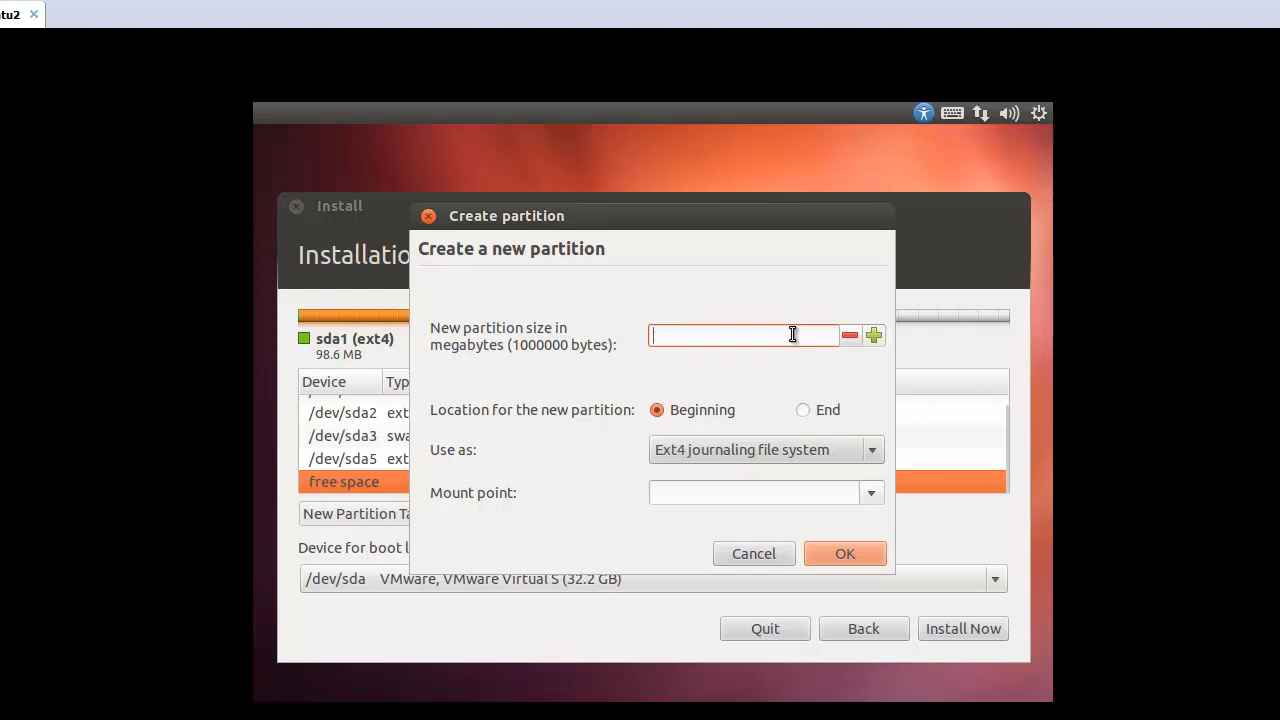
text(8000)
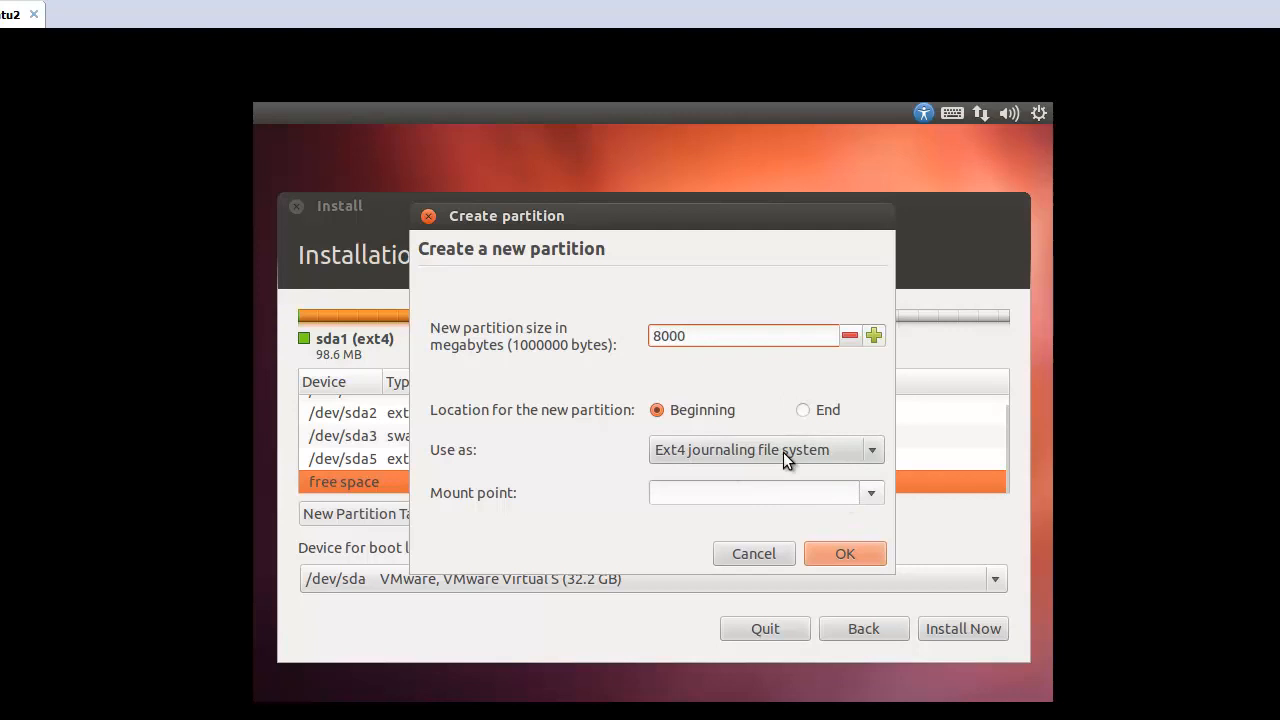
click(872, 492)
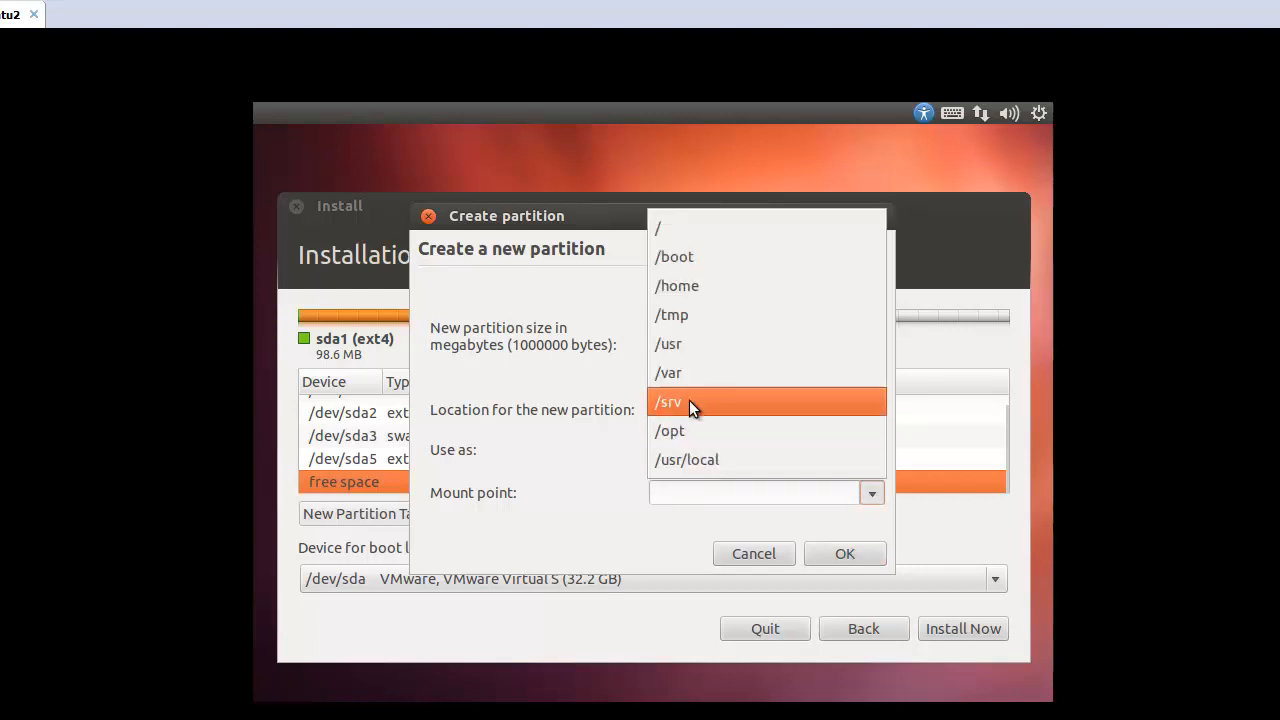
click(668, 372)
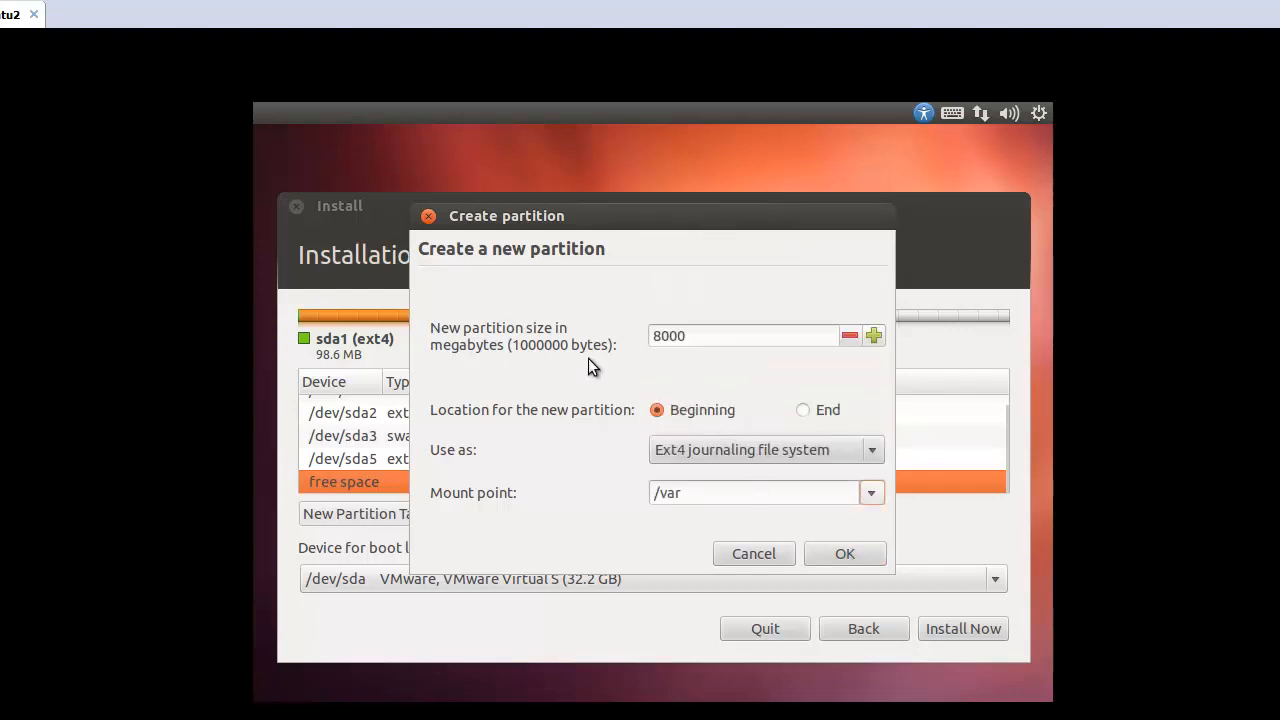
mouse_move(622, 272)
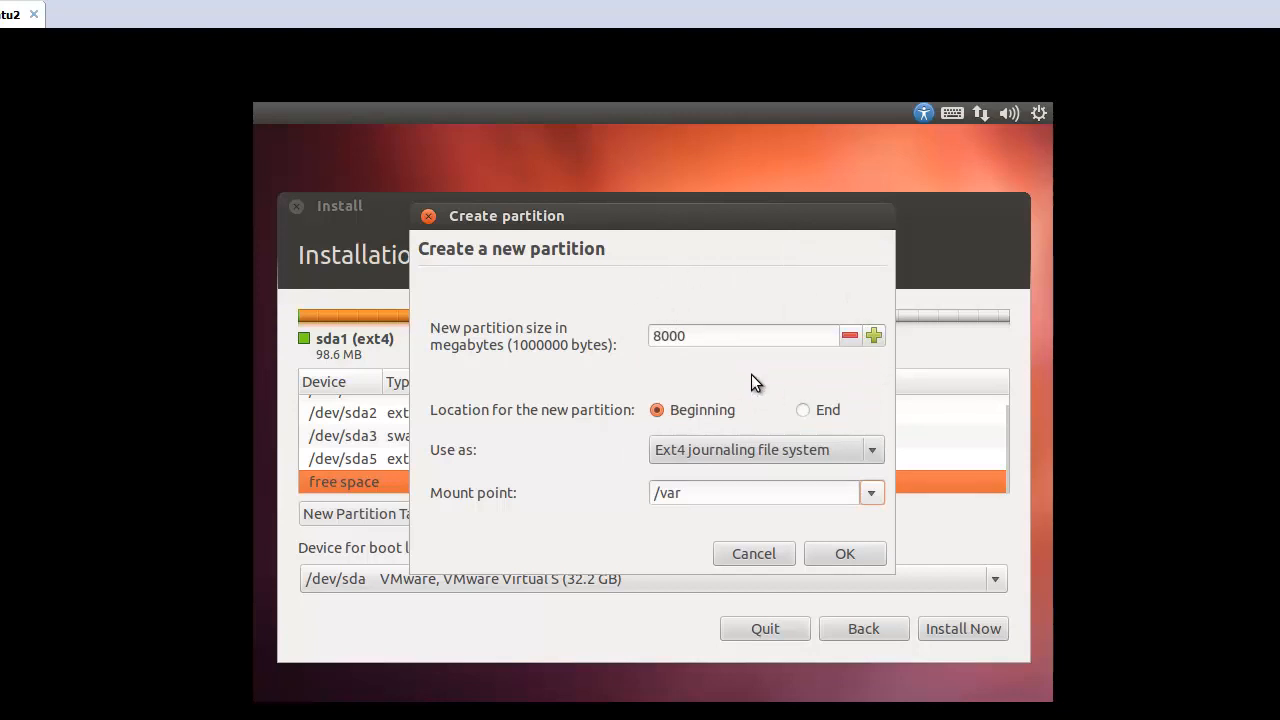
mouse_move(836, 558)
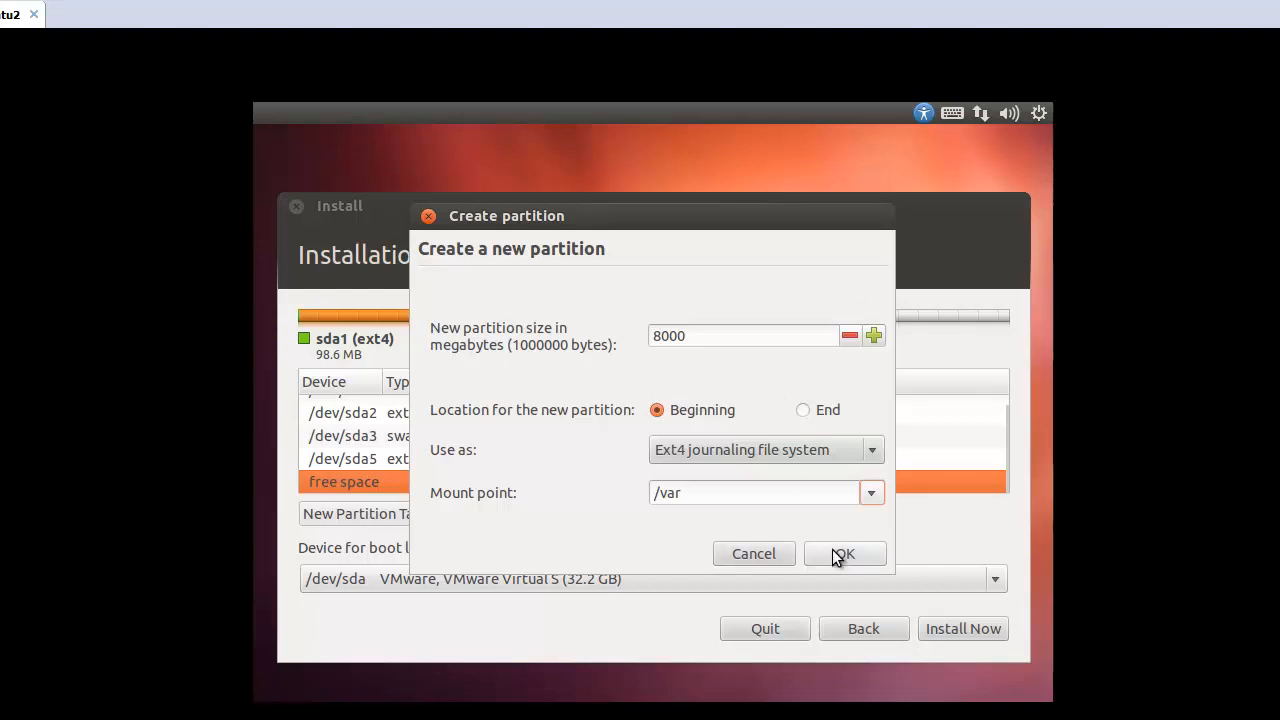
click(852, 552)
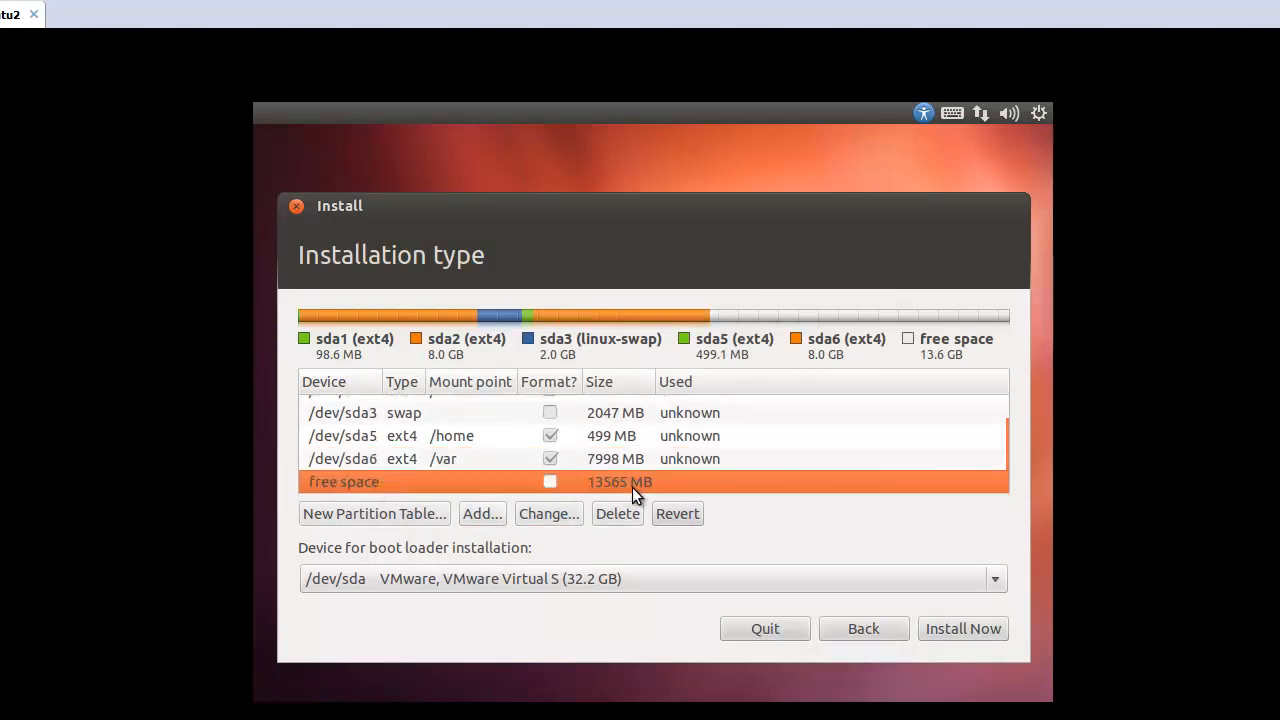
mouse_move(614, 500)
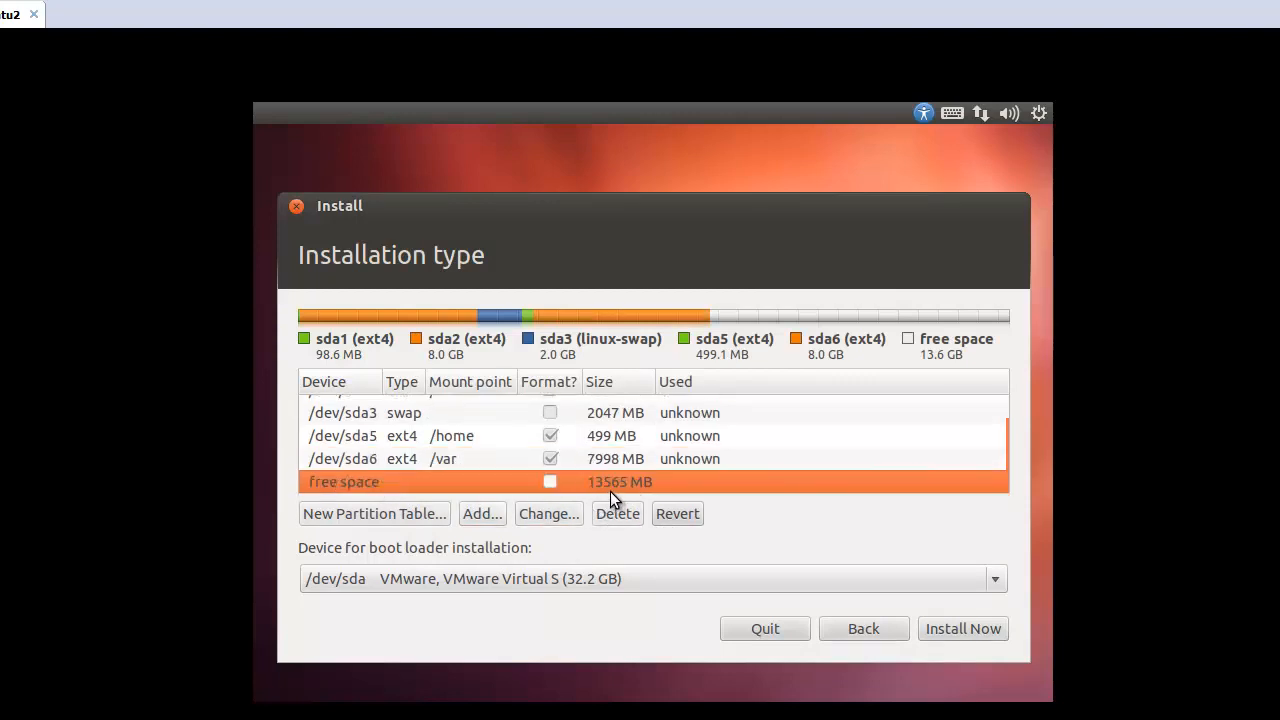
Create a 12000 MB ext4 partition mounted at /usr from the free space
click(482, 512)
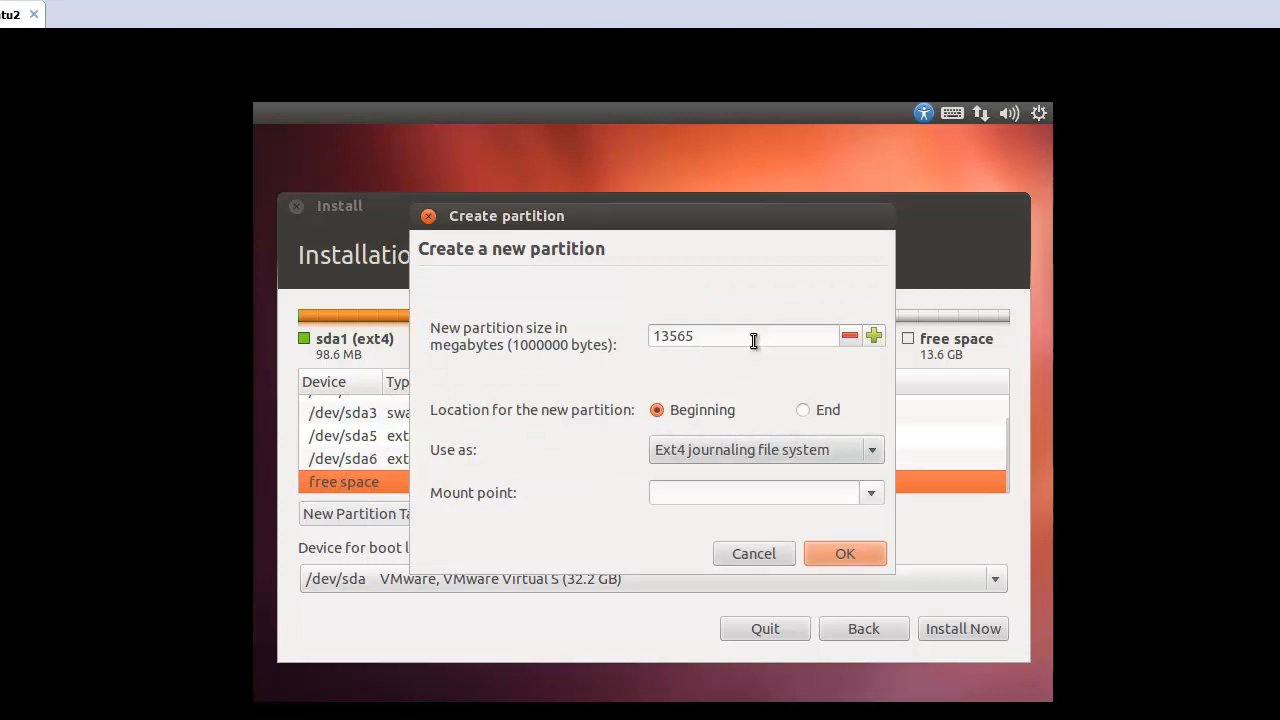
text(1)
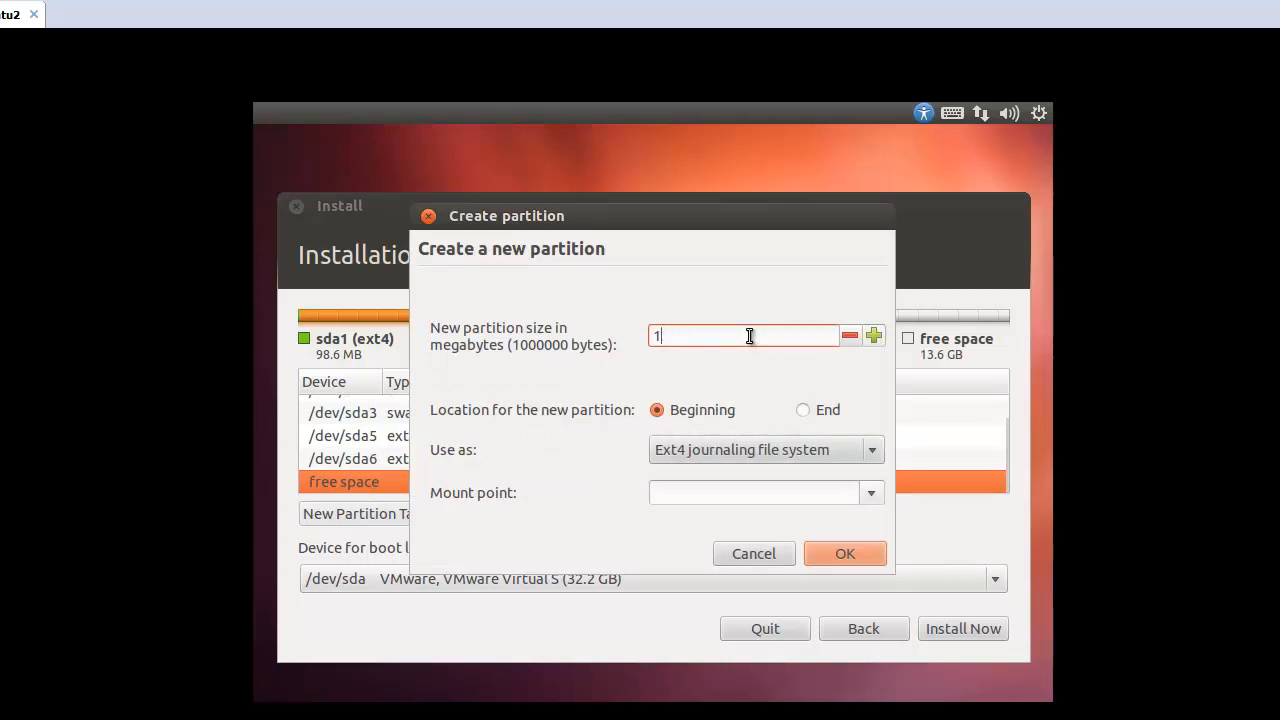
text(2000)
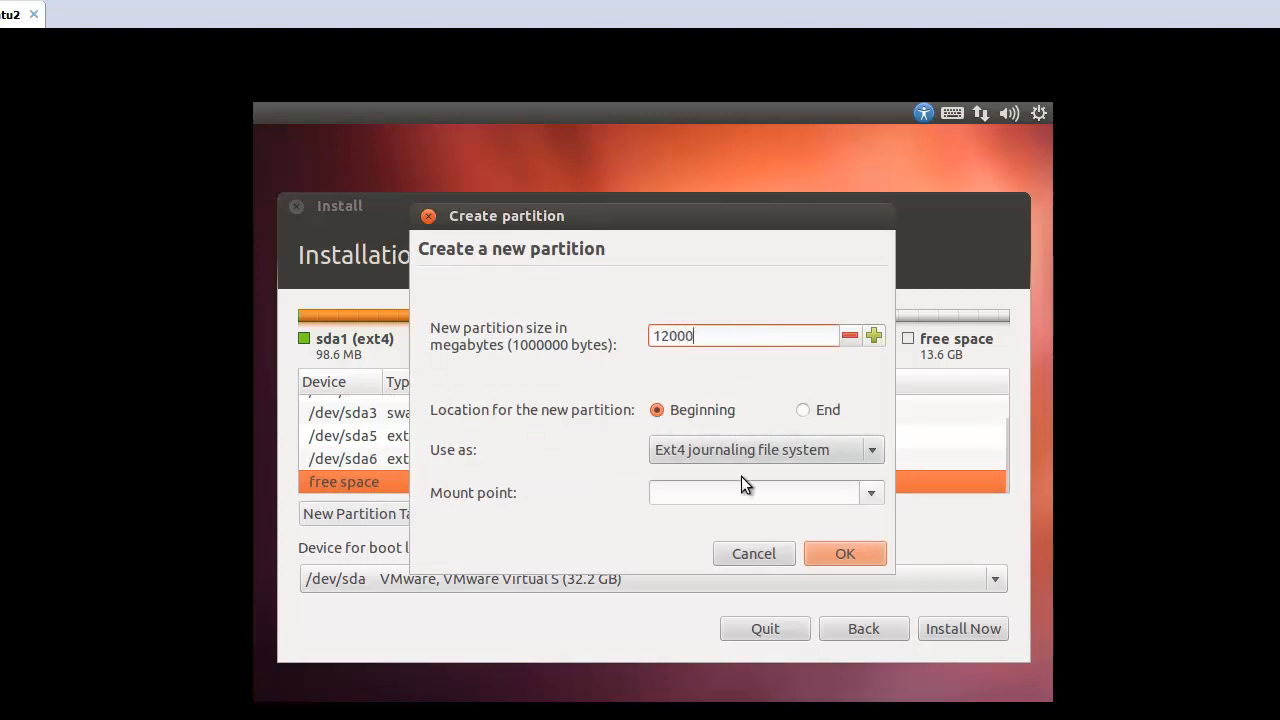
click(872, 492)
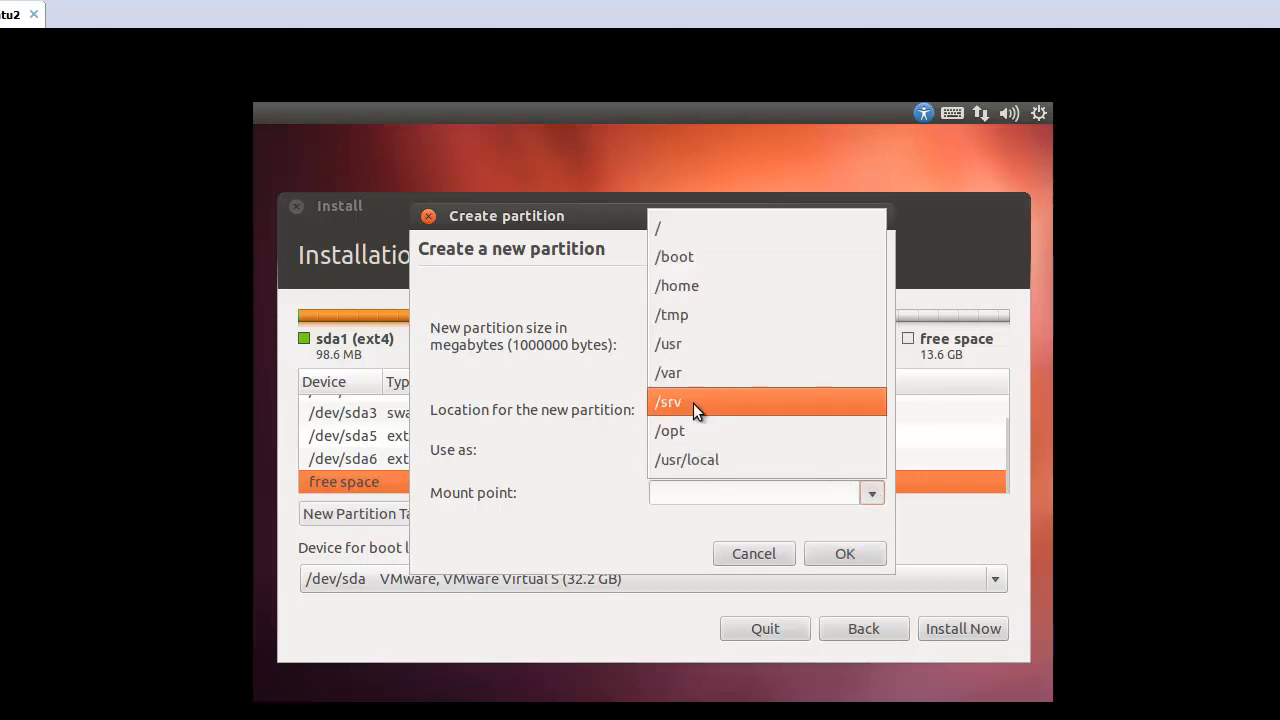
click(670, 344)
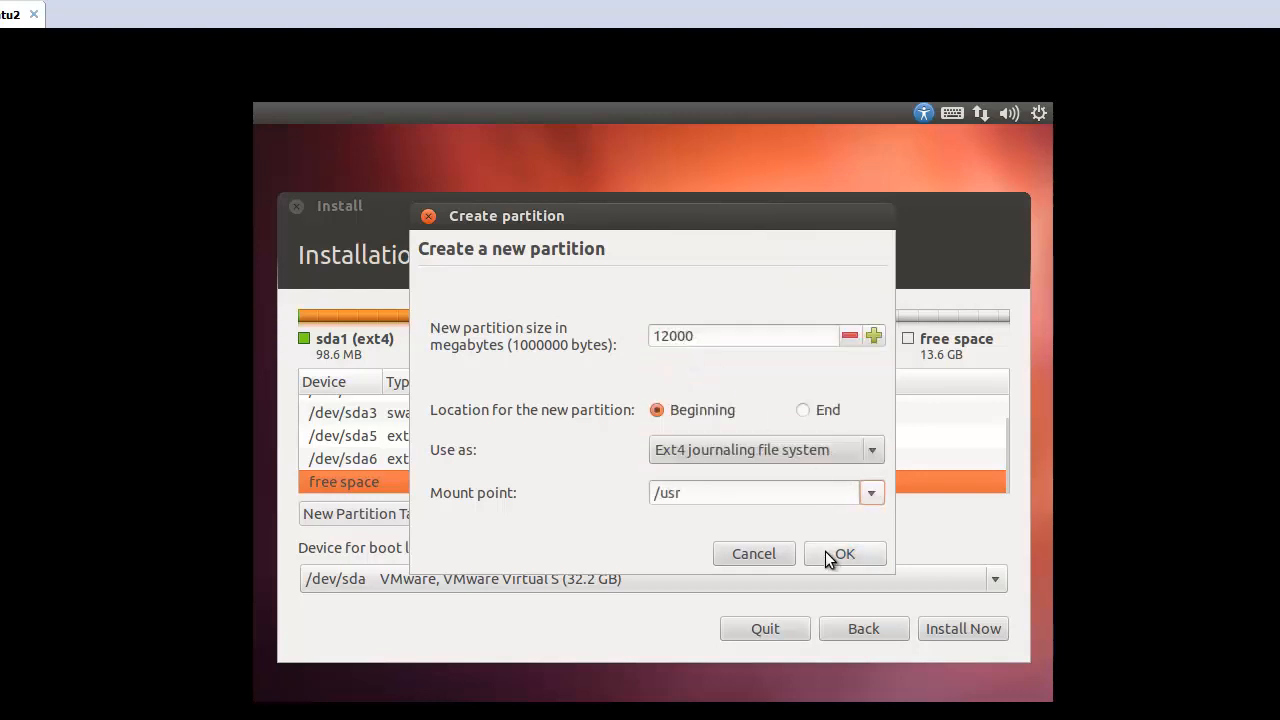
click(852, 552)
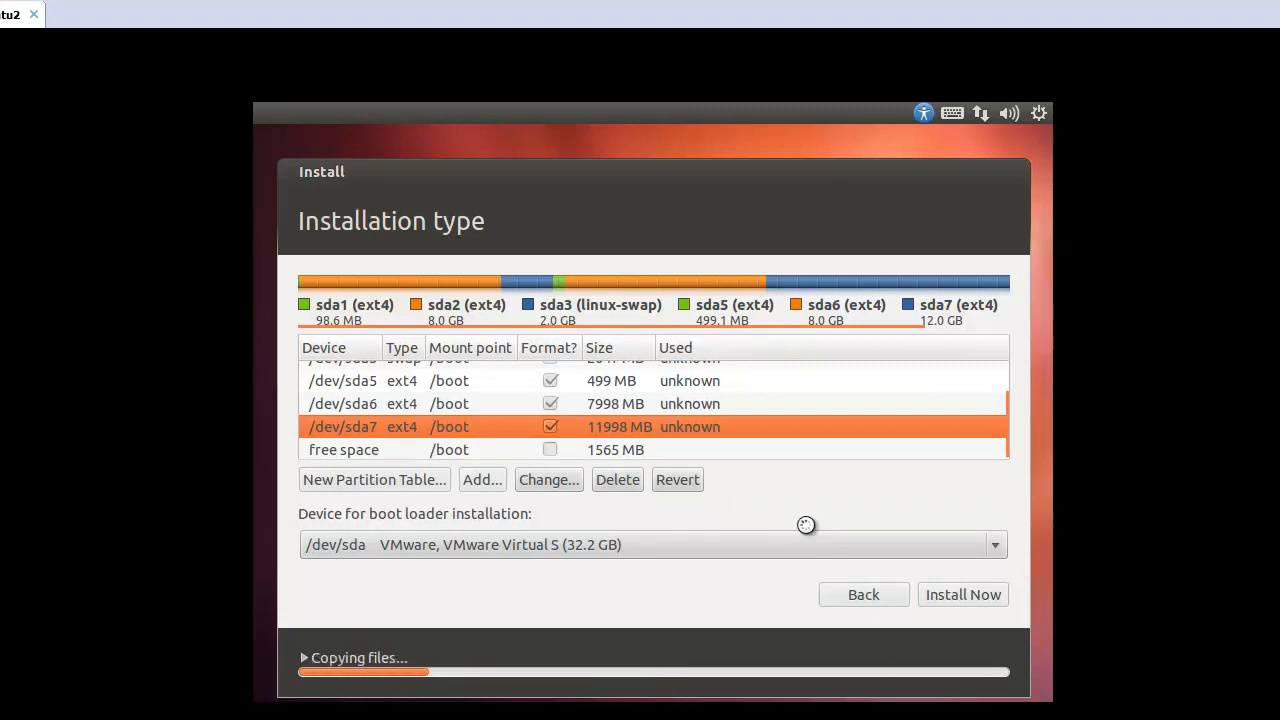
Start the installation and keep Phnom Penh as the location
click(964, 594)
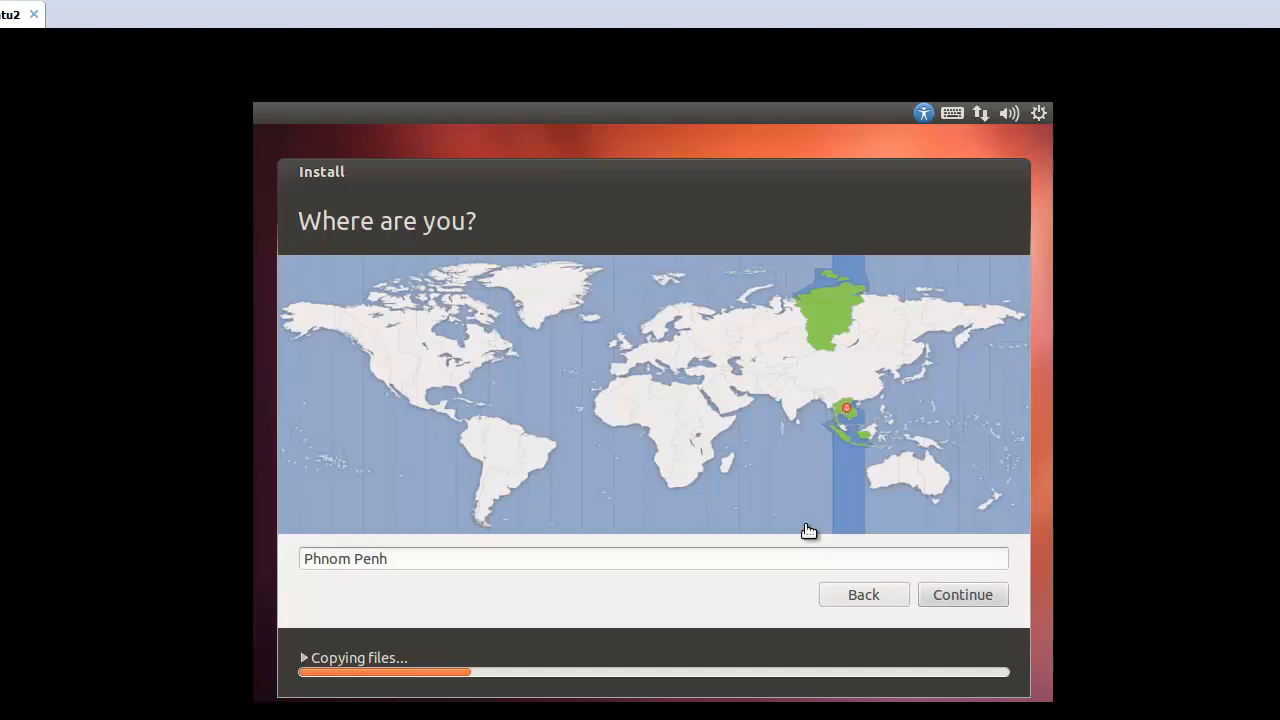
mouse_move(344, 42)
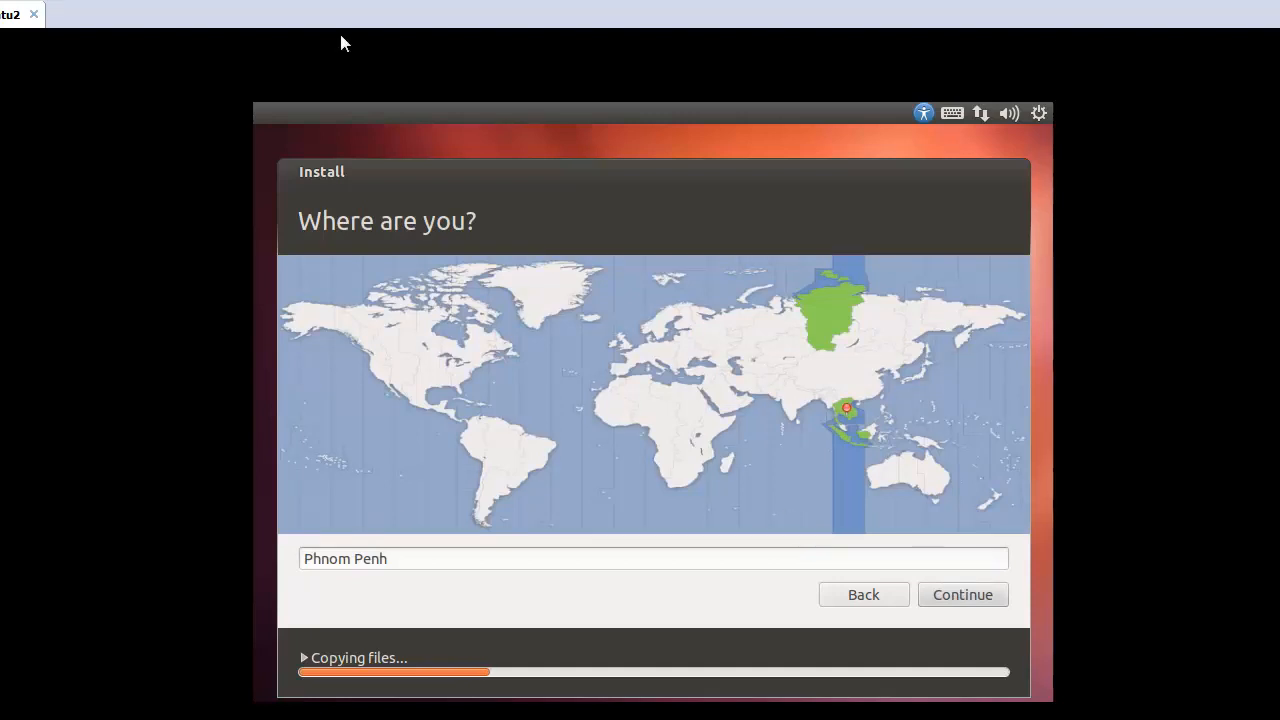
mouse_move(664, 374)
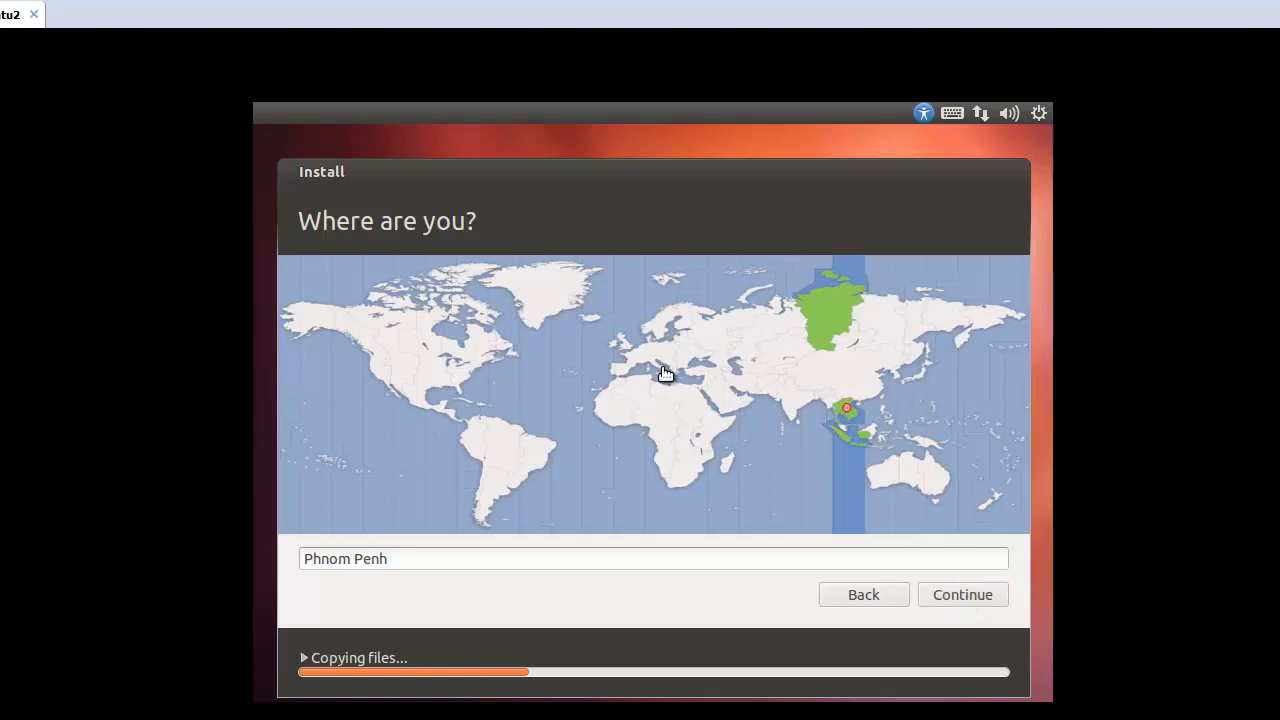
click(962, 594)
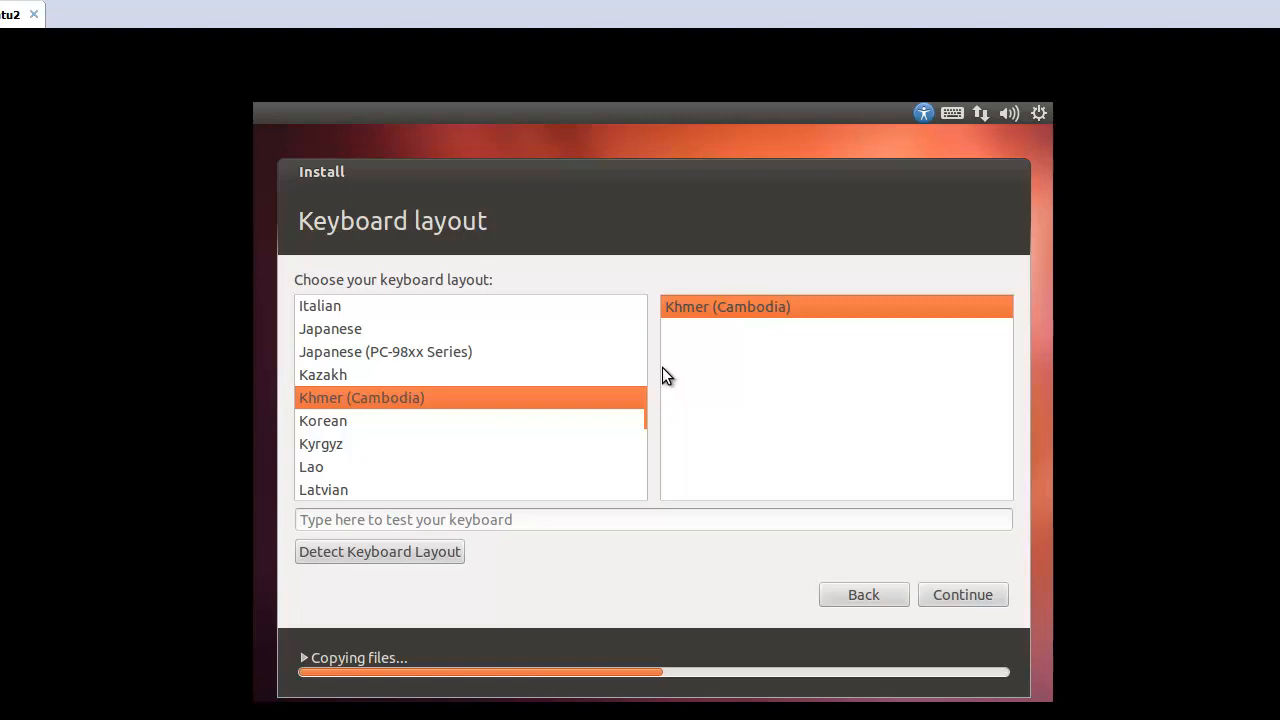
mouse_move(416, 338)
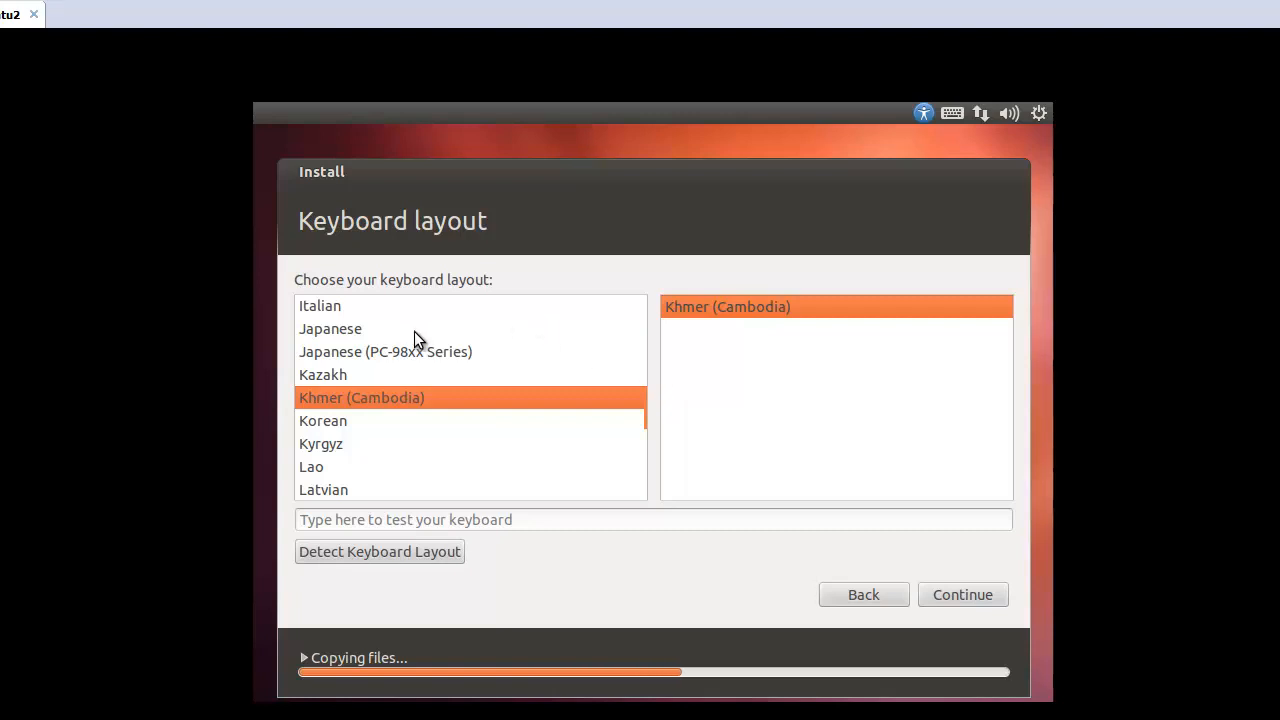
mouse_move(352, 344)
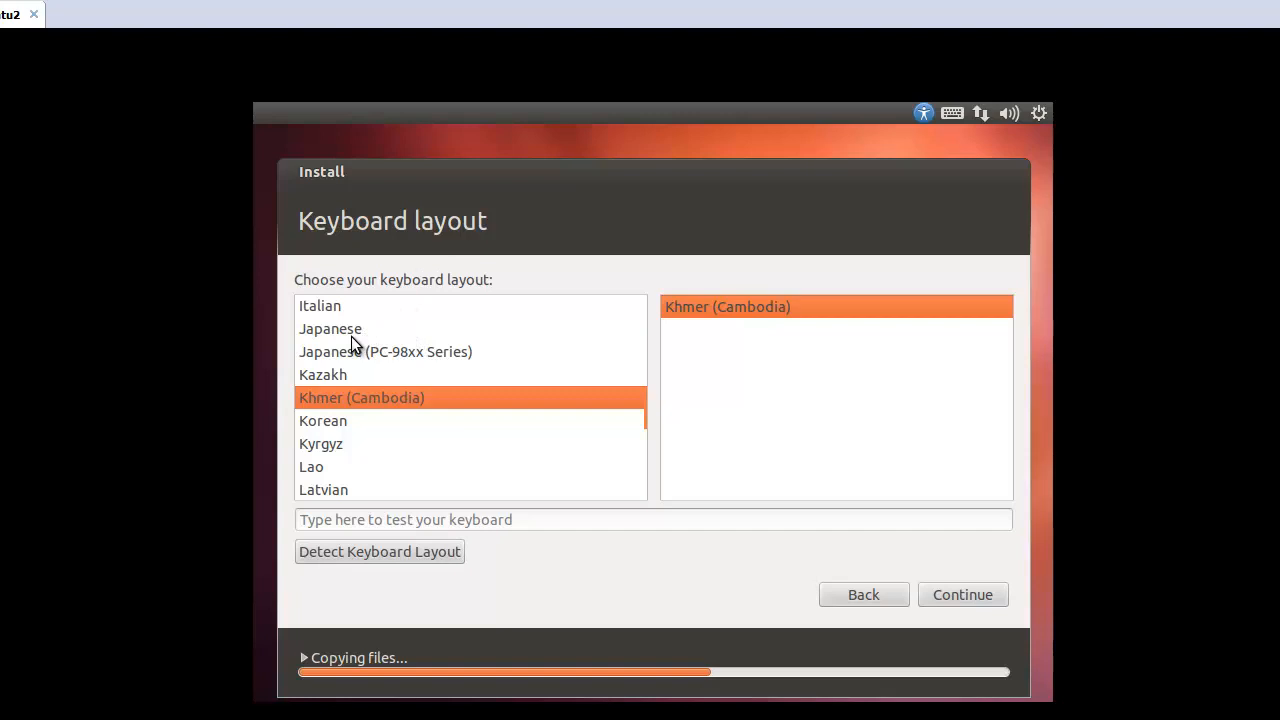
Choose English (US) as the keyboard layout and continue to the user setup
click(330, 328)
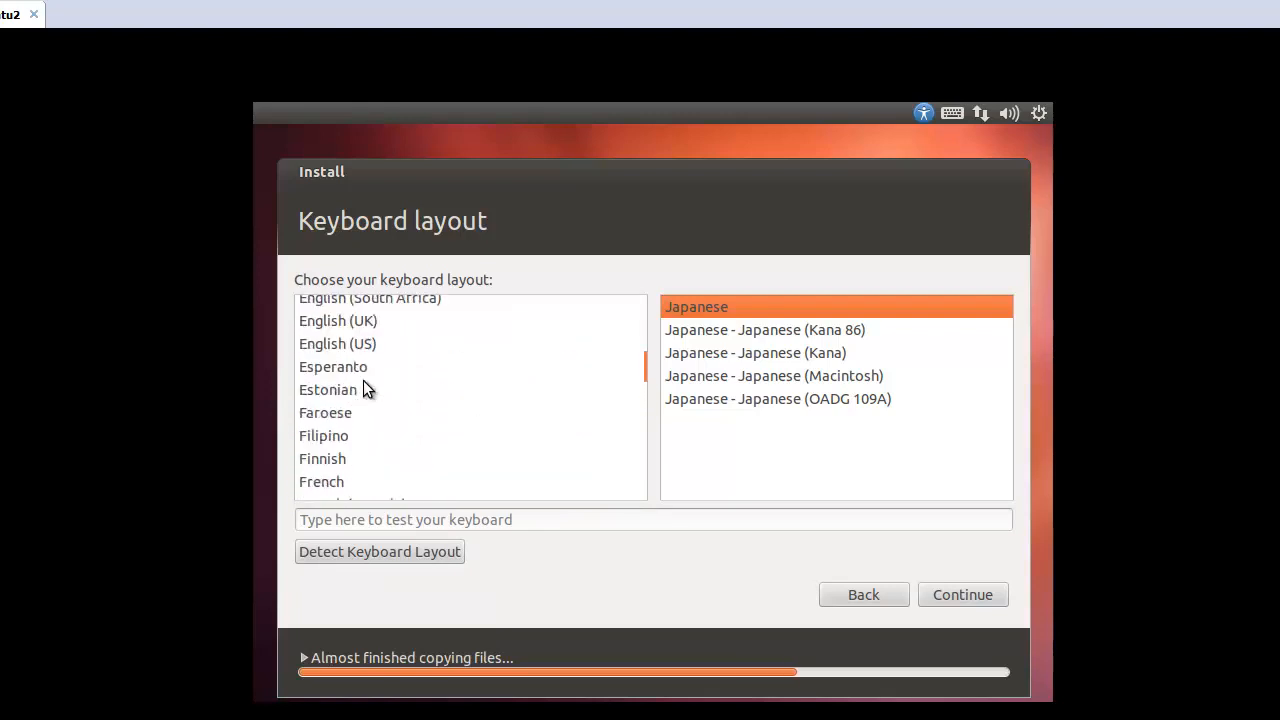
click(336, 344)
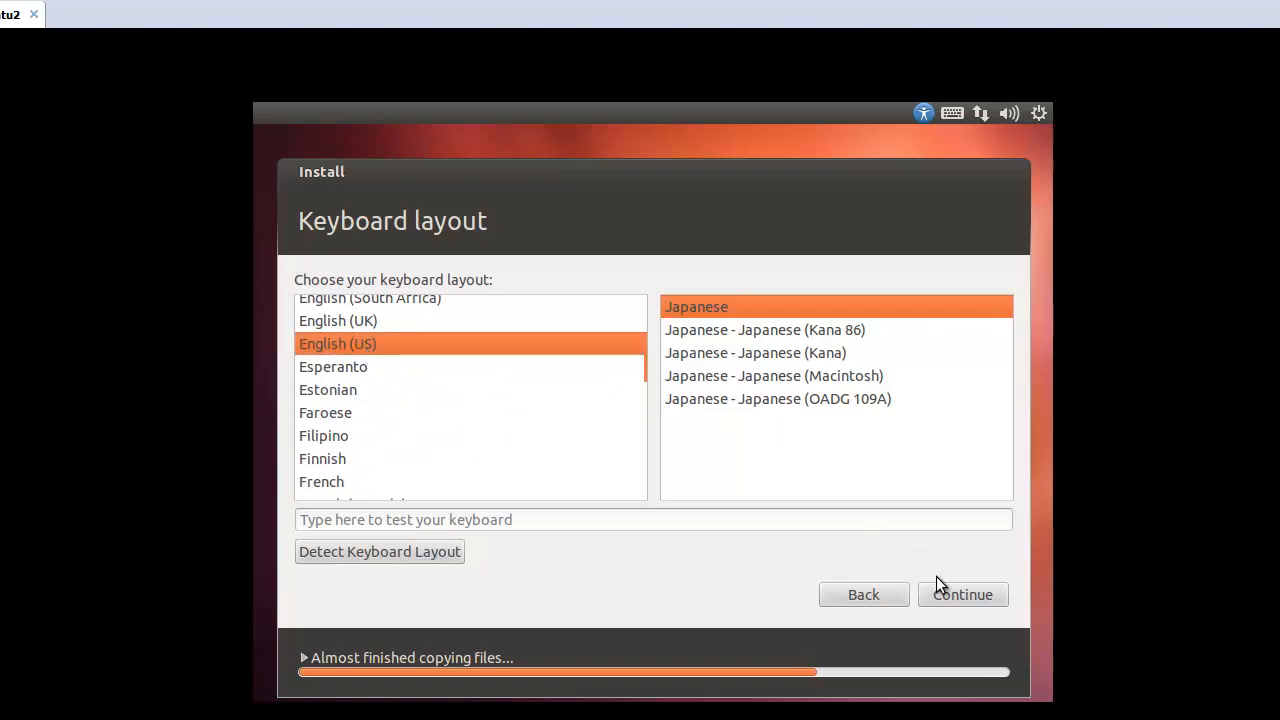
click(336, 344)
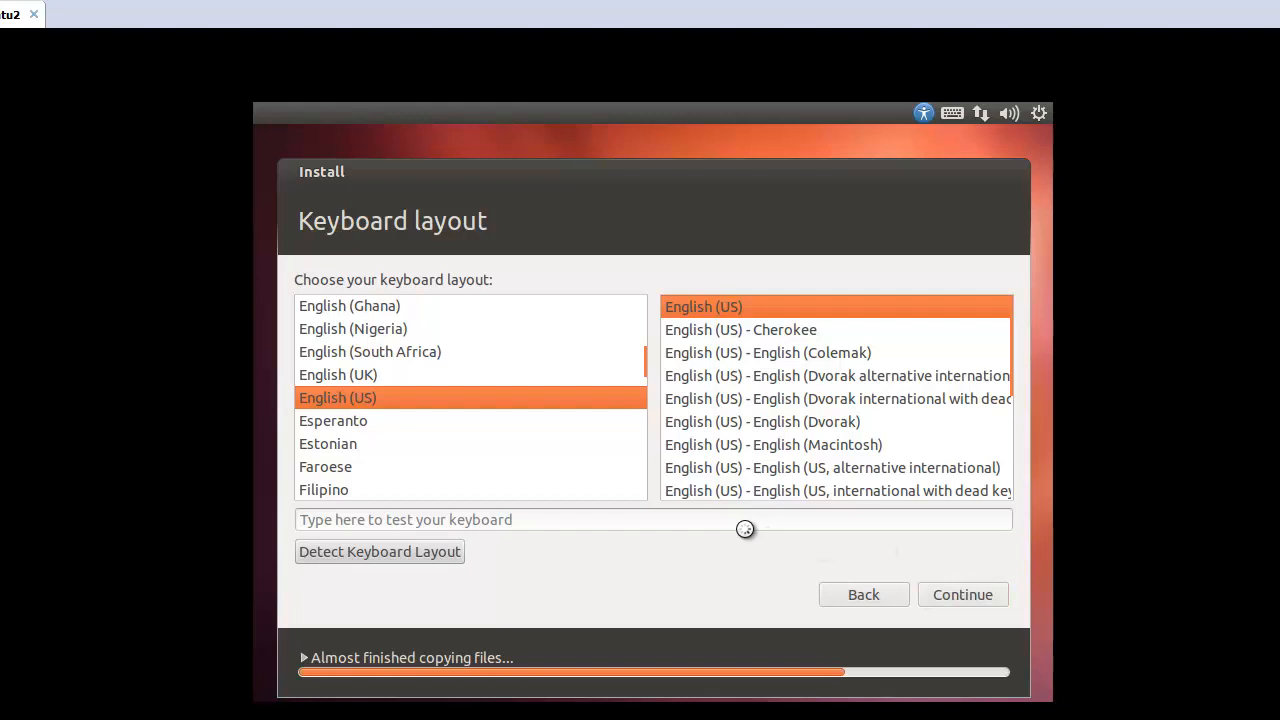
click(962, 594)
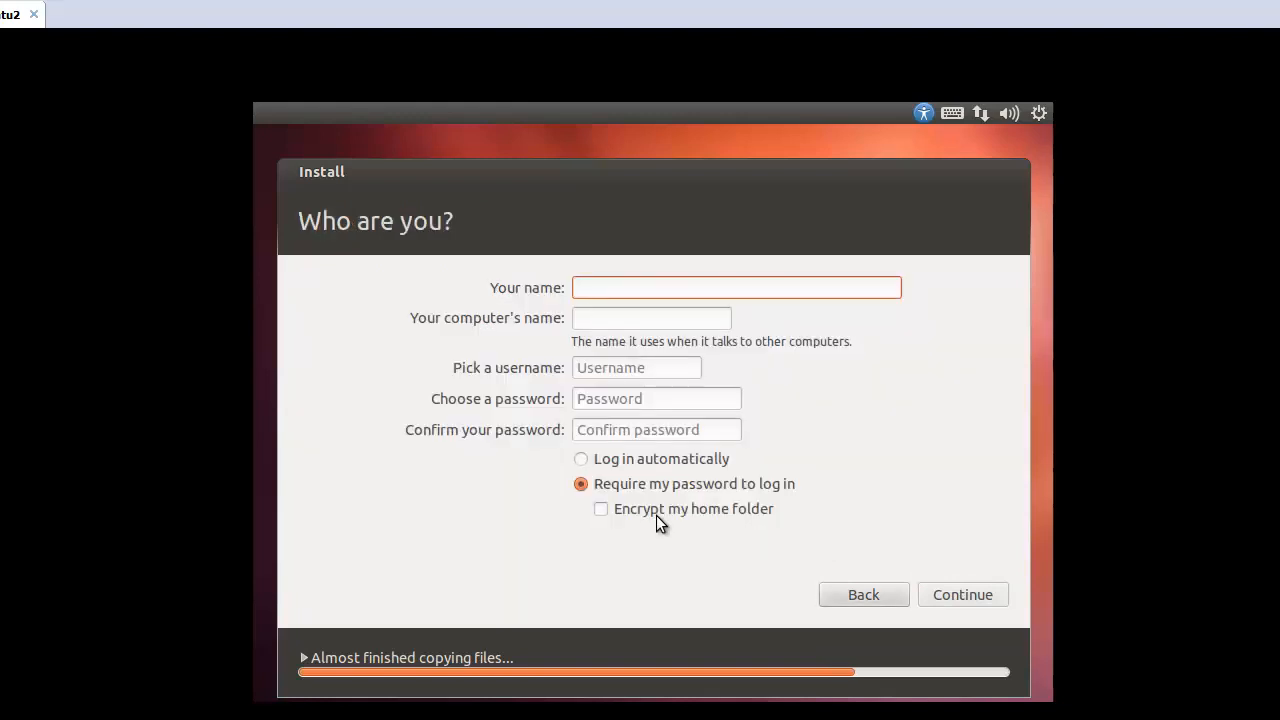
Enter tland as the user's name with a confirmed password and continue installing
click(736, 288)
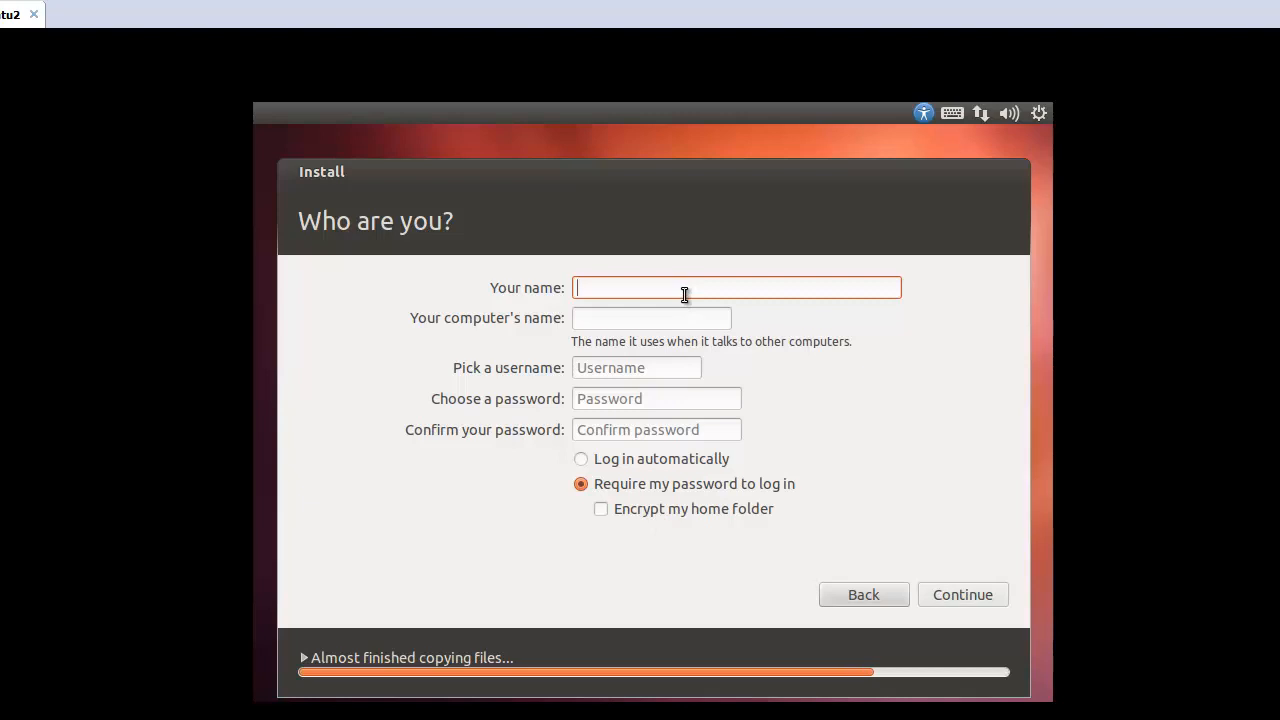
text(t)
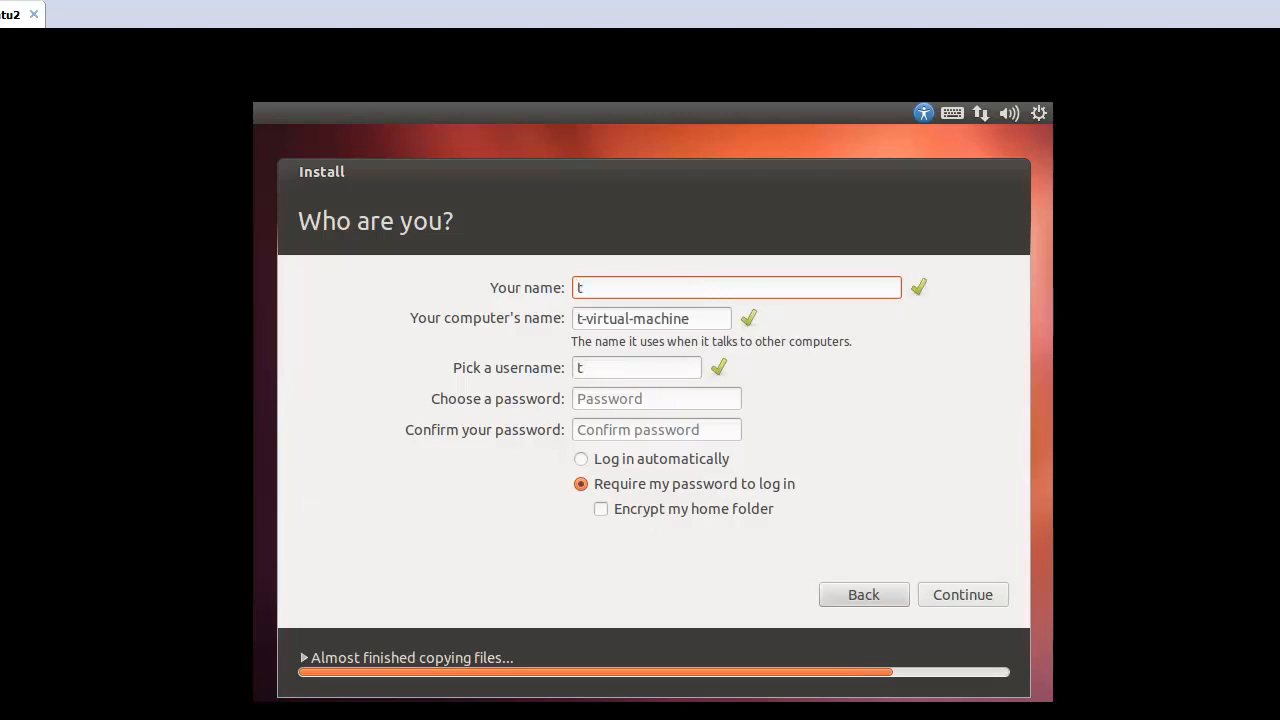
text(land)
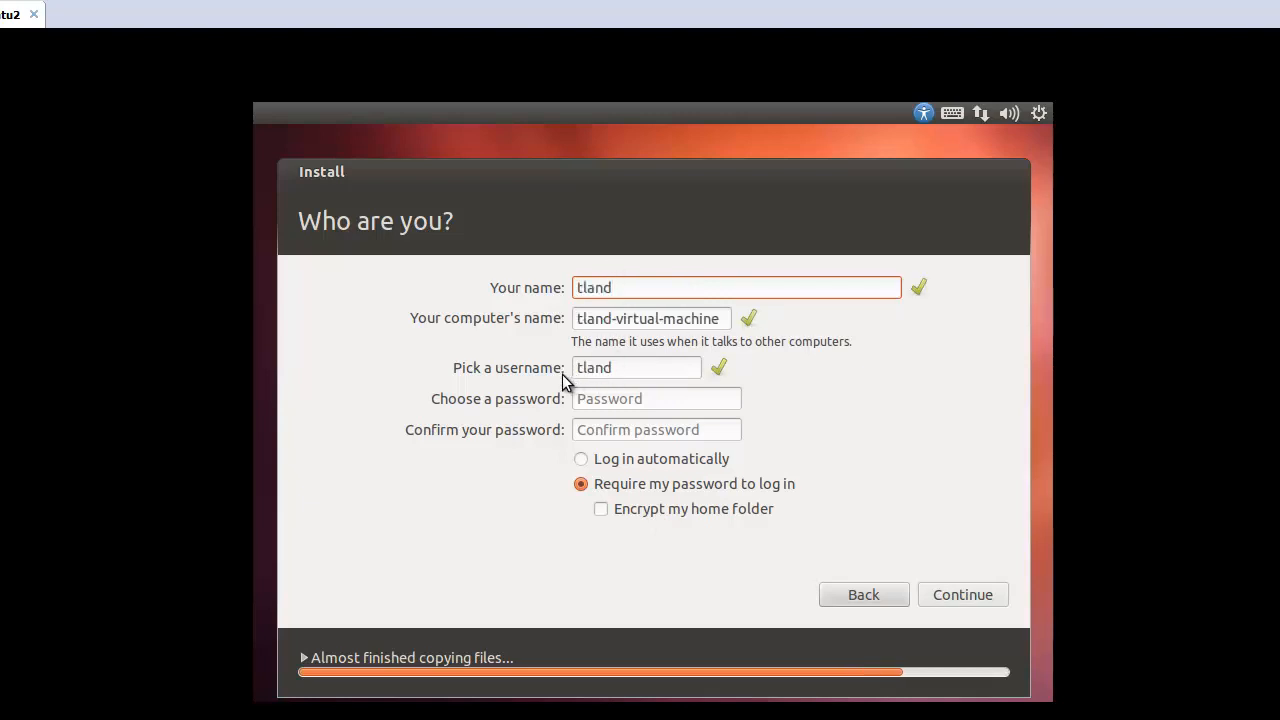
click(656, 398)
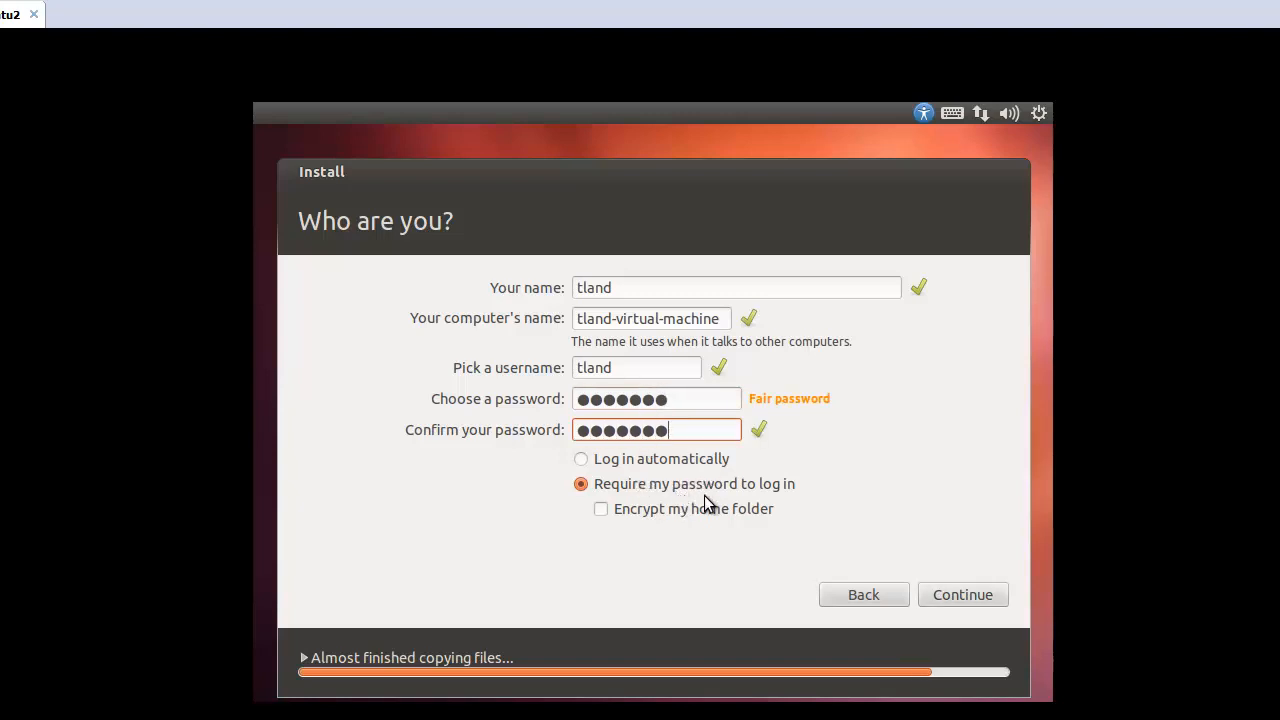
mouse_move(644, 496)
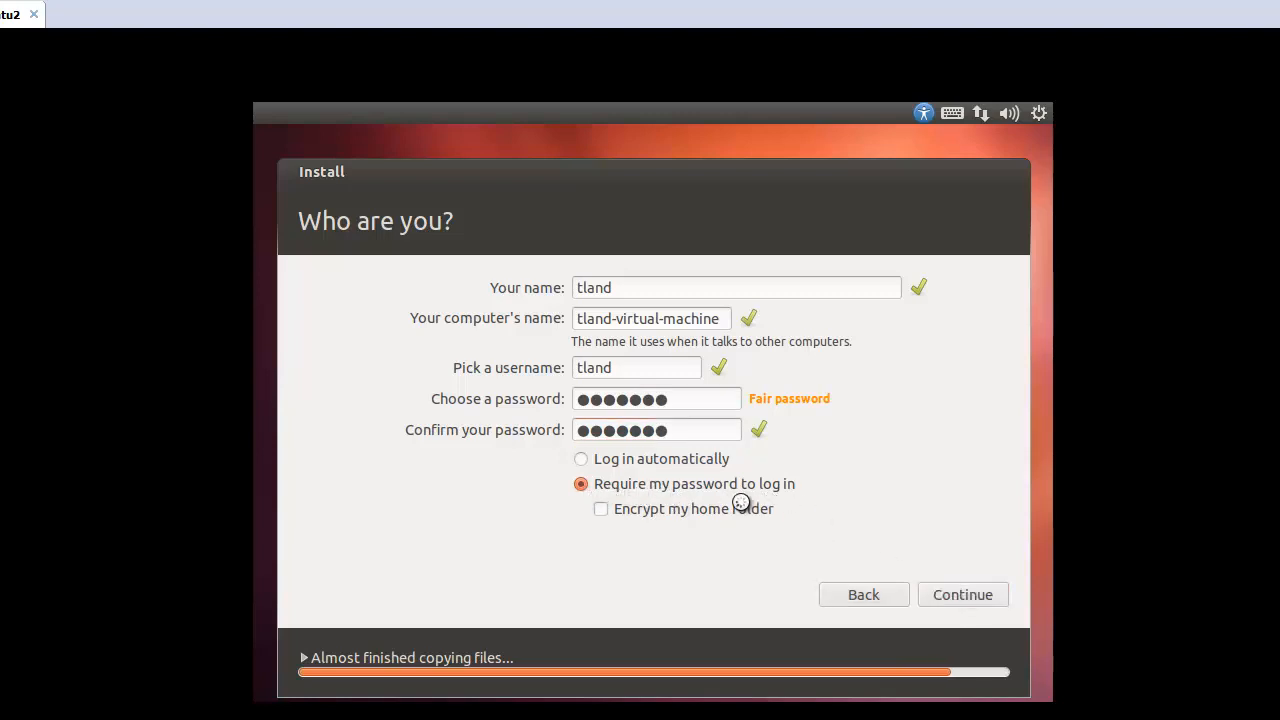
click(964, 594)
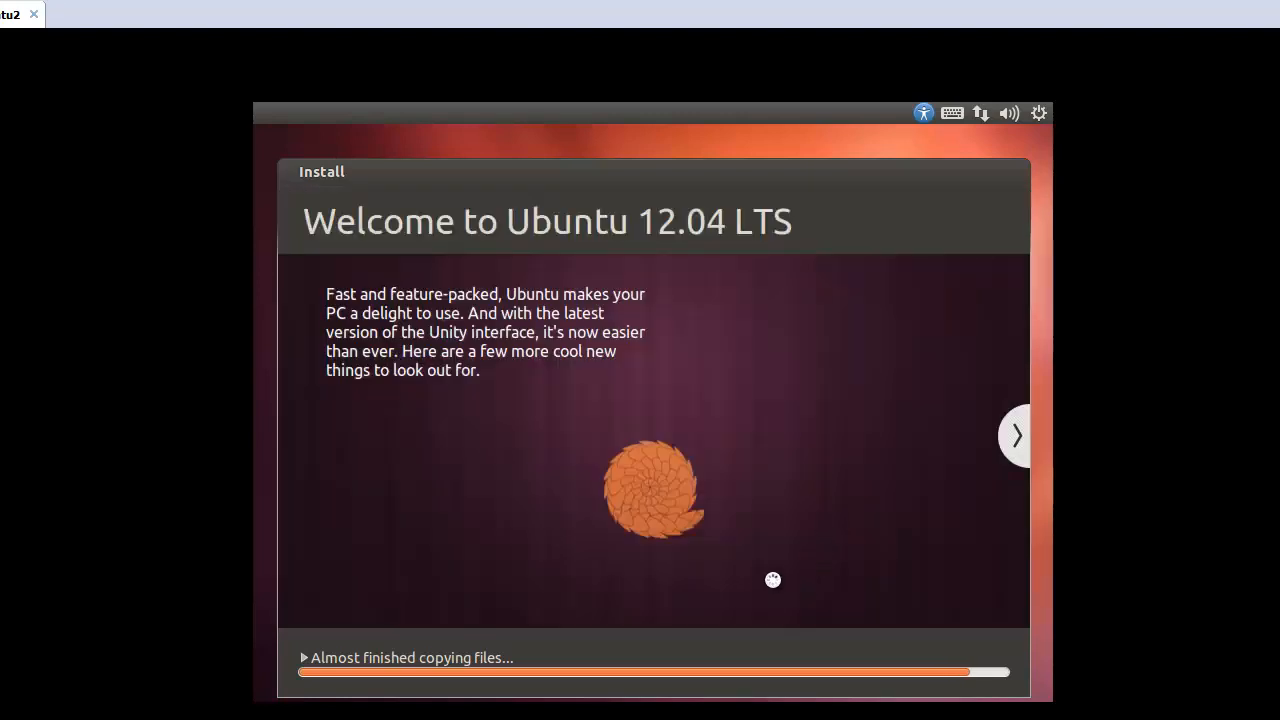
mouse_move(760, 596)
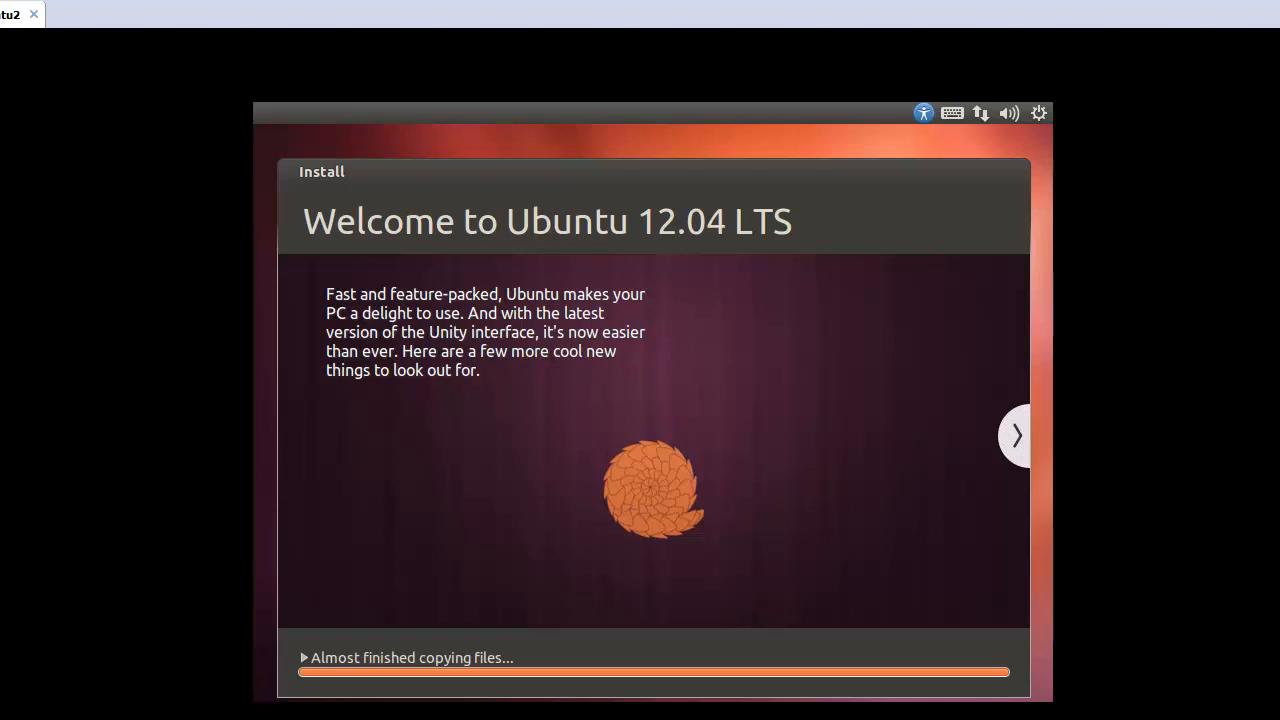
Wait through the slideshow until the Installation Complete message appears
click(1016, 436)
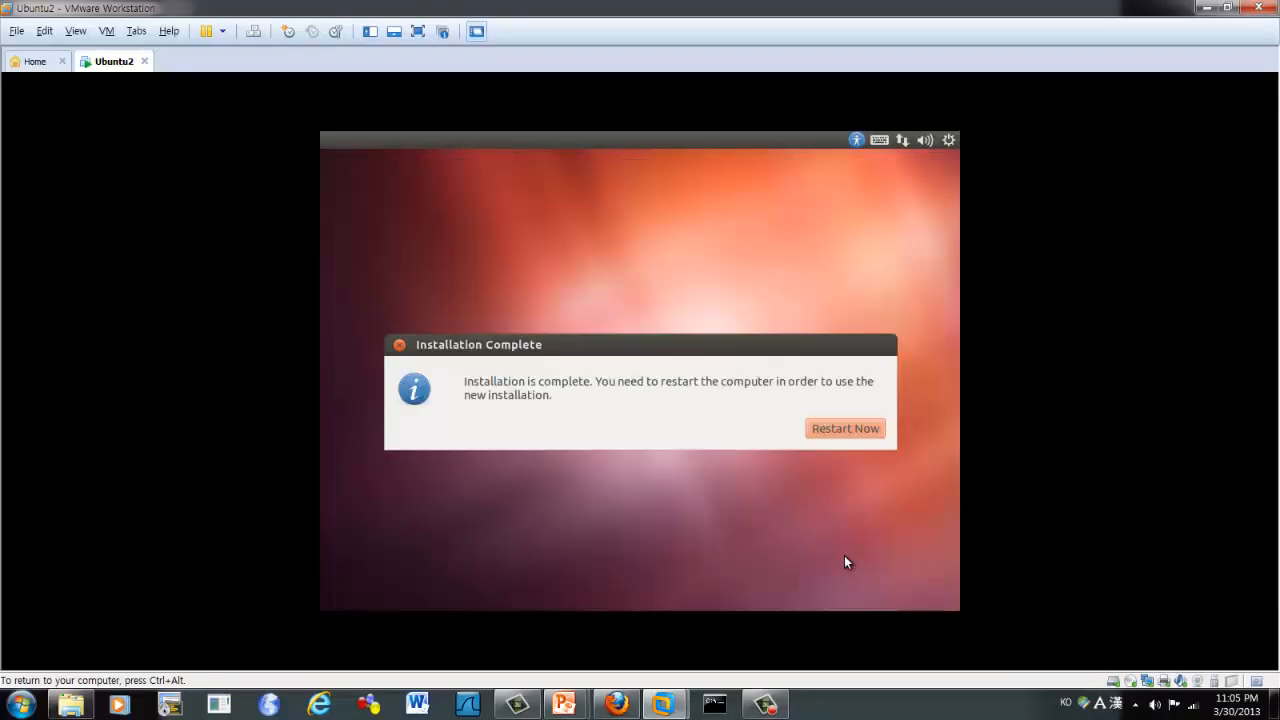
mouse_move(676, 420)
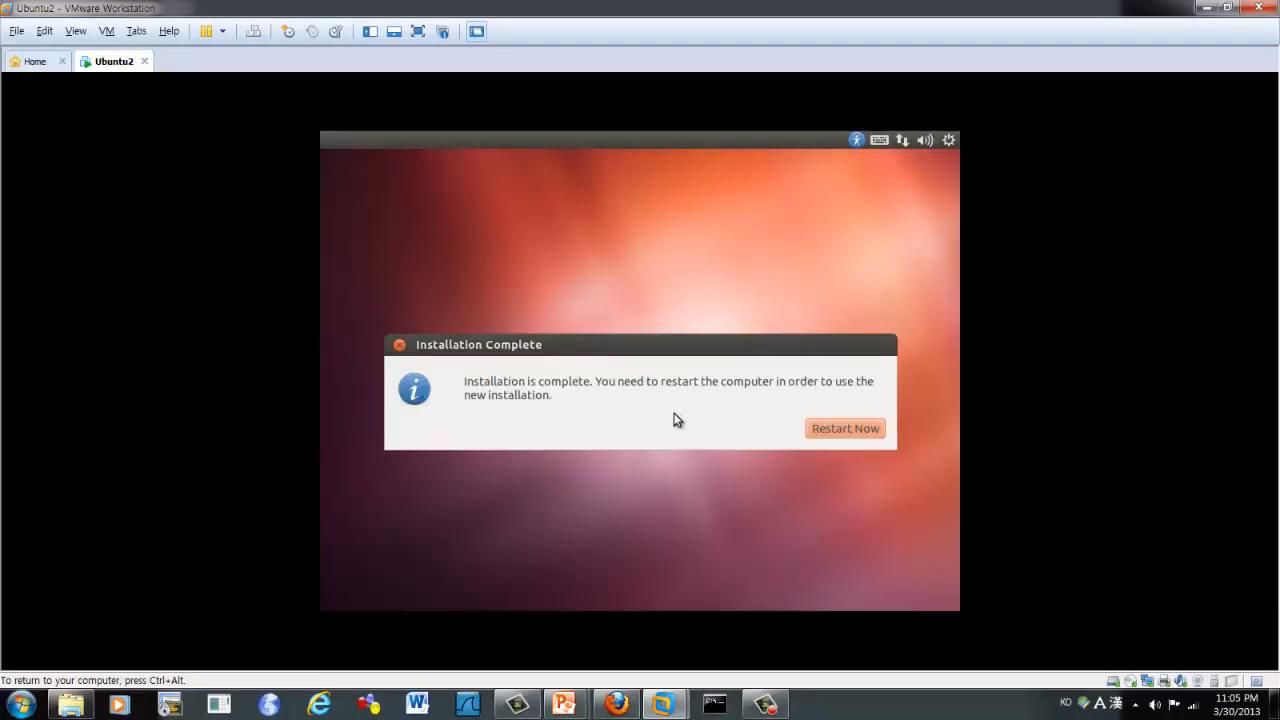
mouse_move(664, 412)
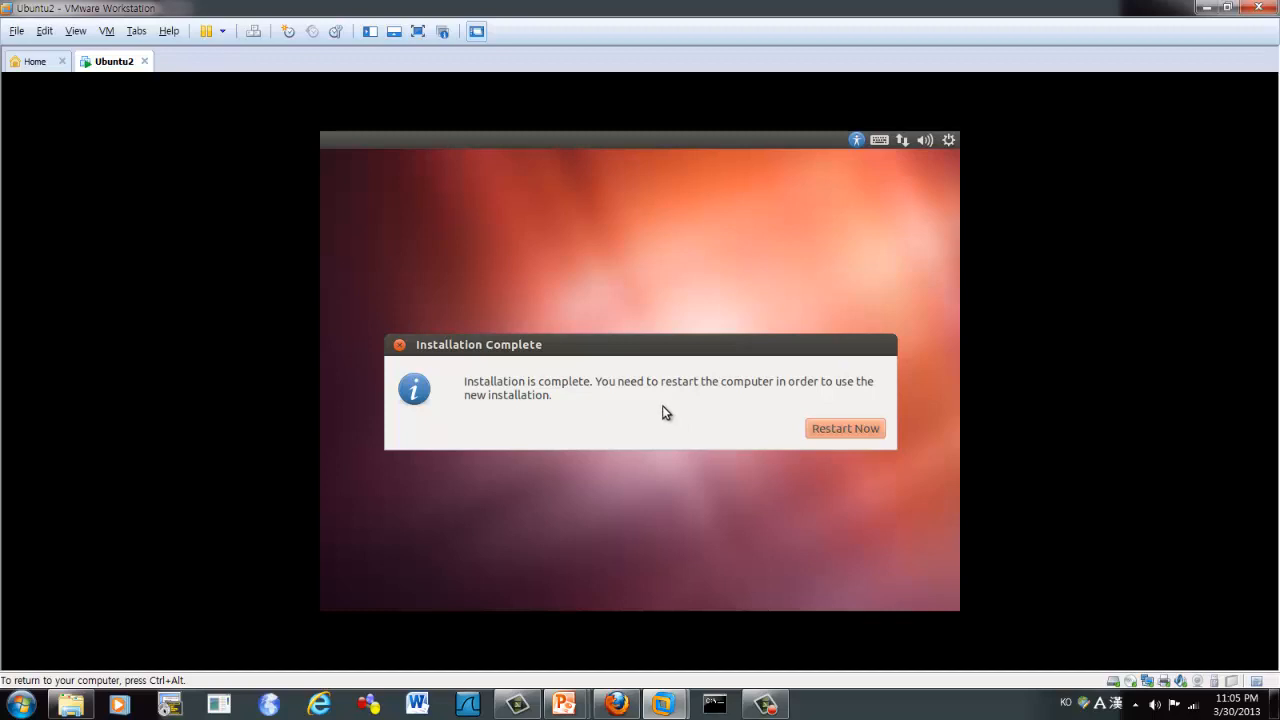
Choose Restart Now to boot the VM into the installed Ubuntu system
click(844, 428)
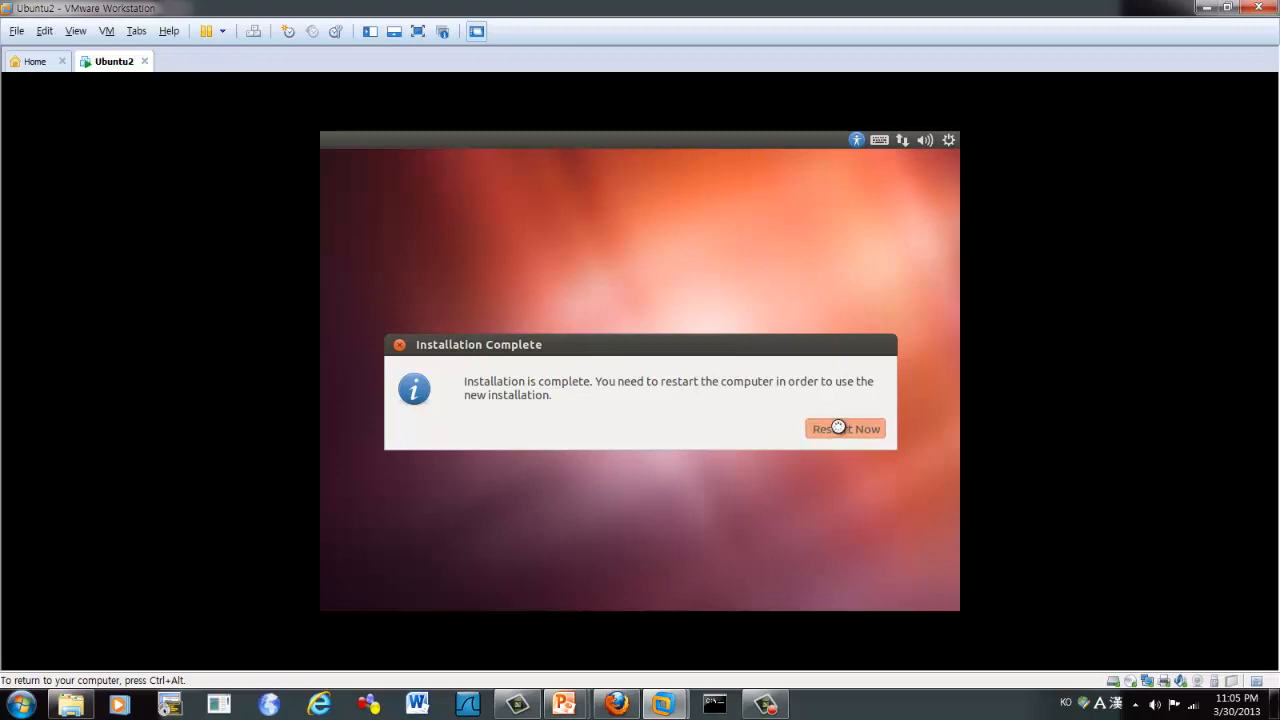
click(844, 428)
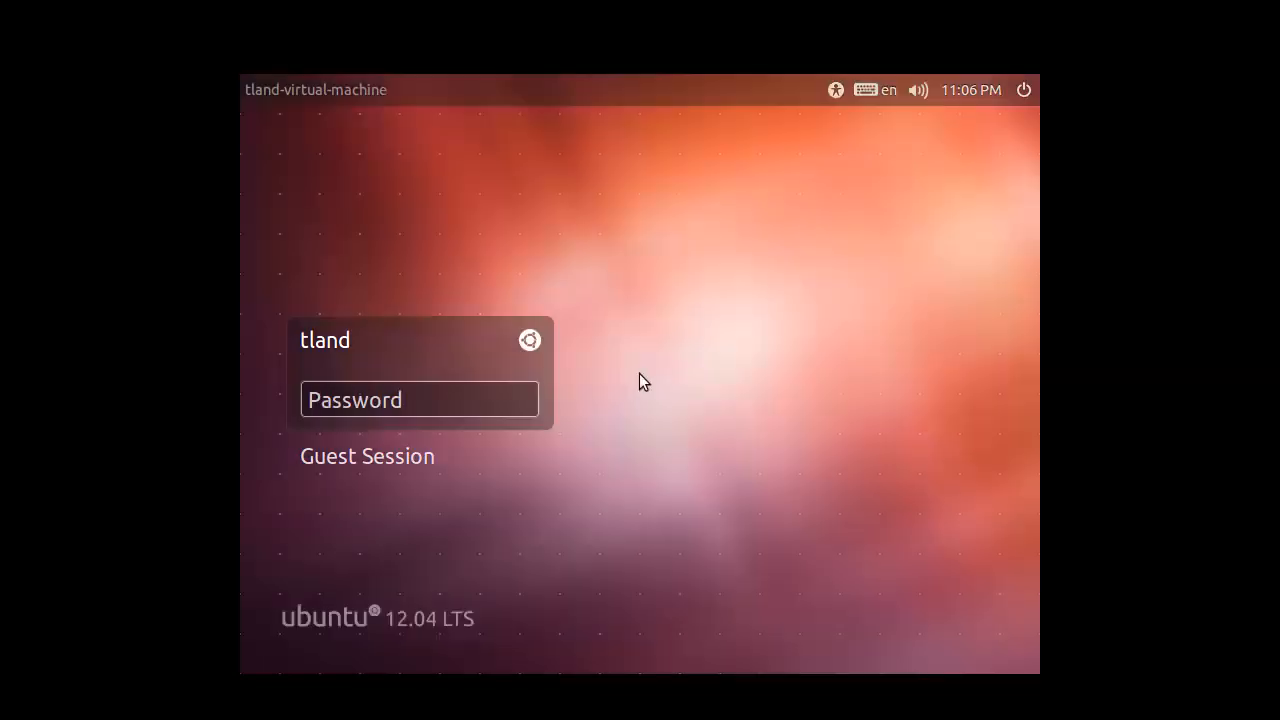
Log in as tland with the account password to reach the Ubuntu desktop
click(420, 400)
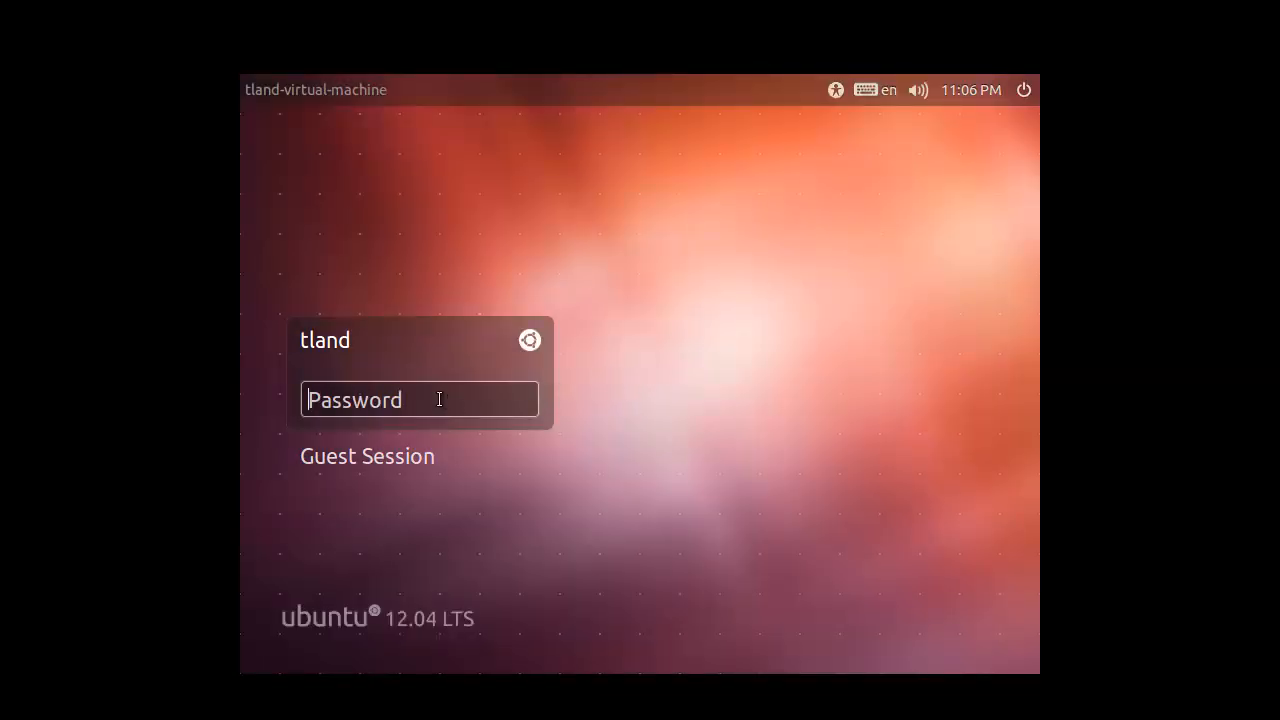
mouse_move(452, 388)
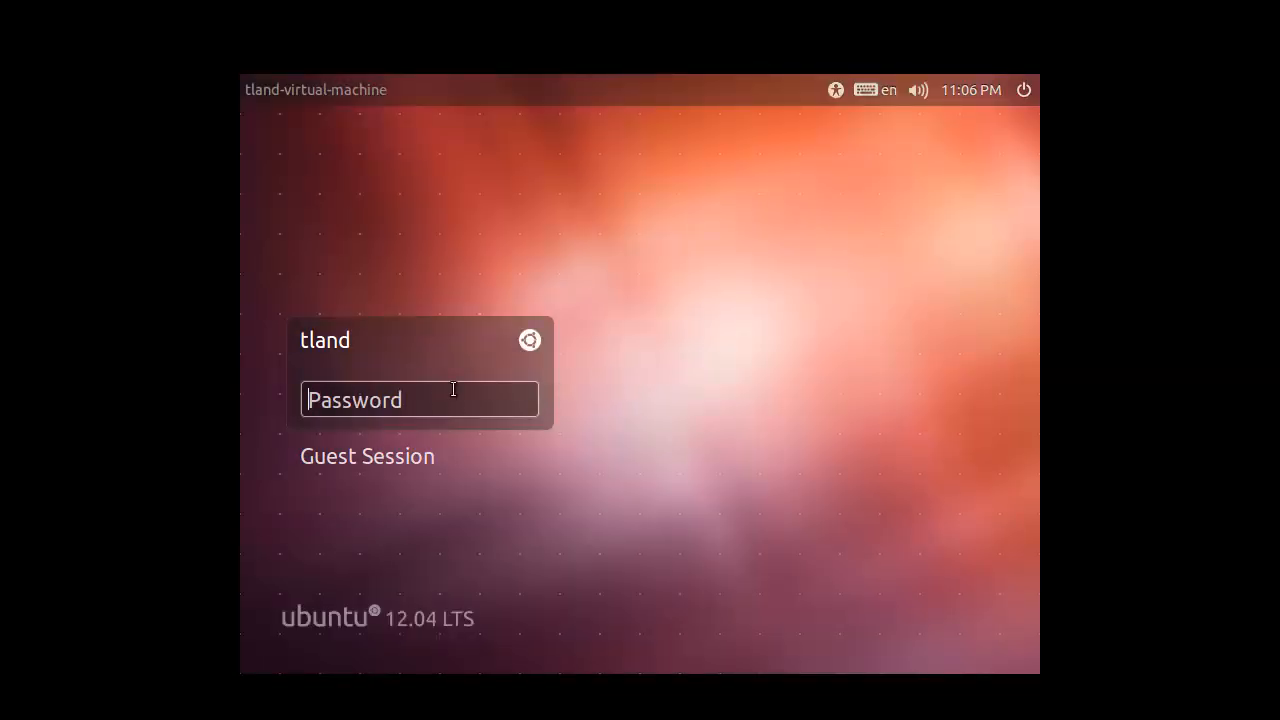
text(•)
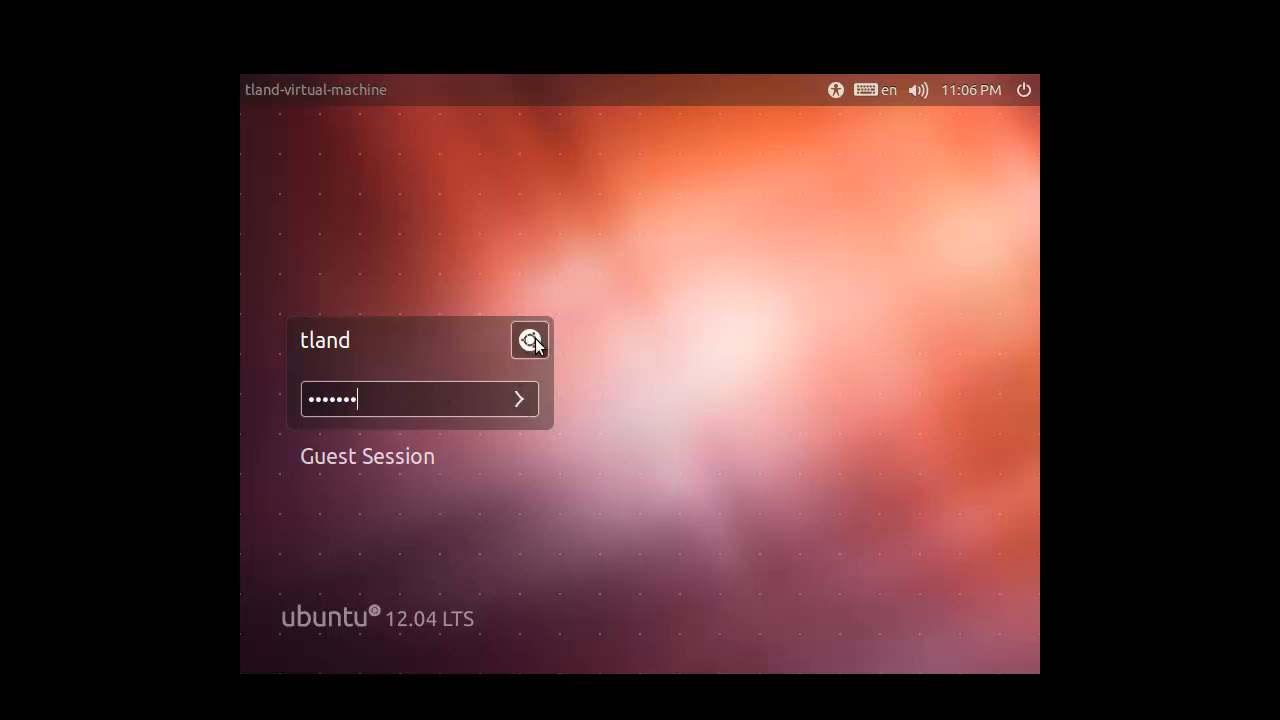
click(528, 340)
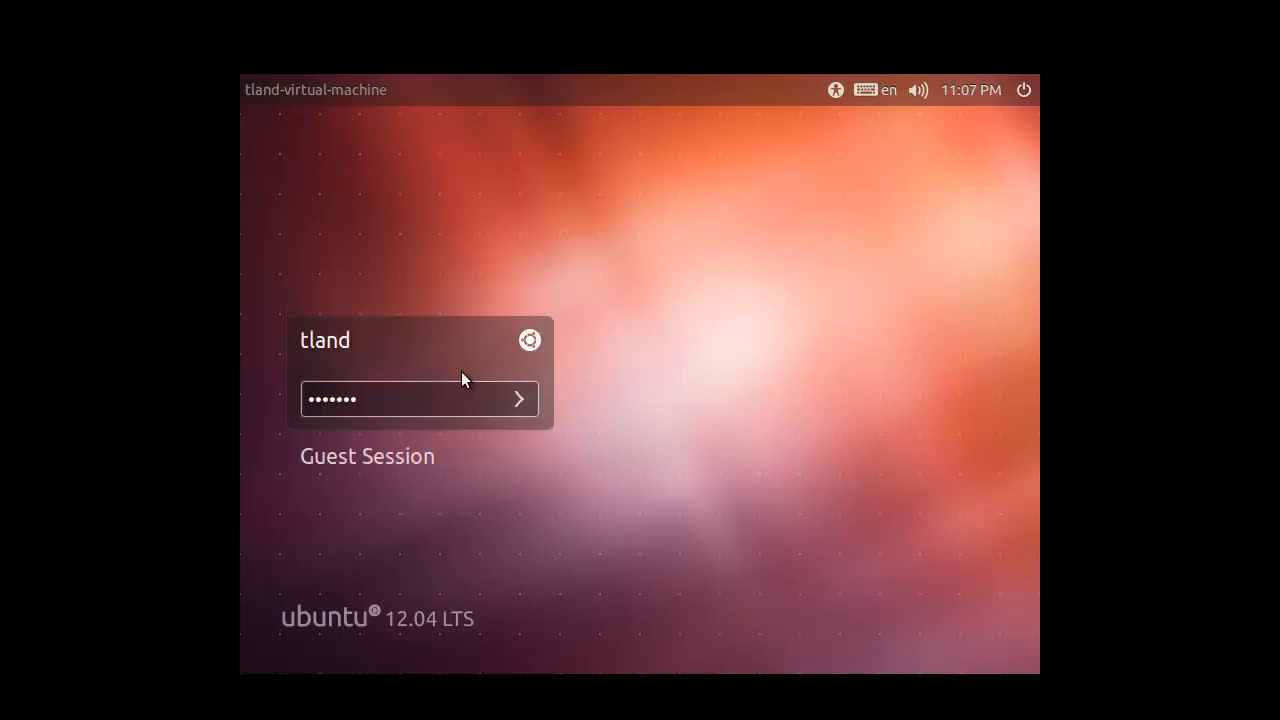
click(520, 400)
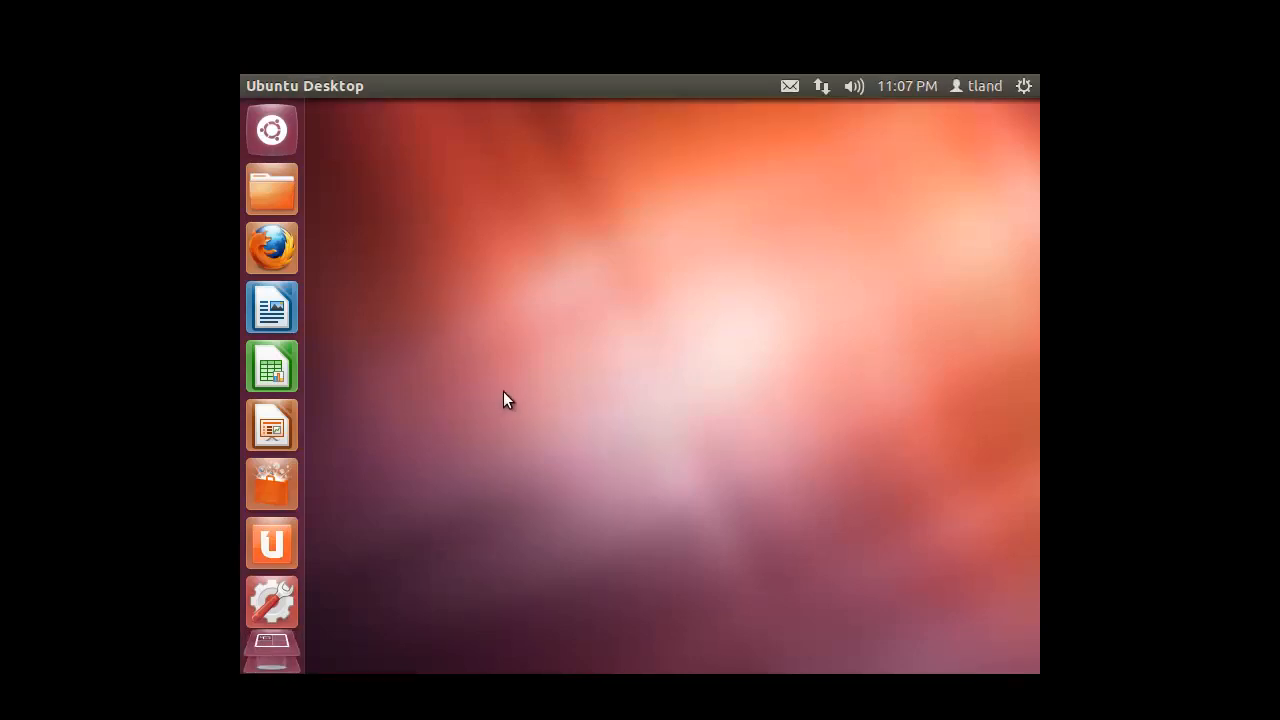
mouse_move(464, 318)
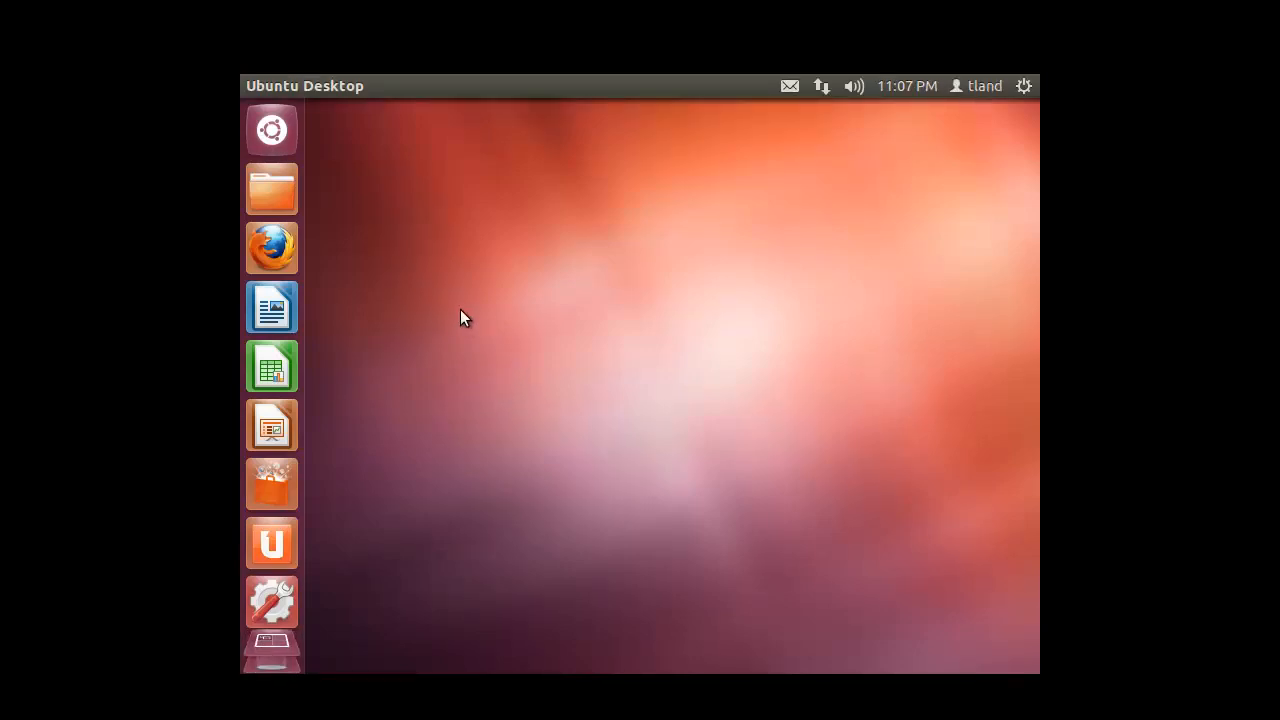
mouse_move(276, 132)
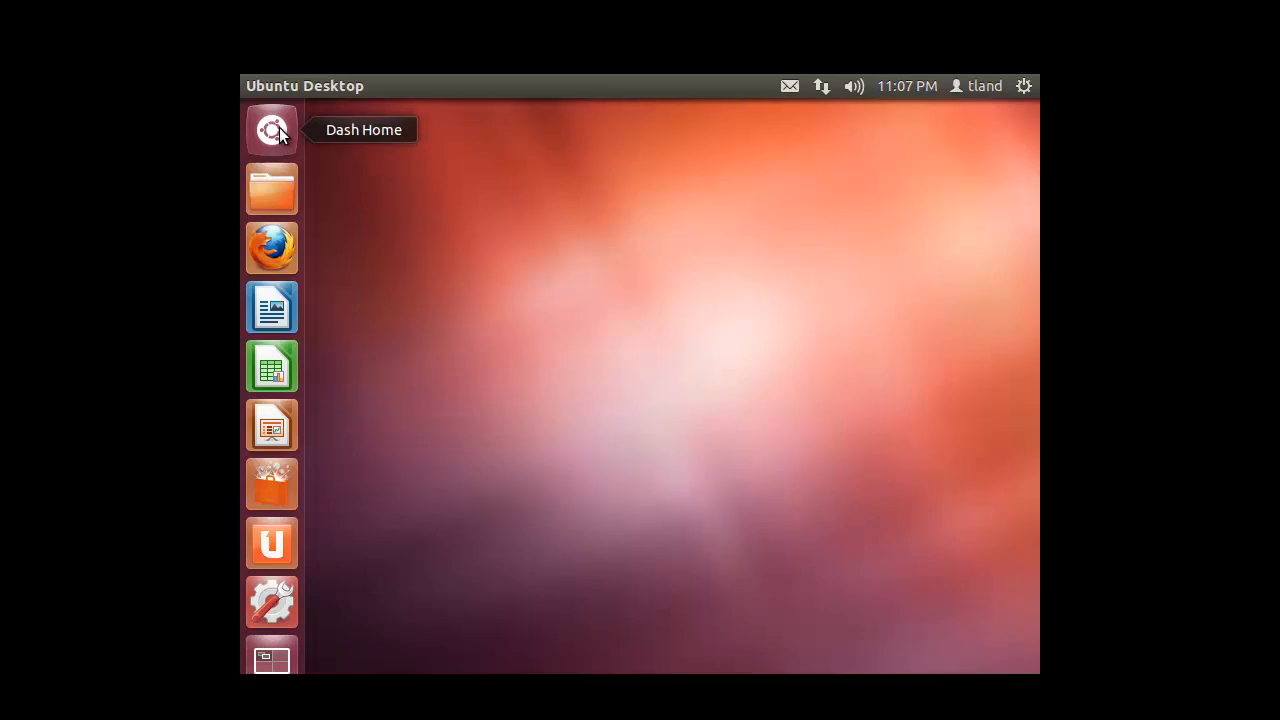
Search 'ter' in Dash Home and launch Terminal
click(272, 130)
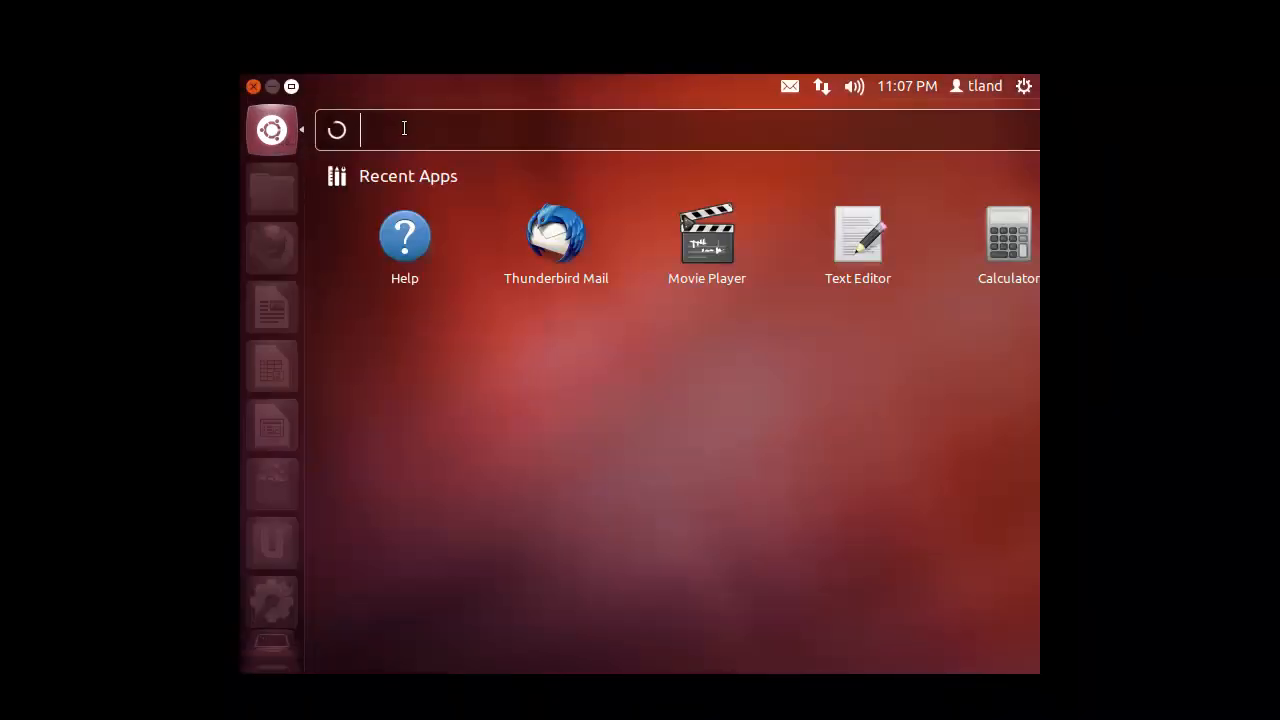
text(t)
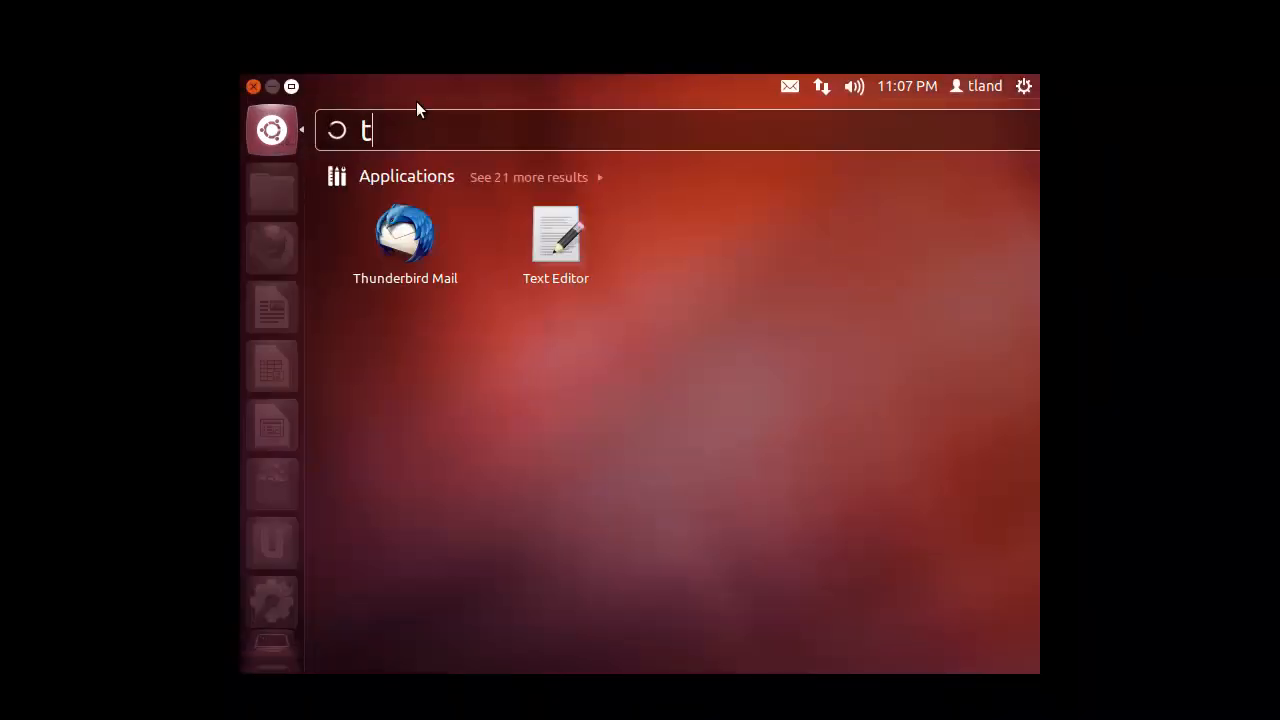
text(er)
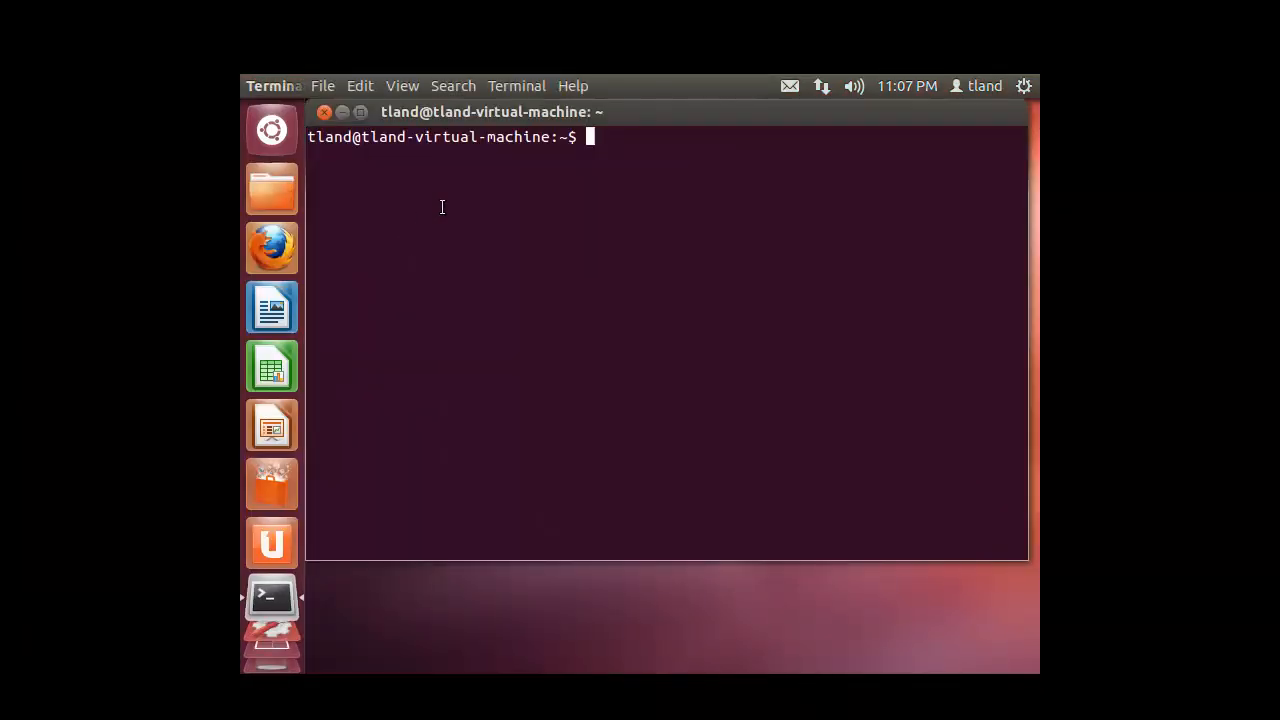
Become root via sudo su -, run ifconfig and select eth0's inet addr 192.168.80.58
text(sudo su -)
text(id)
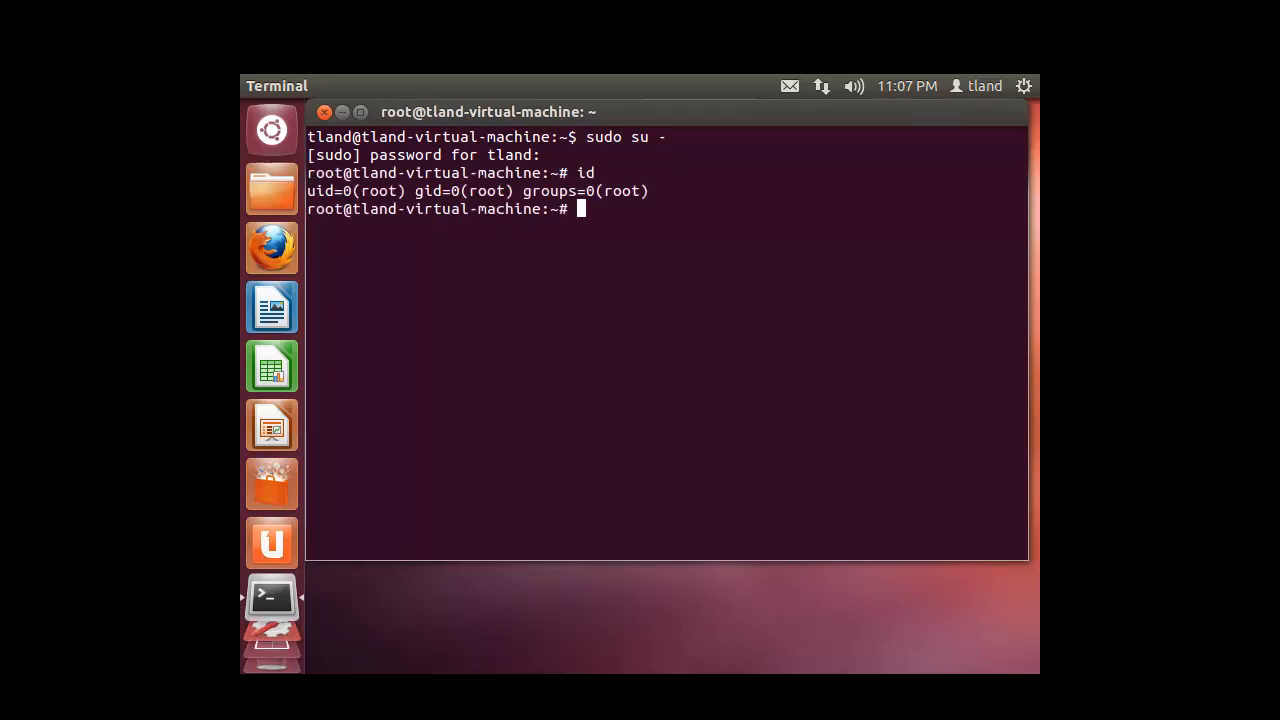
text(ifconfig)
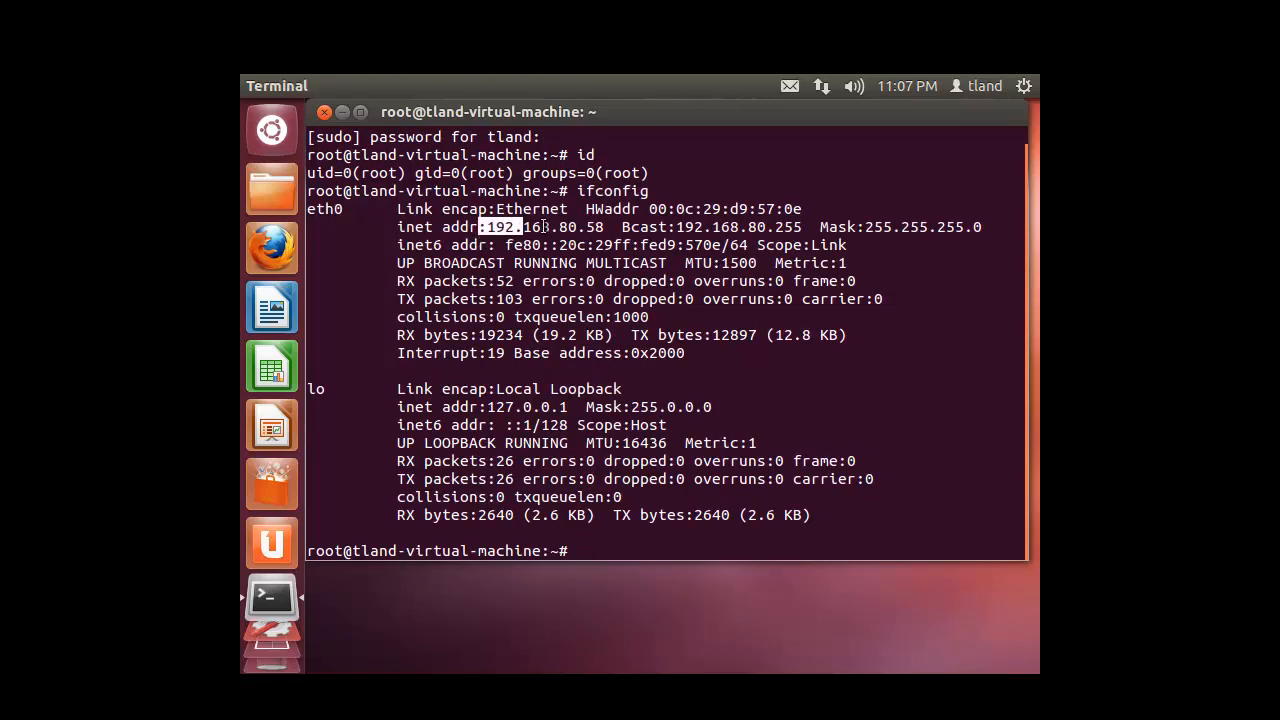
drag(480, 228, 604, 228)
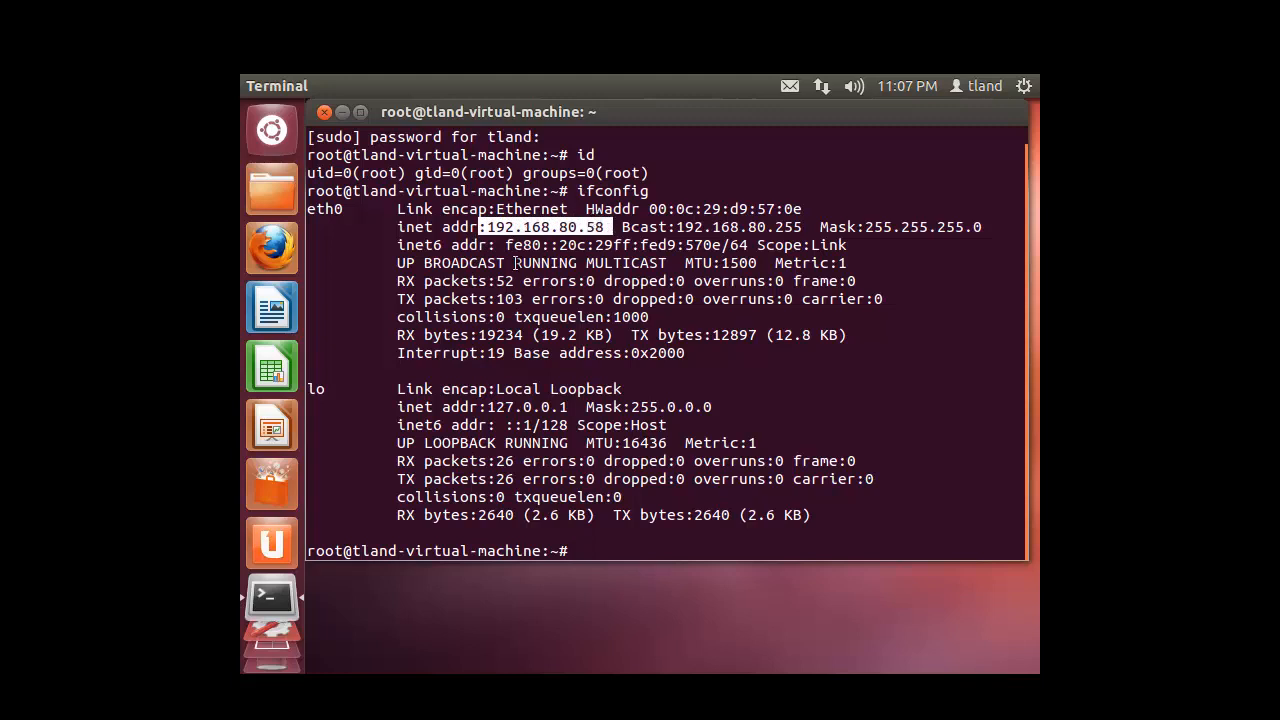